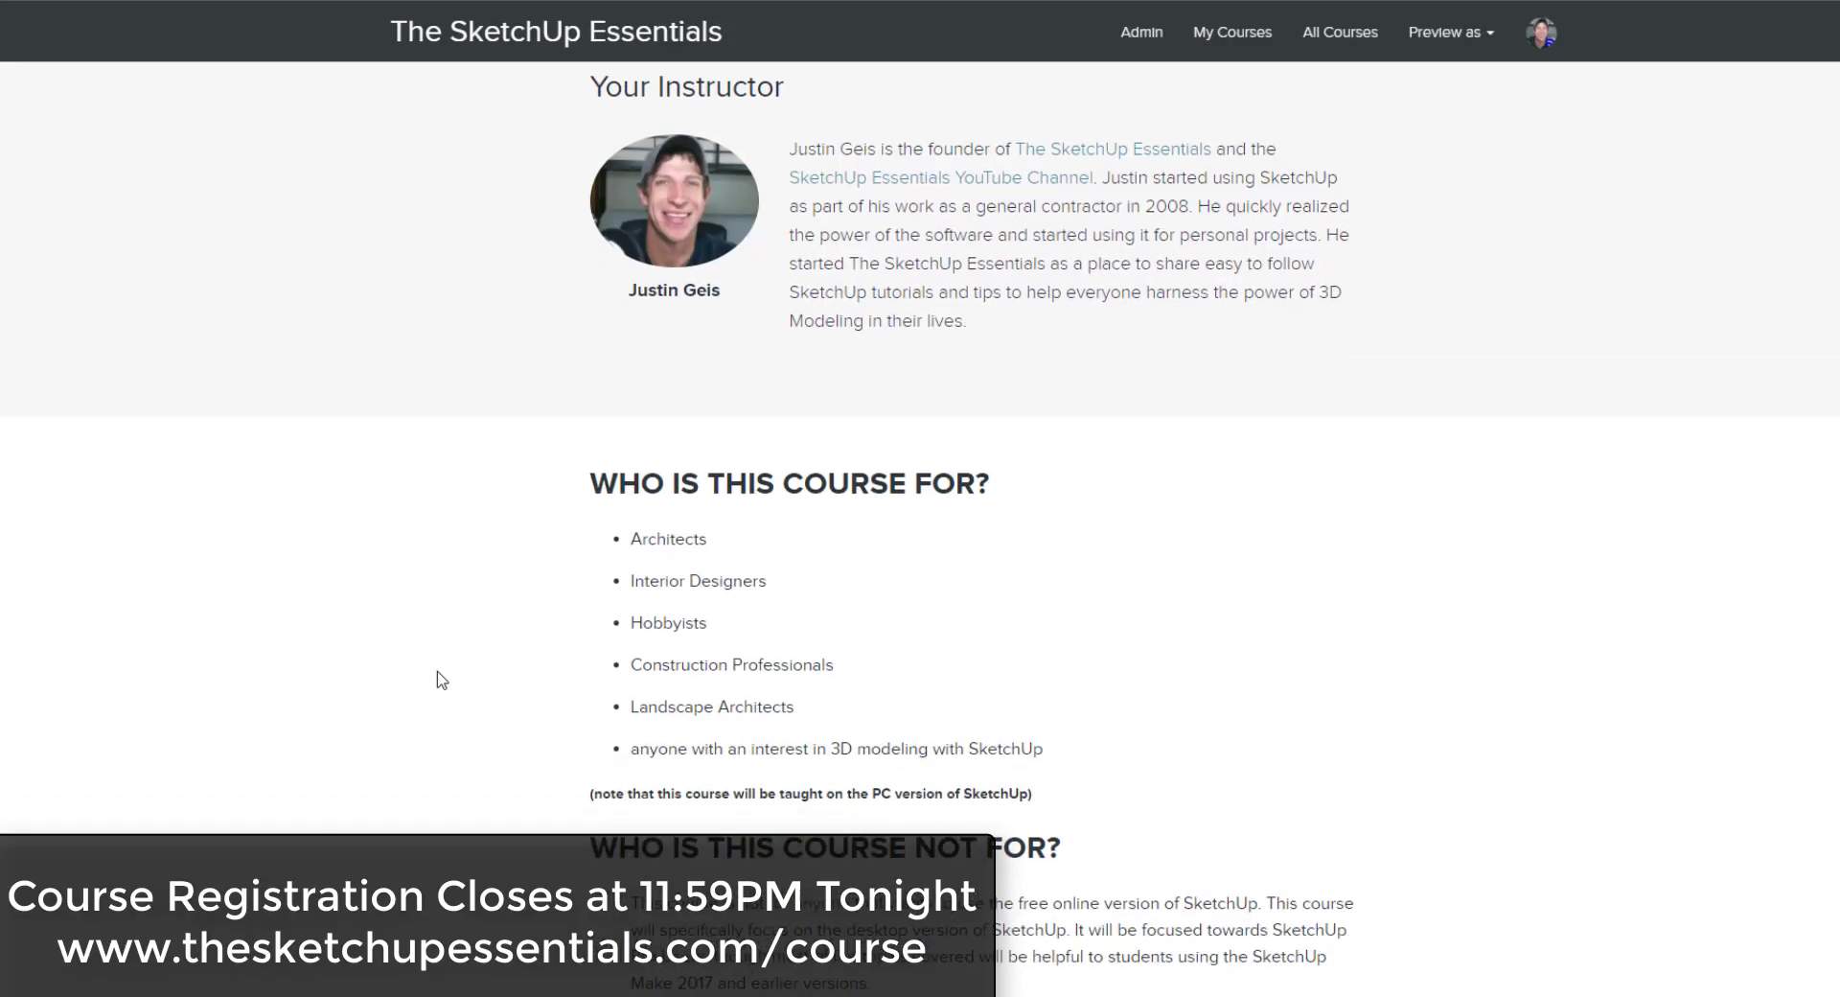
# Scroll to the untitled model showing only the default scale figure with a dog.
pyautogui.scroll(-3)
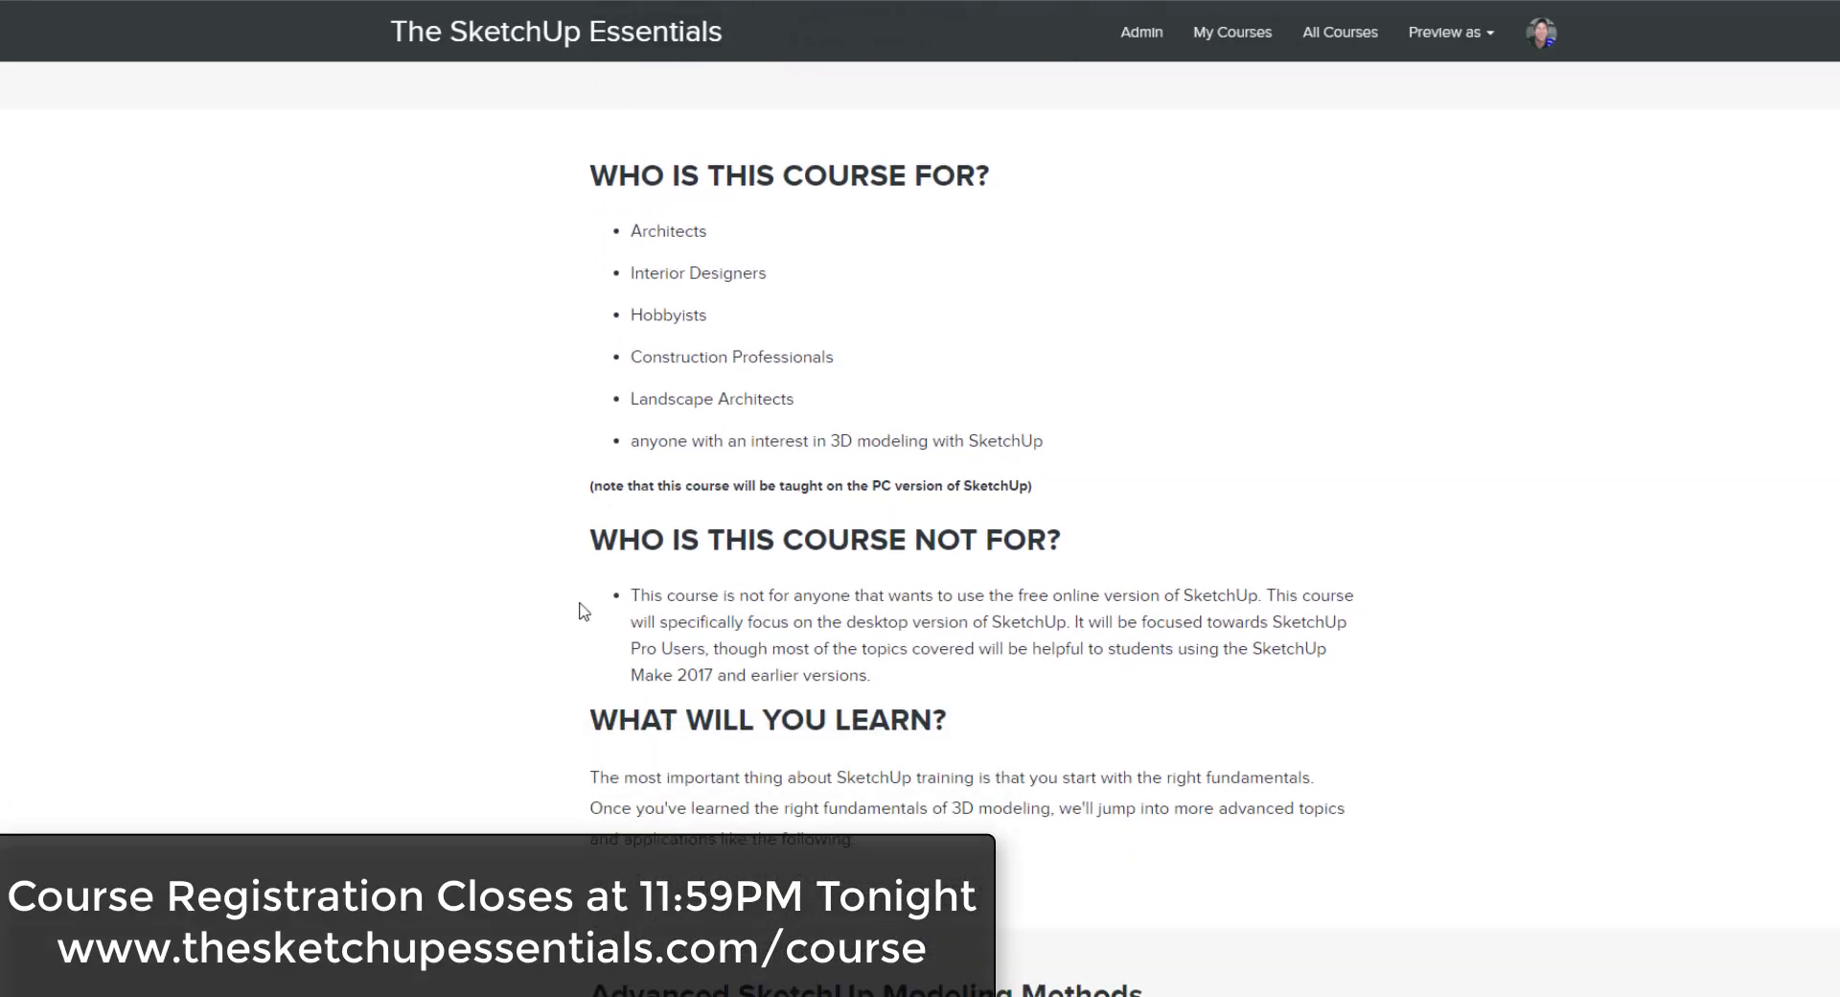
pyautogui.scroll(-3)
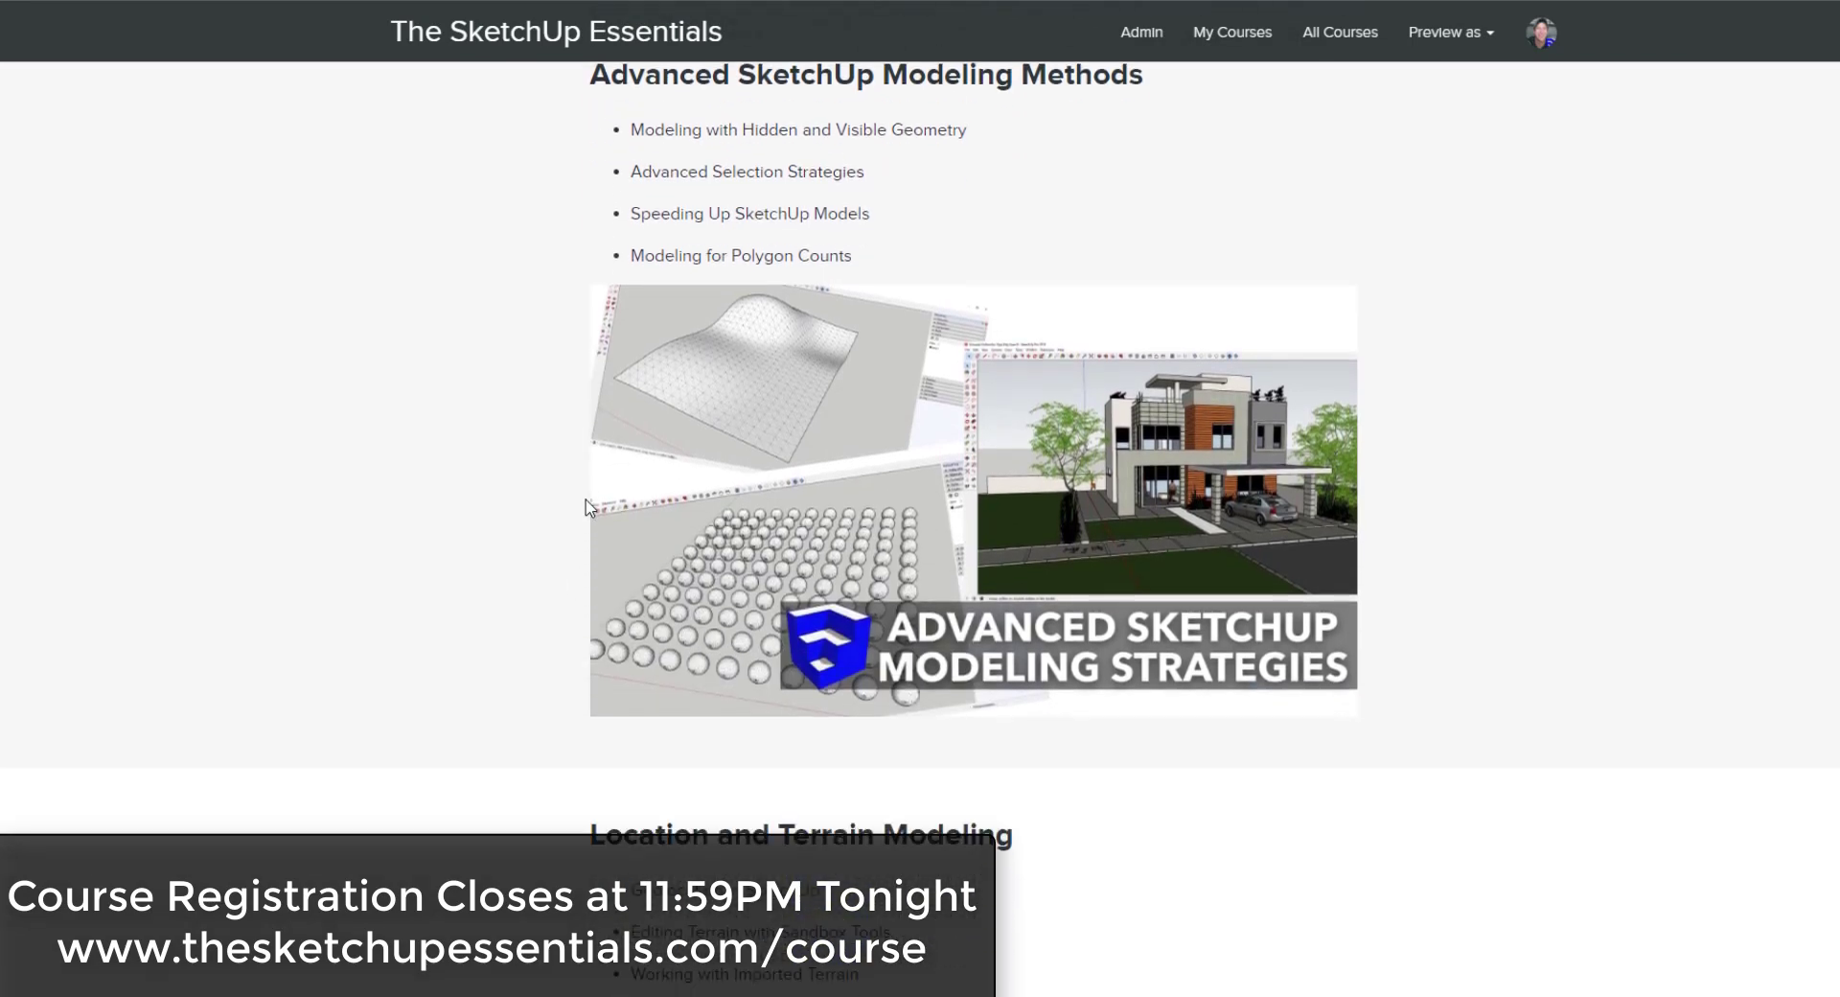
pyautogui.scroll(-3)
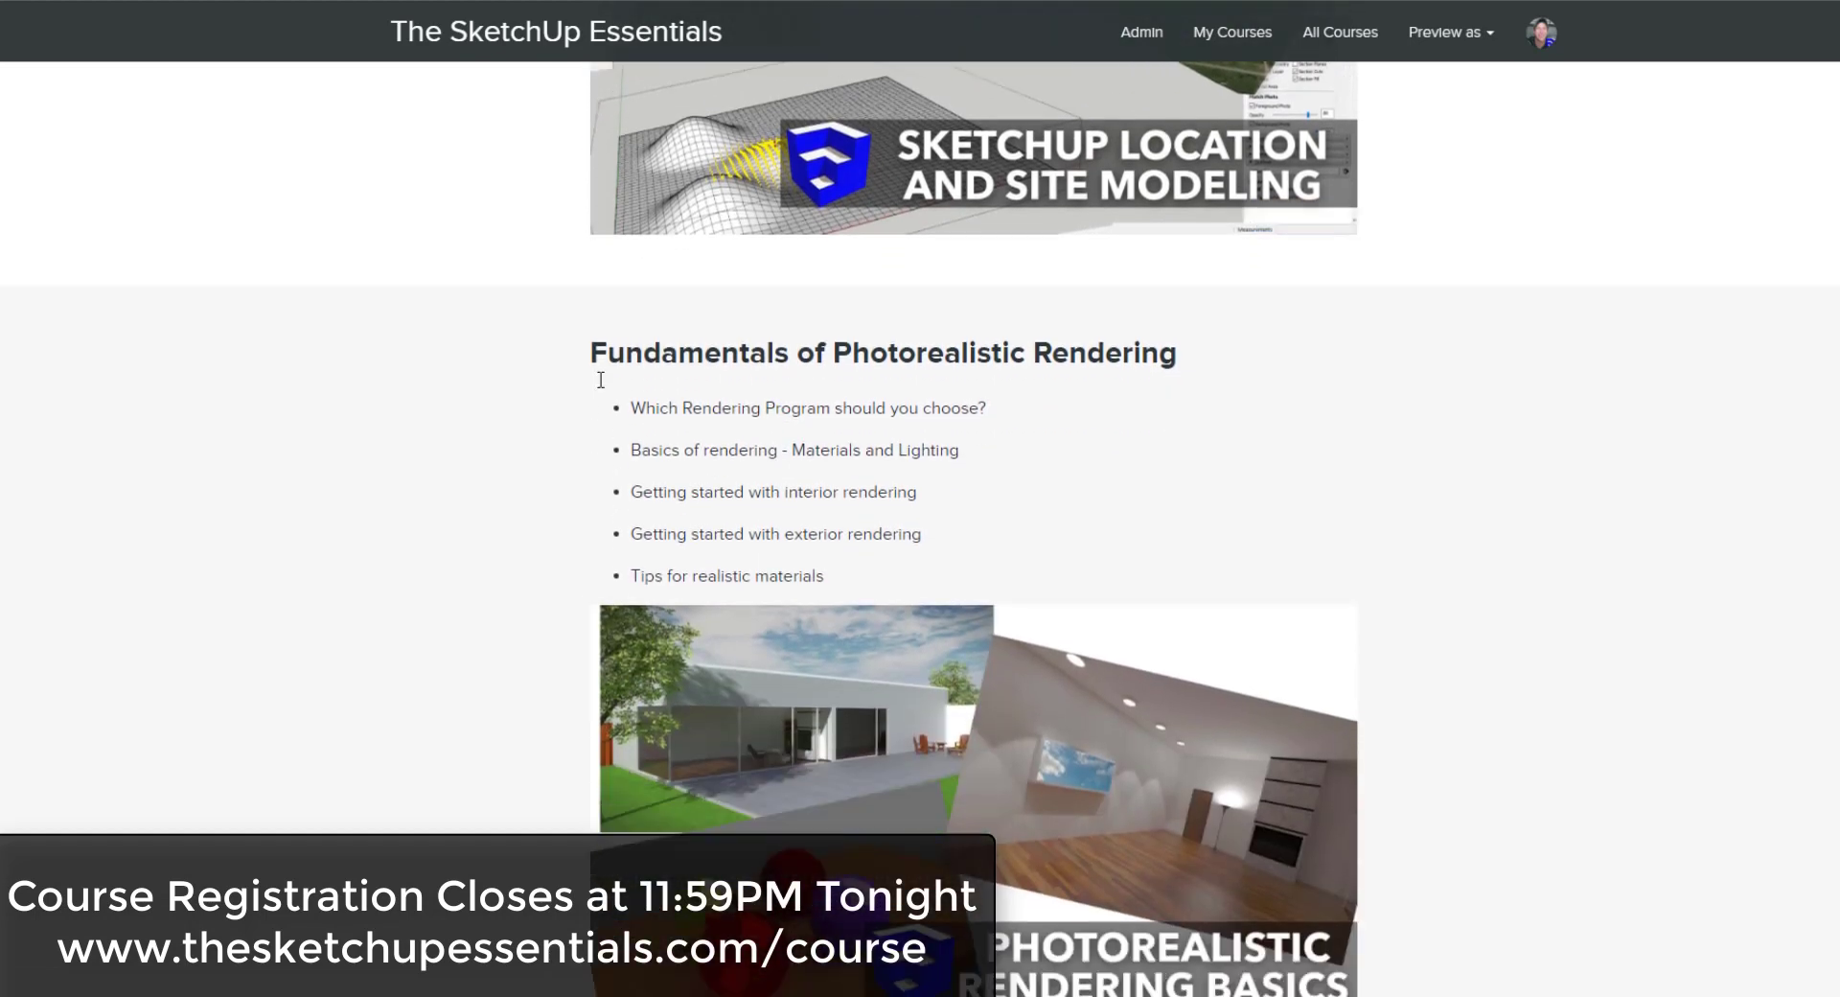
pyautogui.scroll(-3)
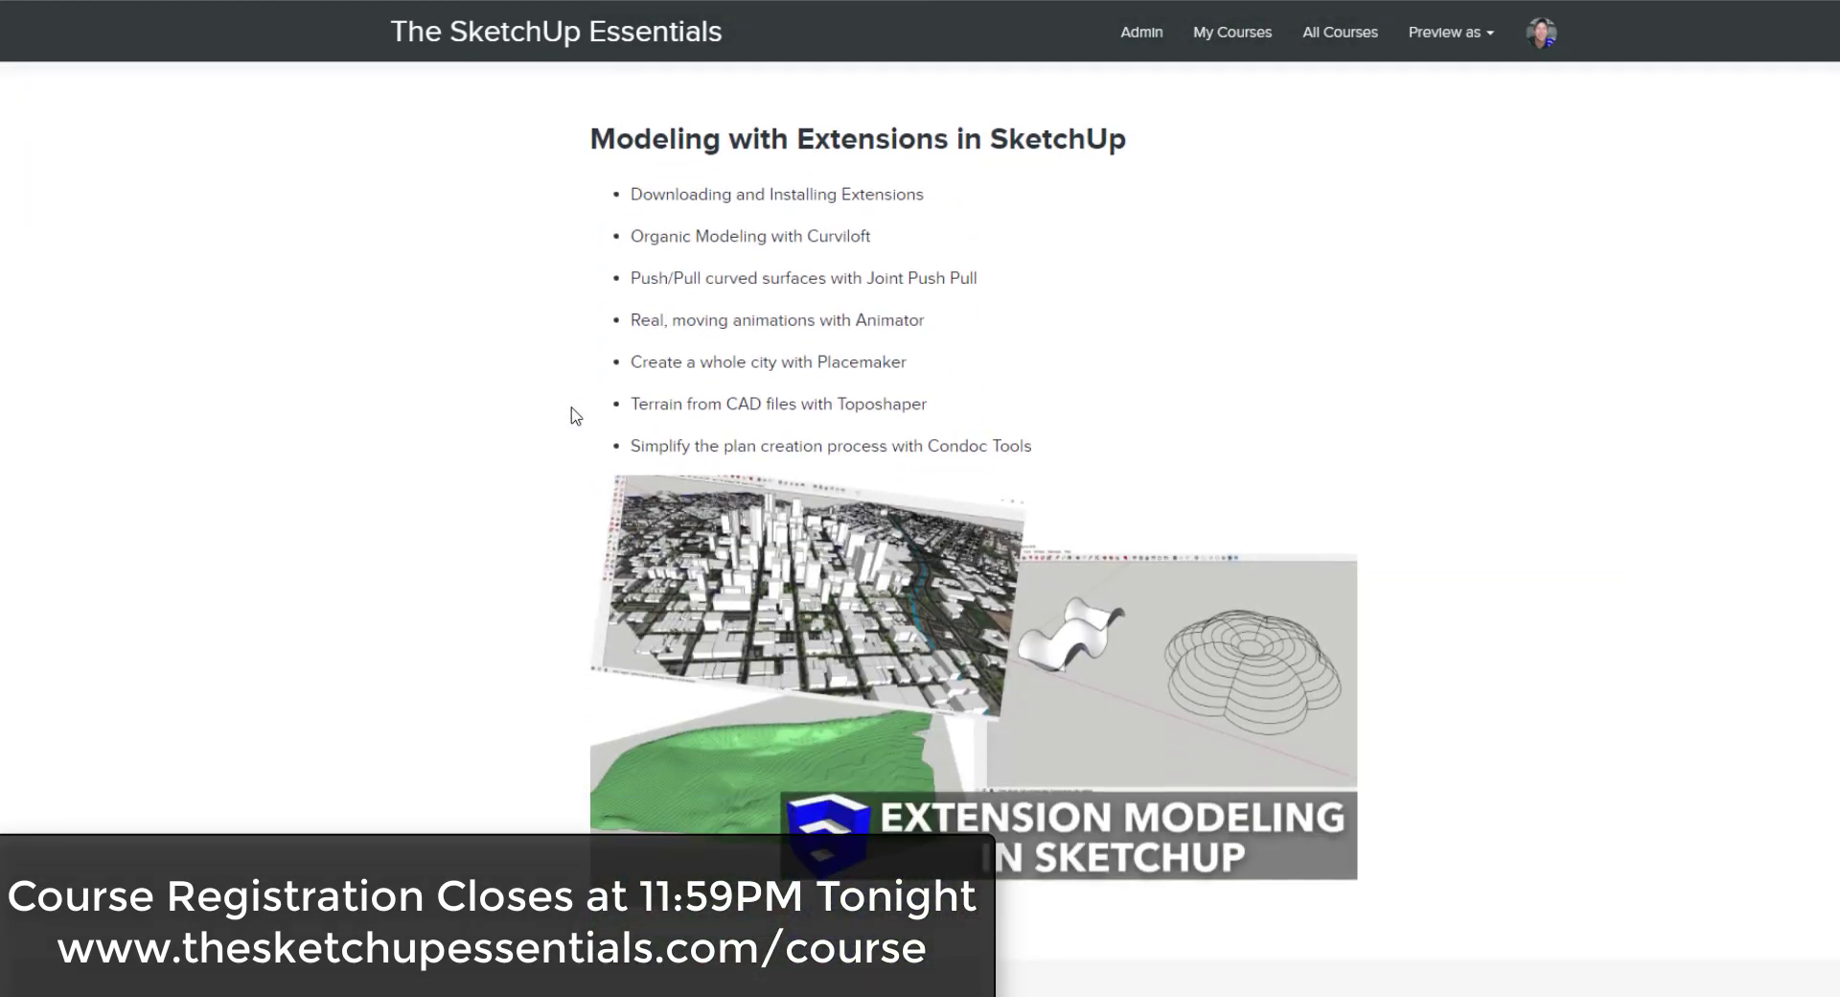
pyautogui.scroll(-3)
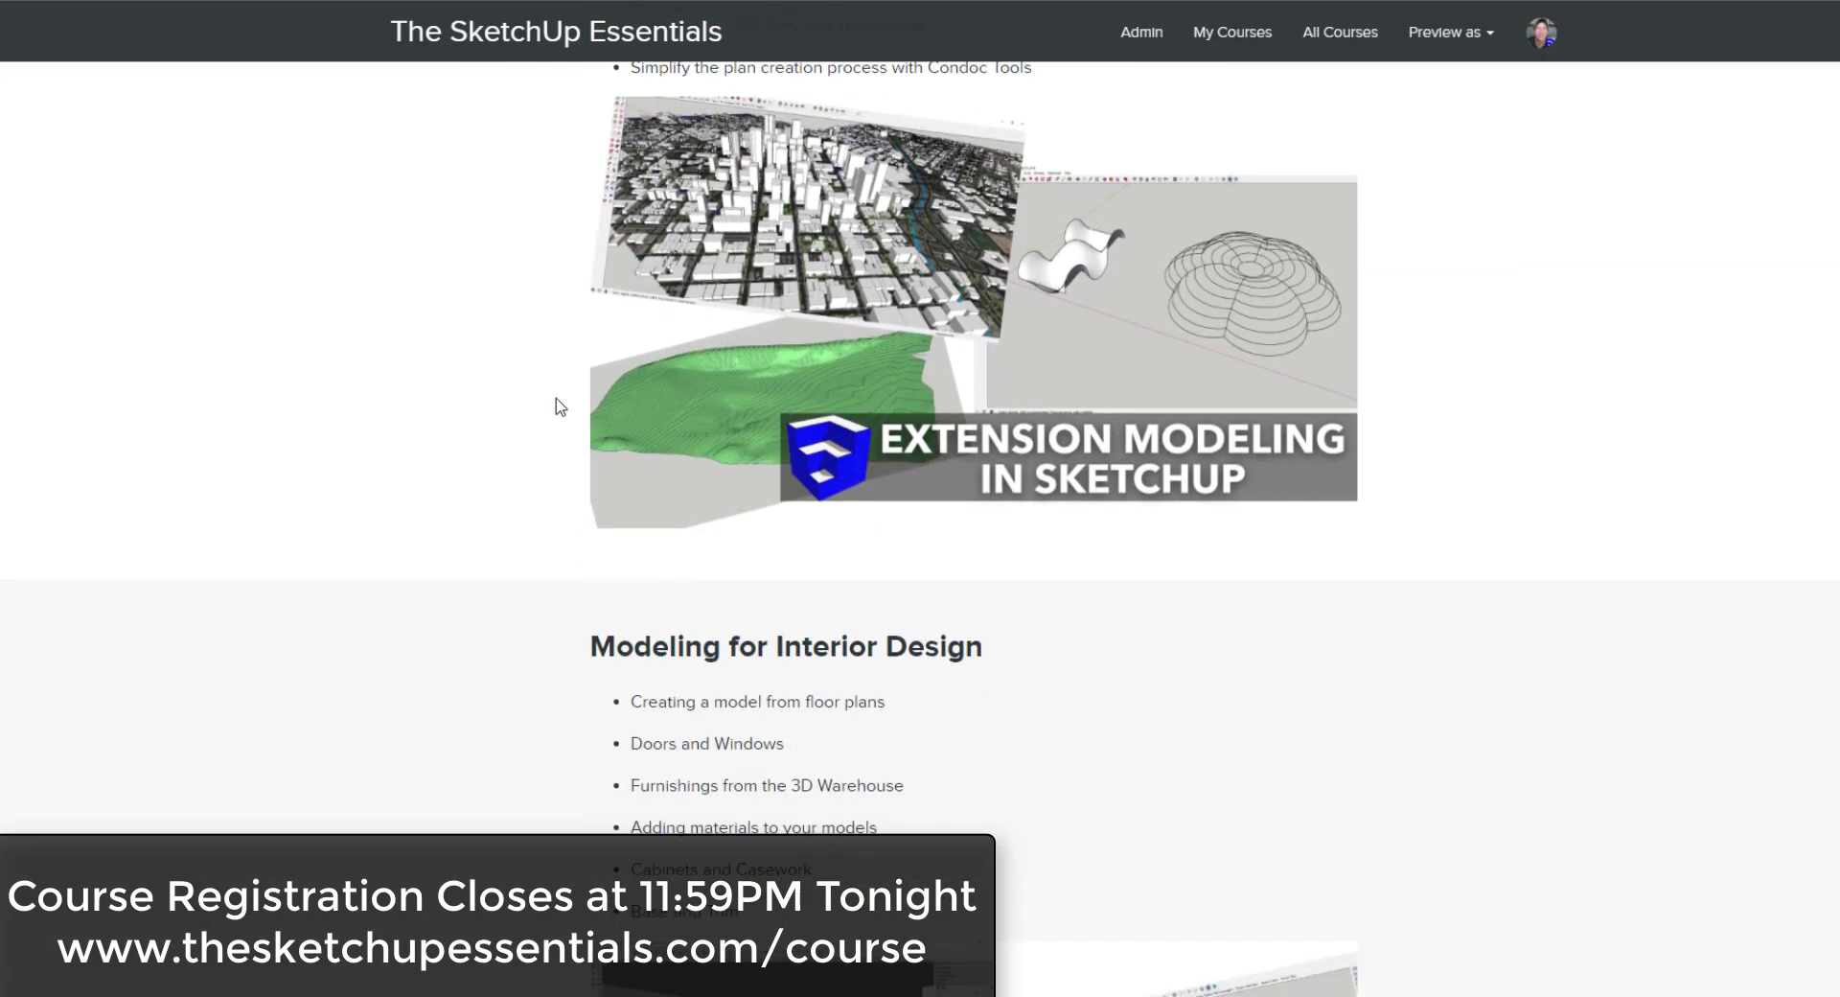
pyautogui.scroll(-3)
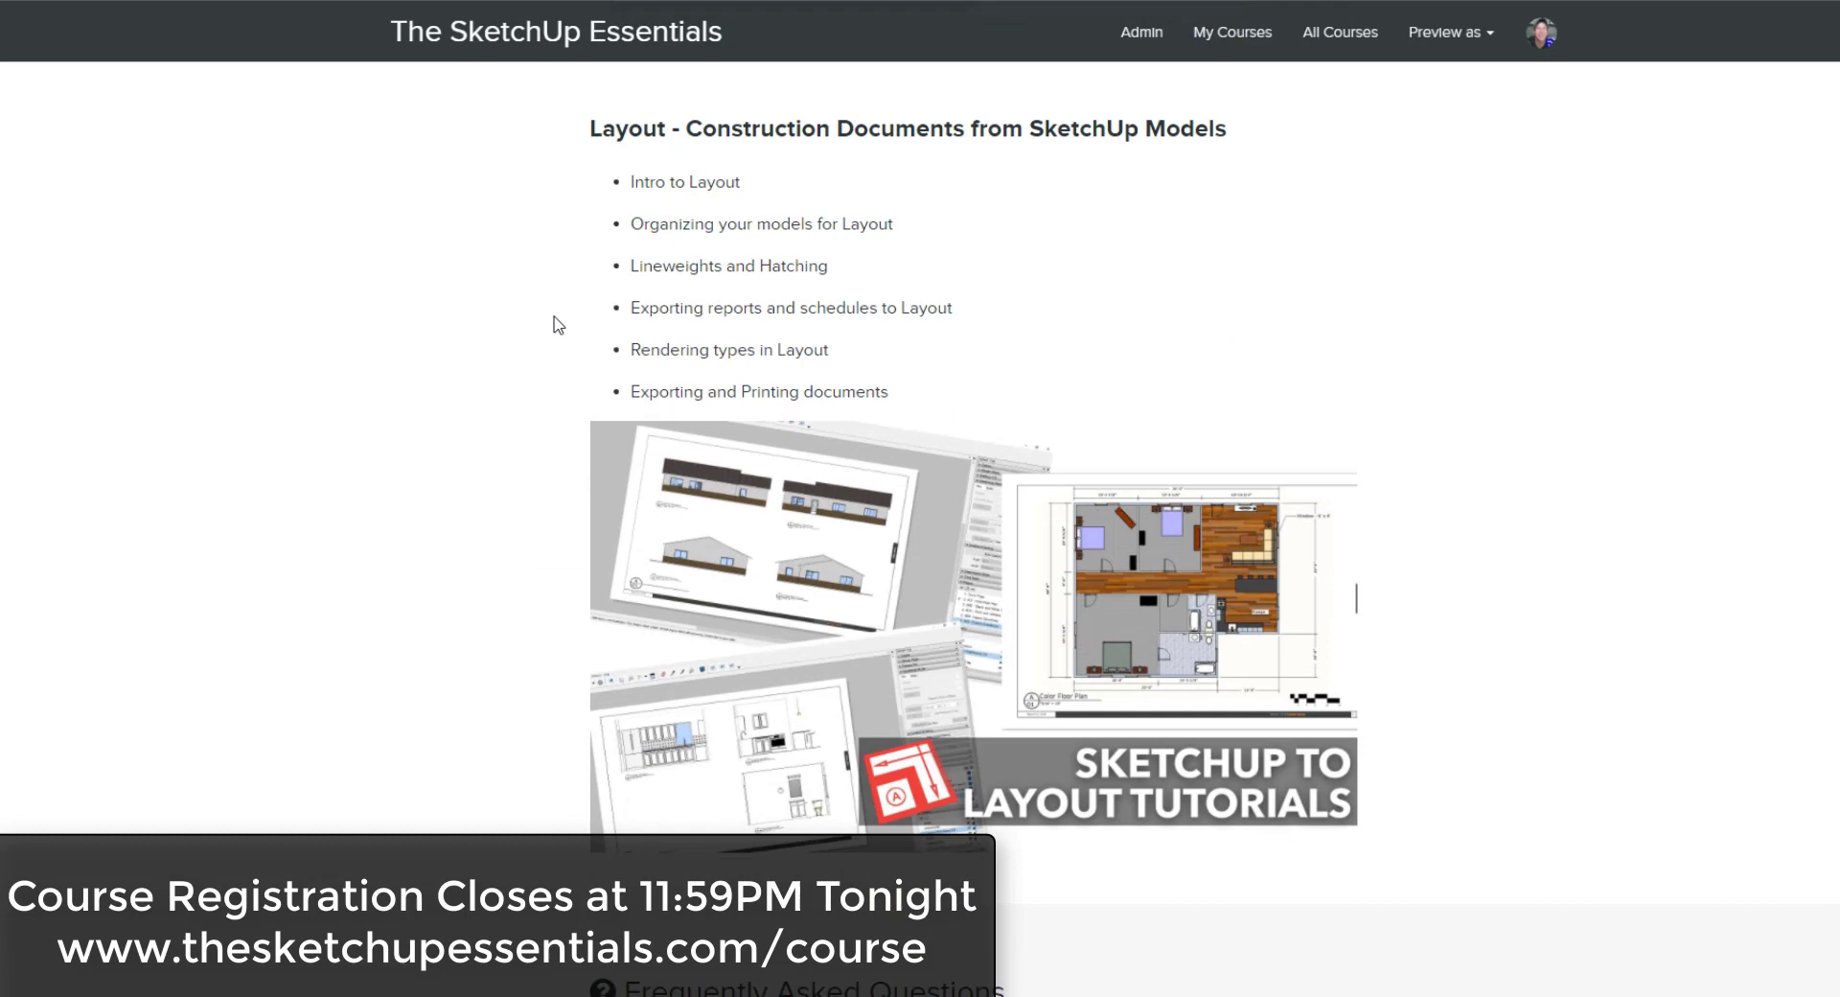
pyautogui.scroll(-3)
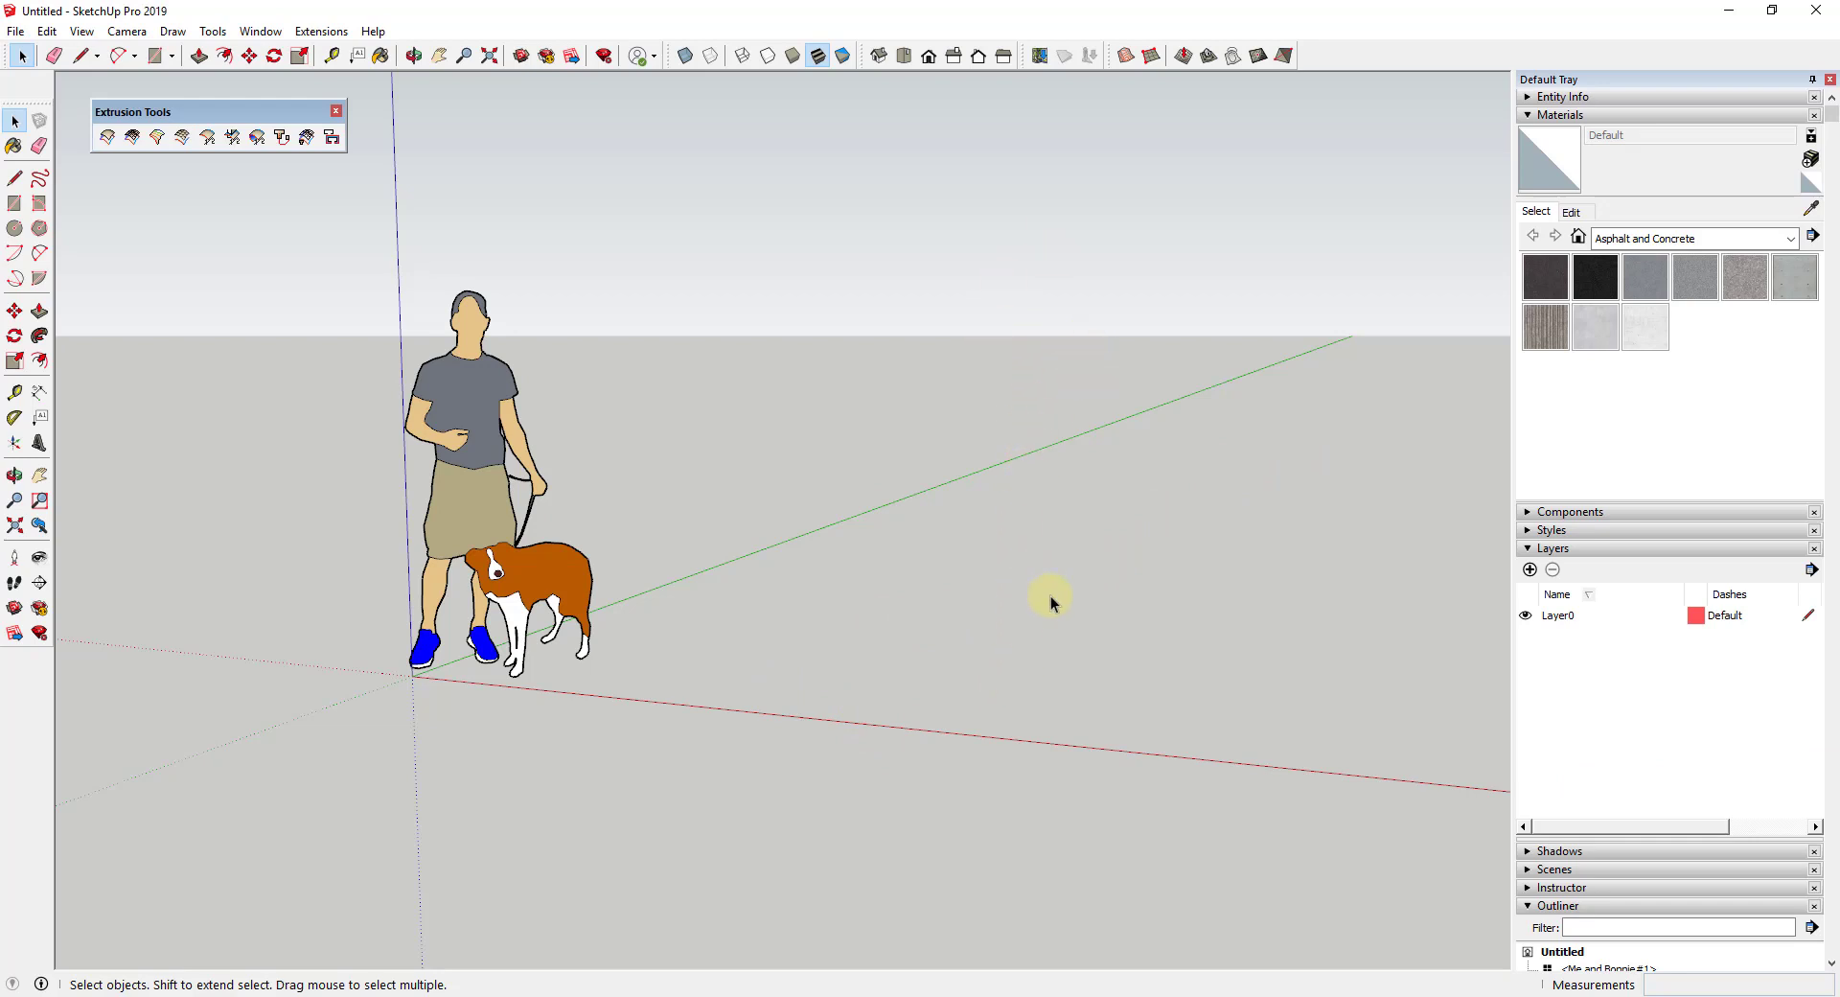
pyautogui.moveTo(1060, 583)
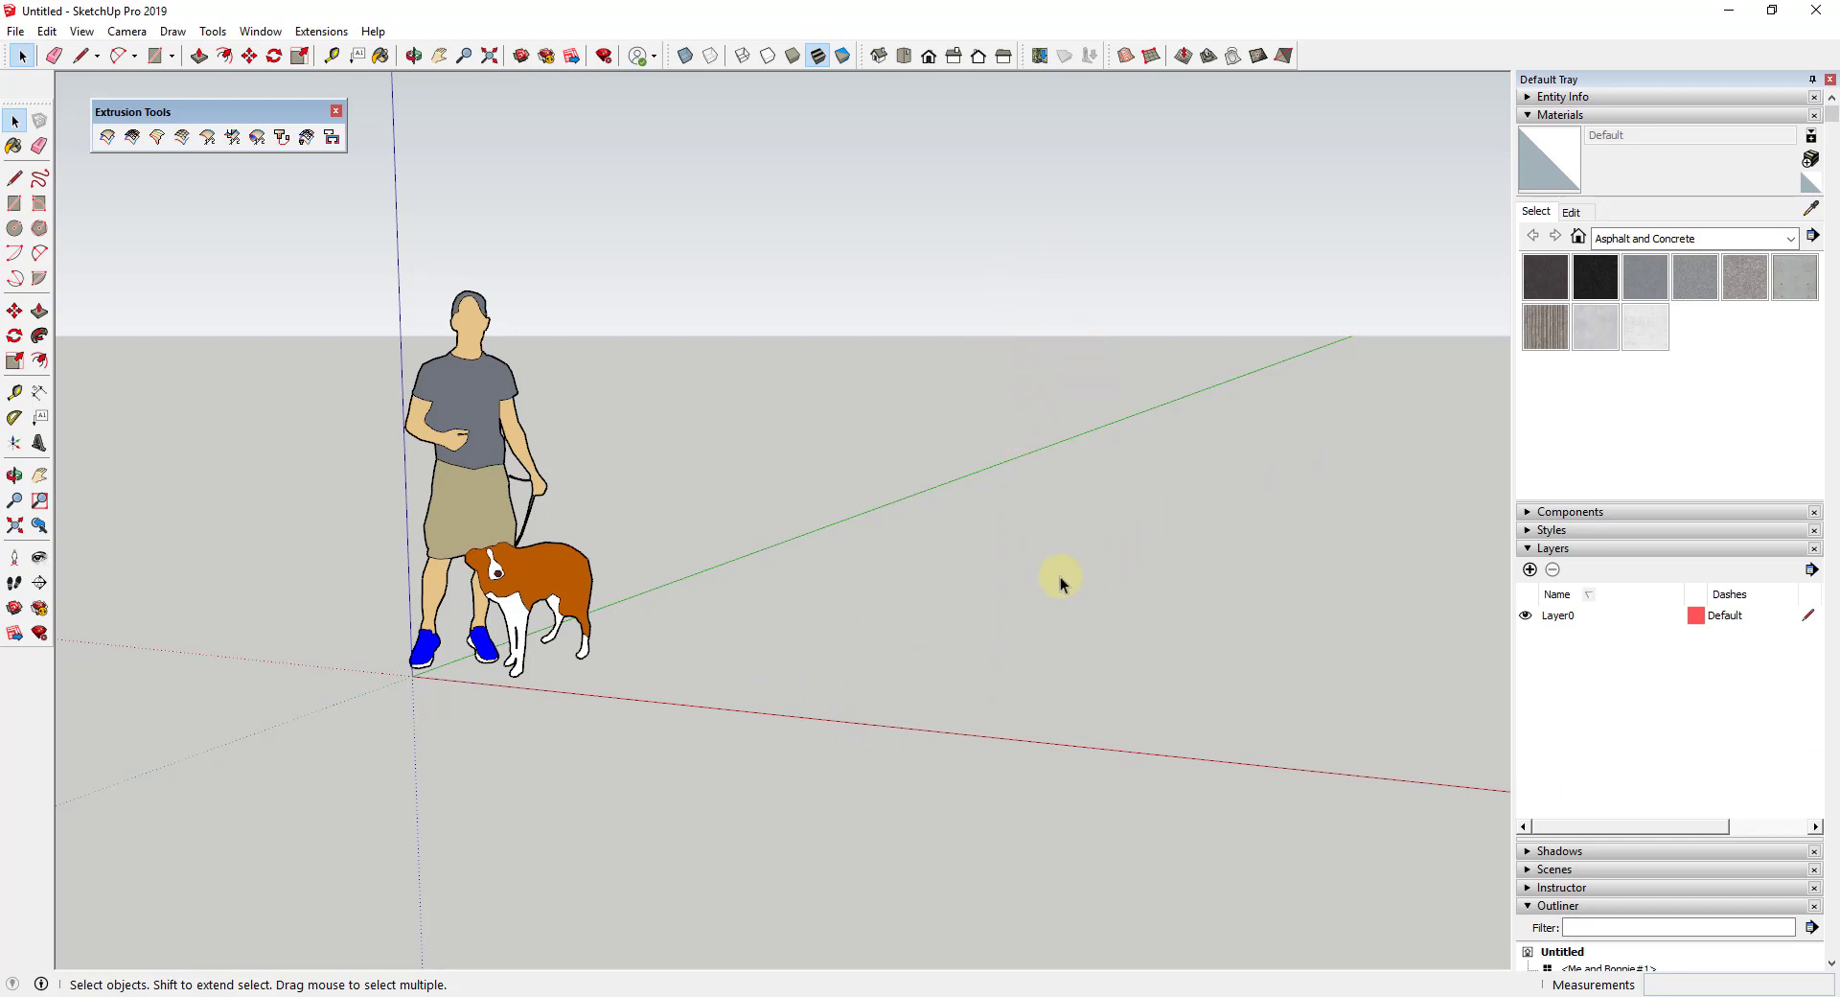
pyautogui.moveTo(796, 564)
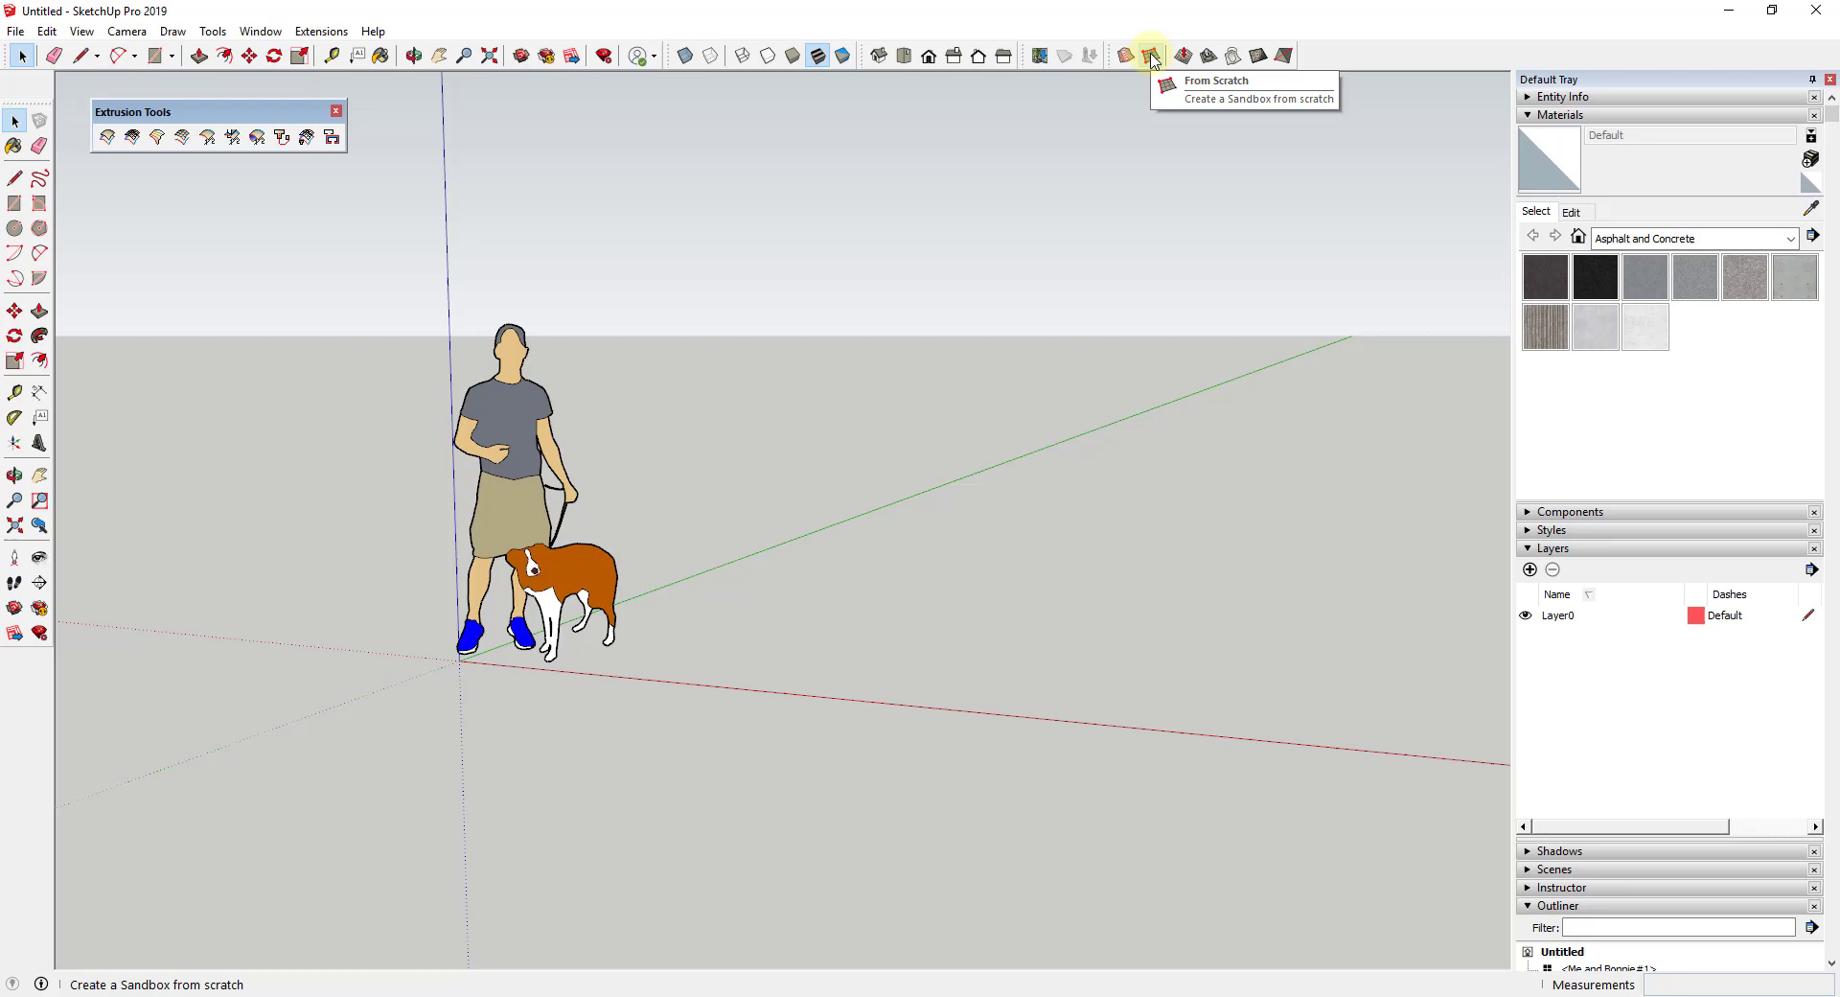
# Start Sandbox From Scratch and lay a flat rectangular grid beside the figure.
pyautogui.click(1155, 56)
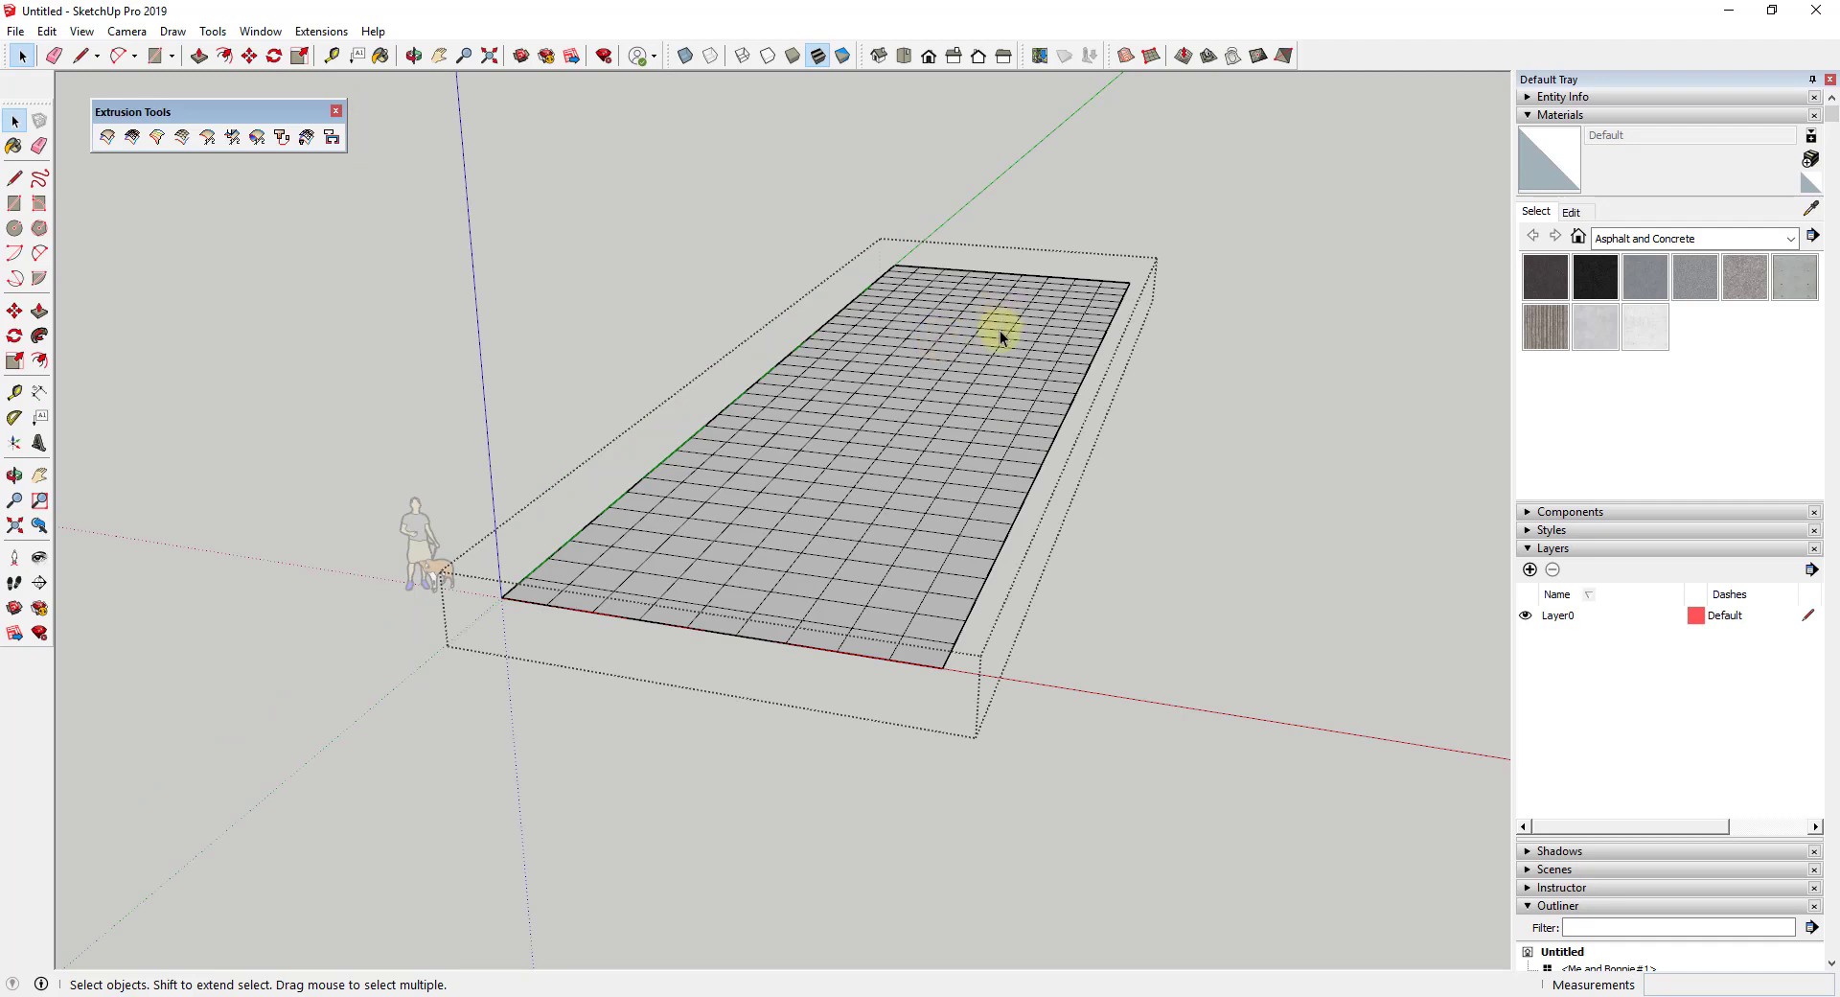
pyautogui.click(1184, 56)
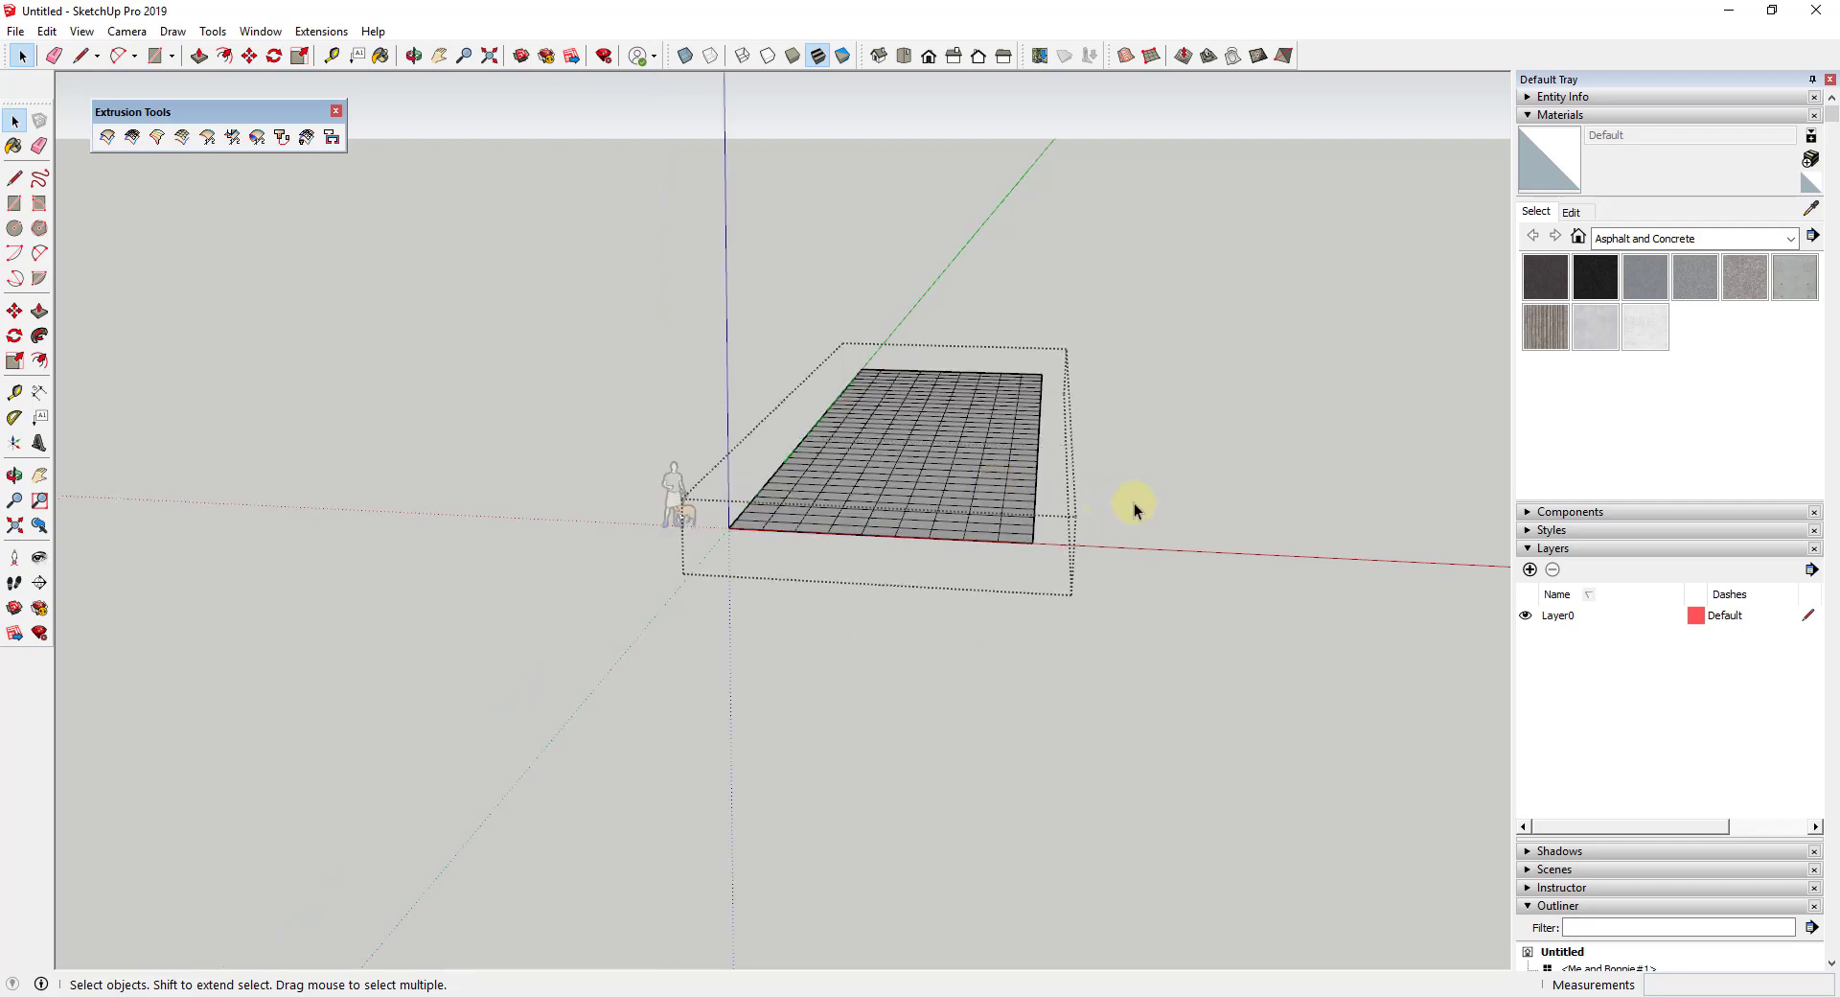
# Lift a copy of the grid above the original and push its end into a curve.
pyautogui.click(247, 56)
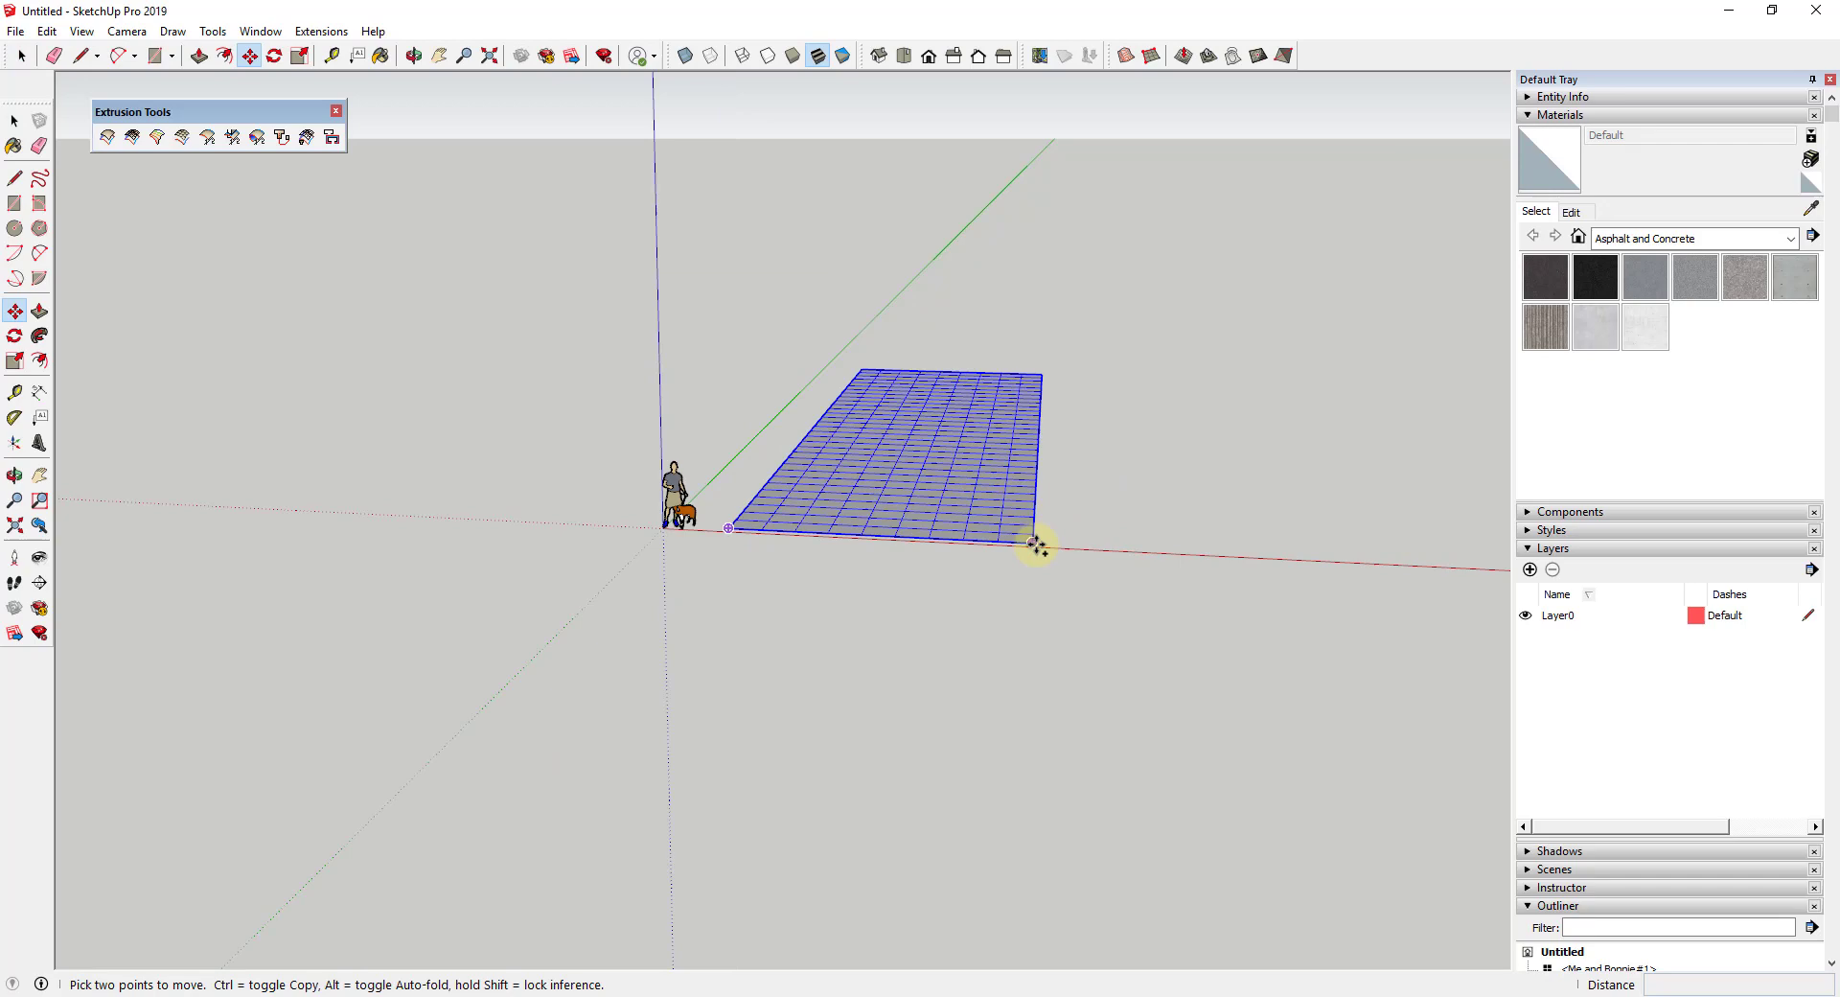
pyautogui.moveTo(1033, 541); pyautogui.dragTo(1033, 323)
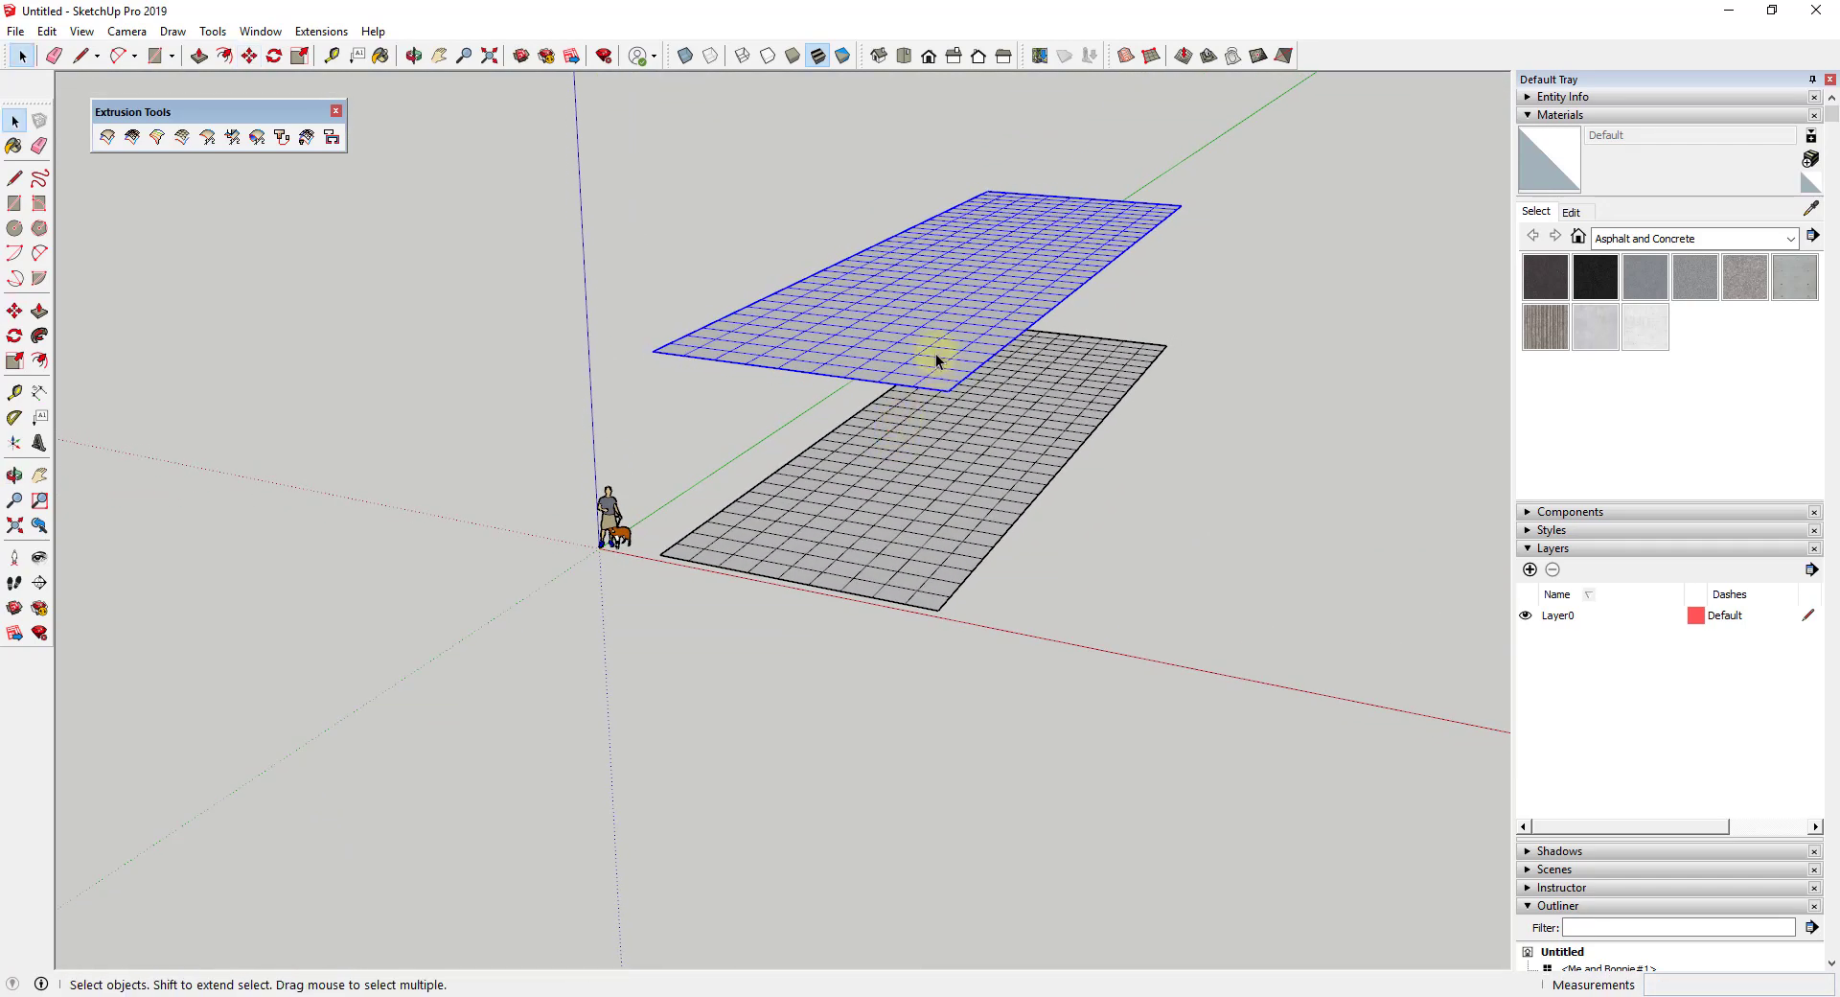
pyautogui.moveTo(932, 335)
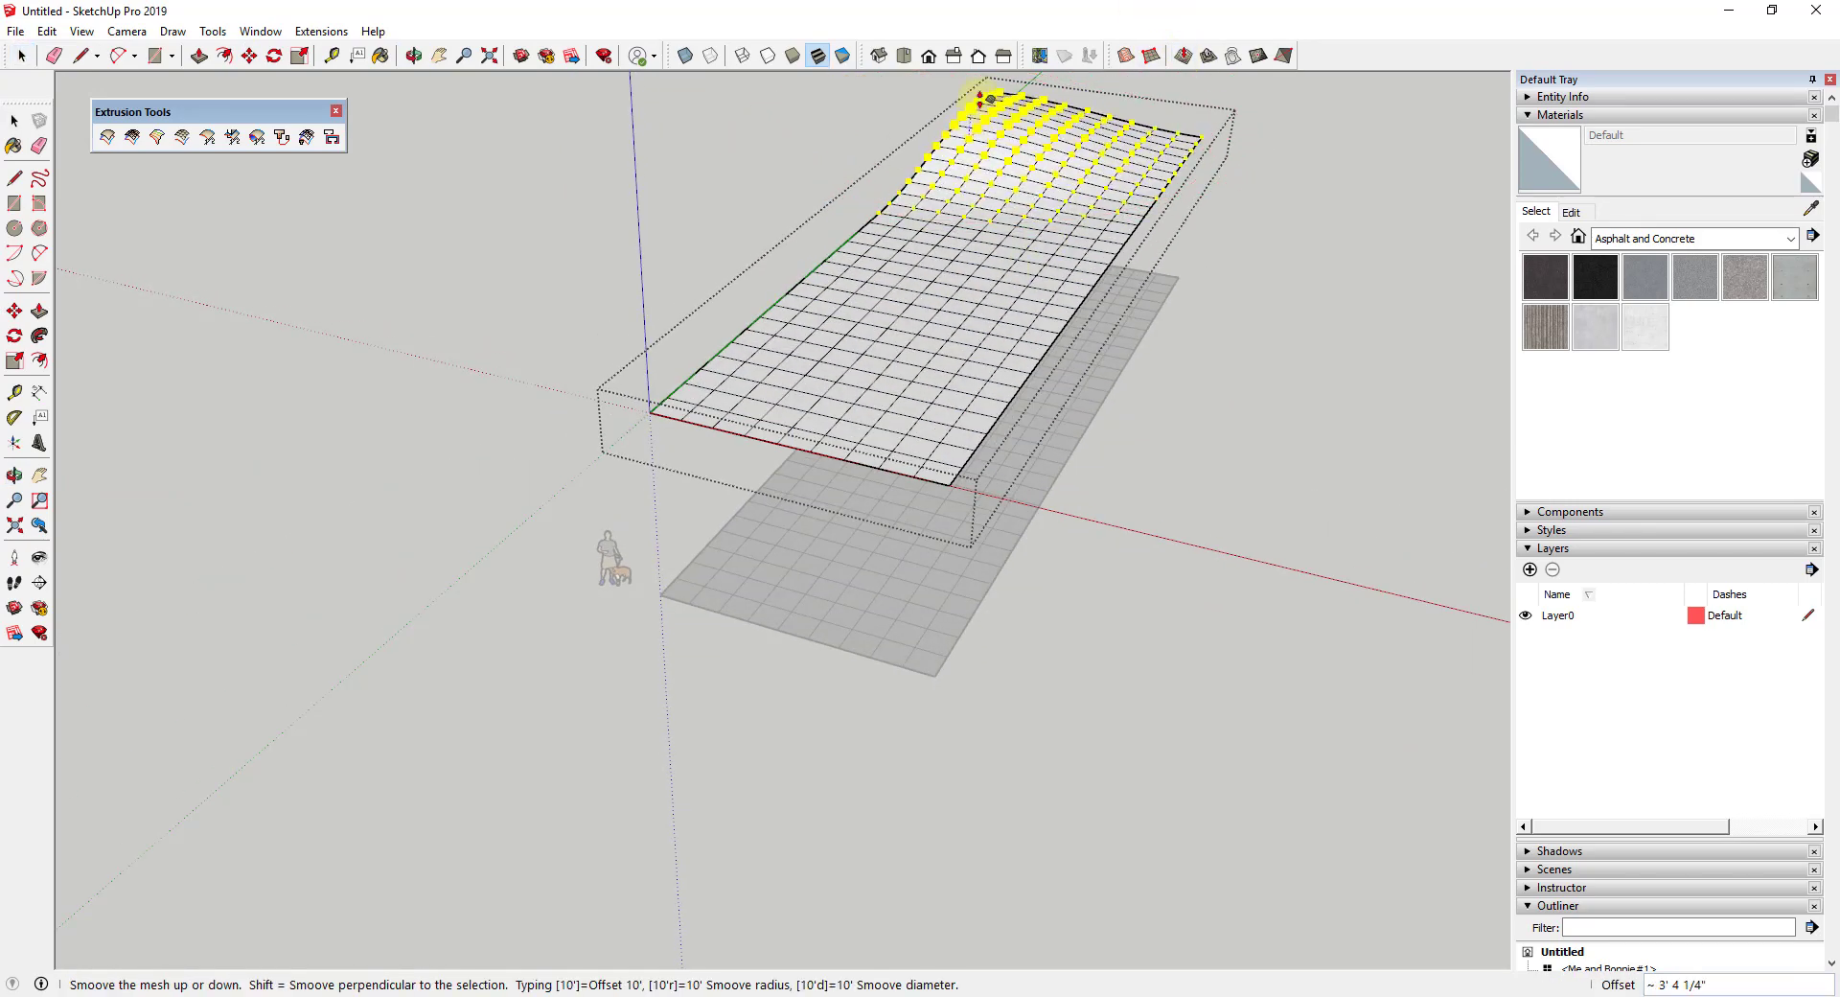
pyautogui.moveTo(992, 105); pyautogui.dragTo(1103, 298)
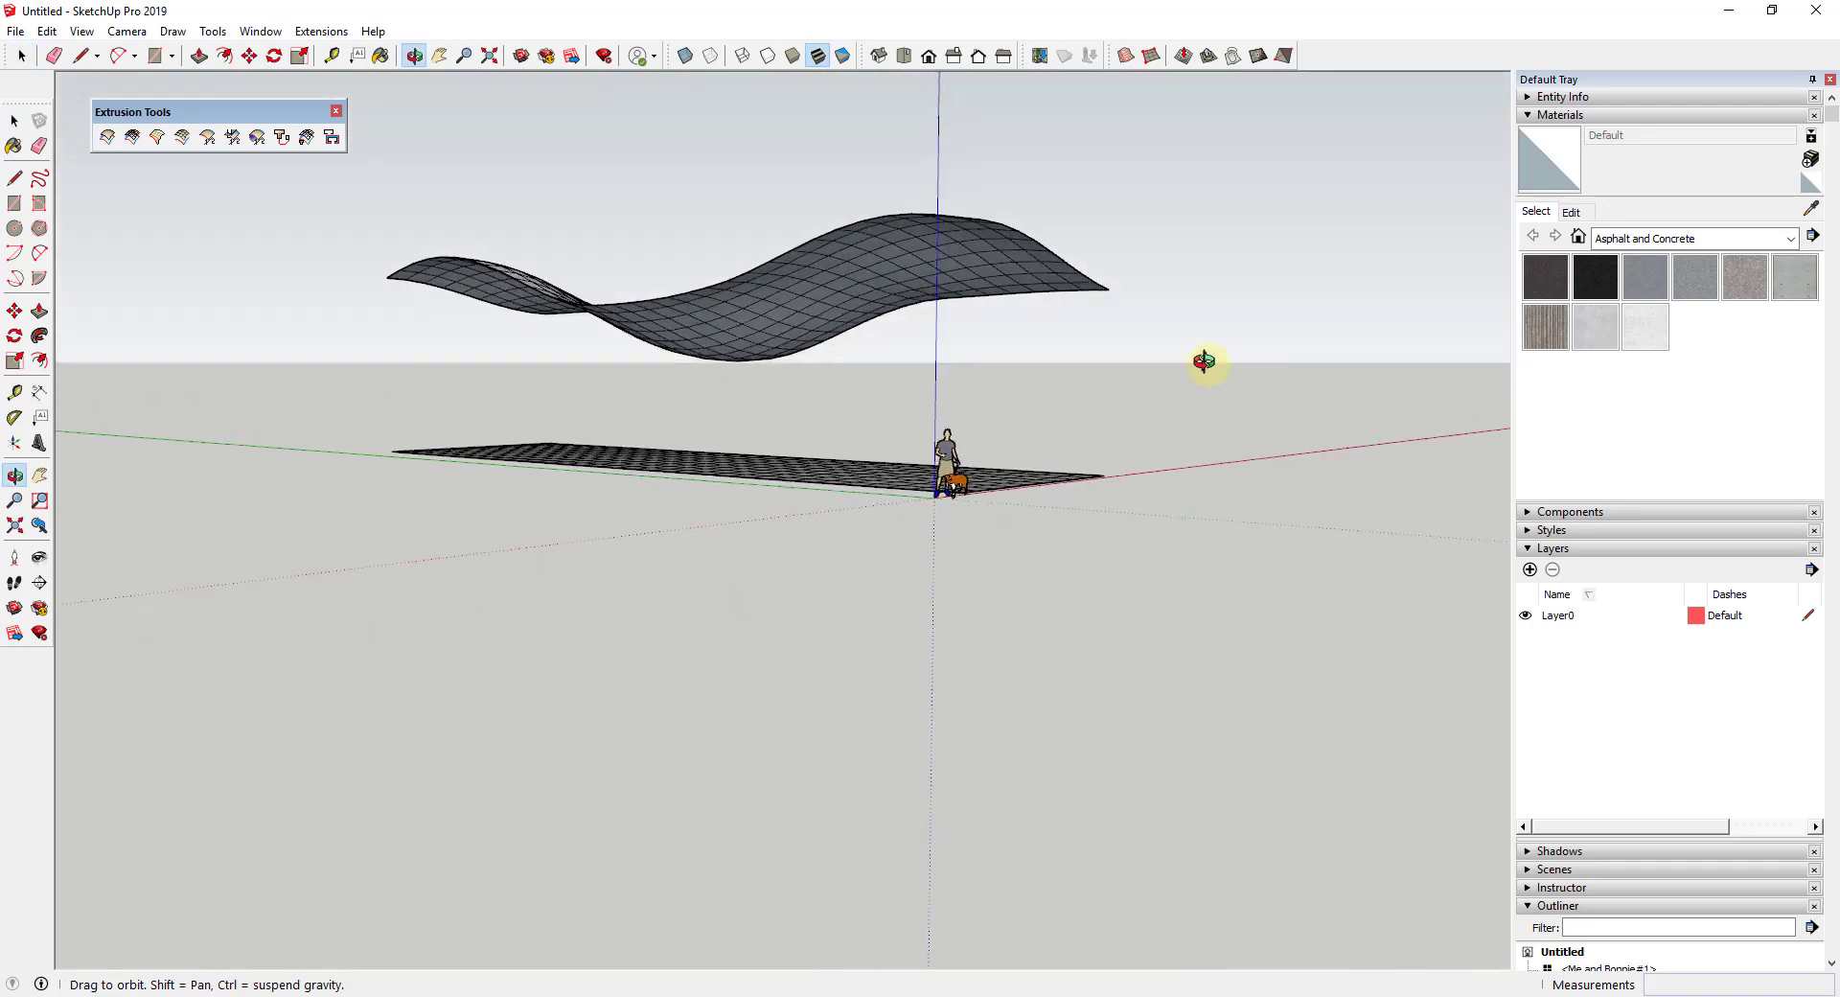
# Orbit around and select the wave surface for Joint Push Pull thickening.
pyautogui.moveTo(1207, 361); pyautogui.dragTo(839, 421)
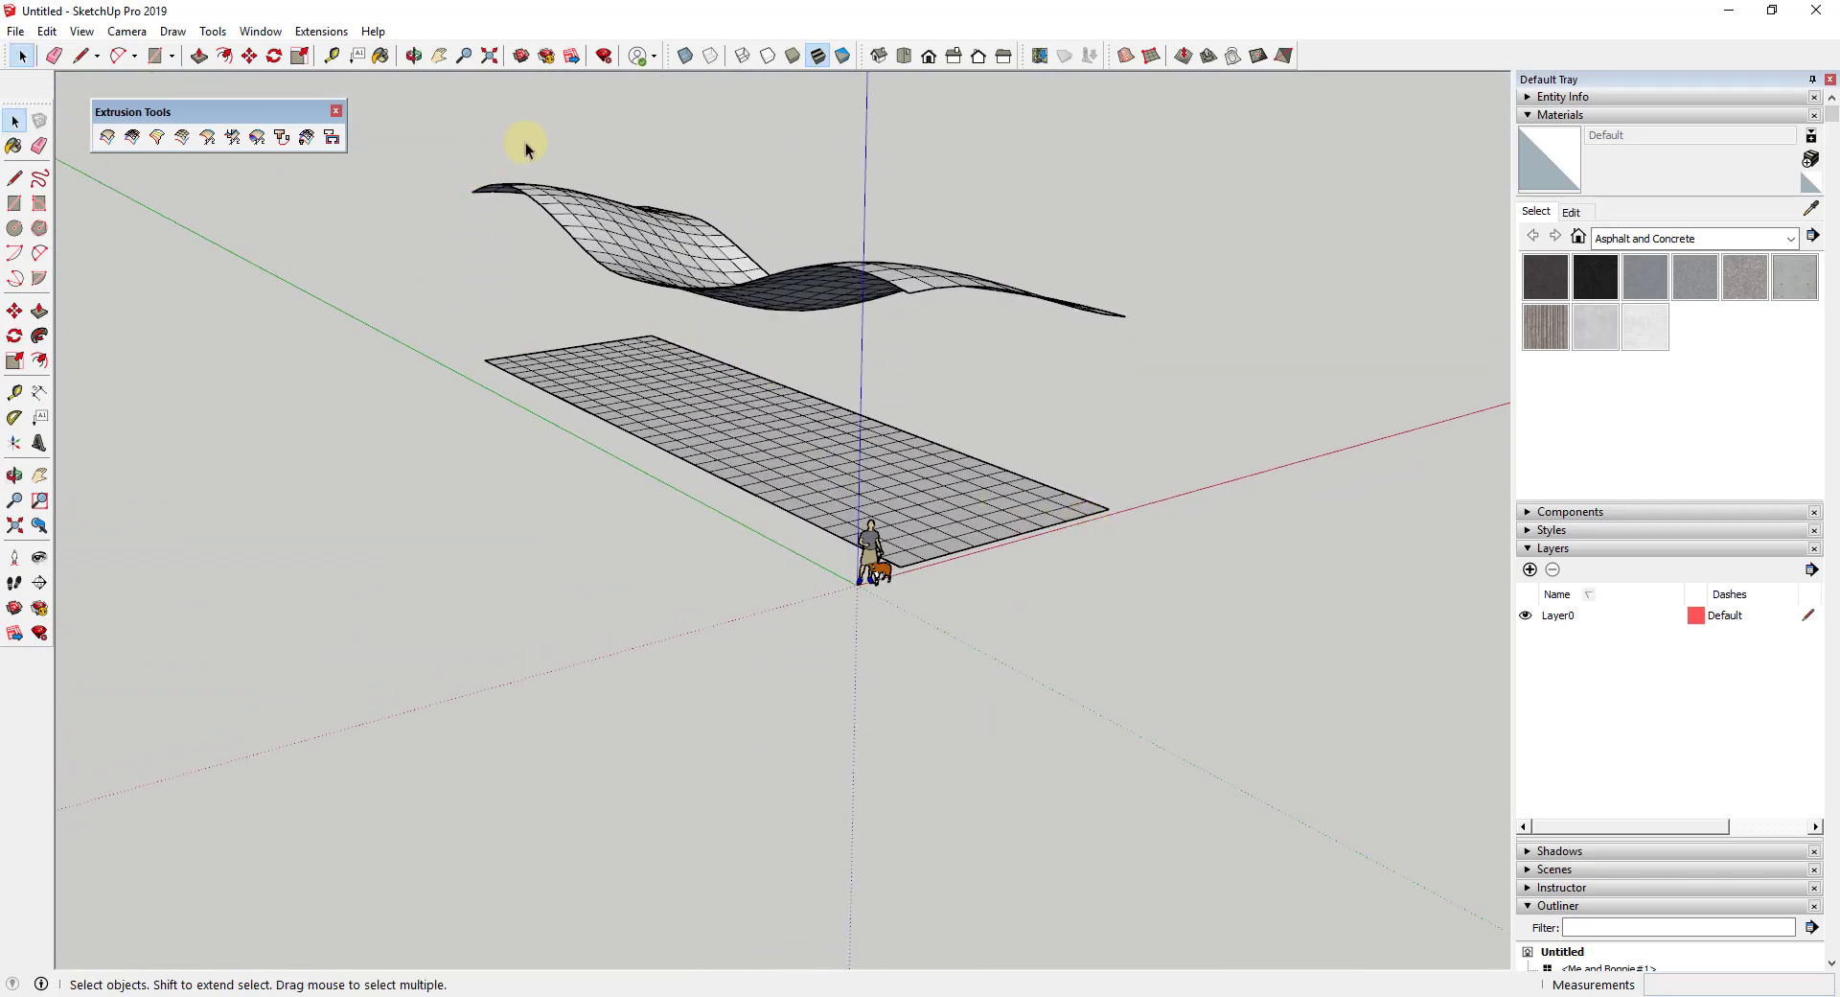
pyautogui.moveTo(947, 262)
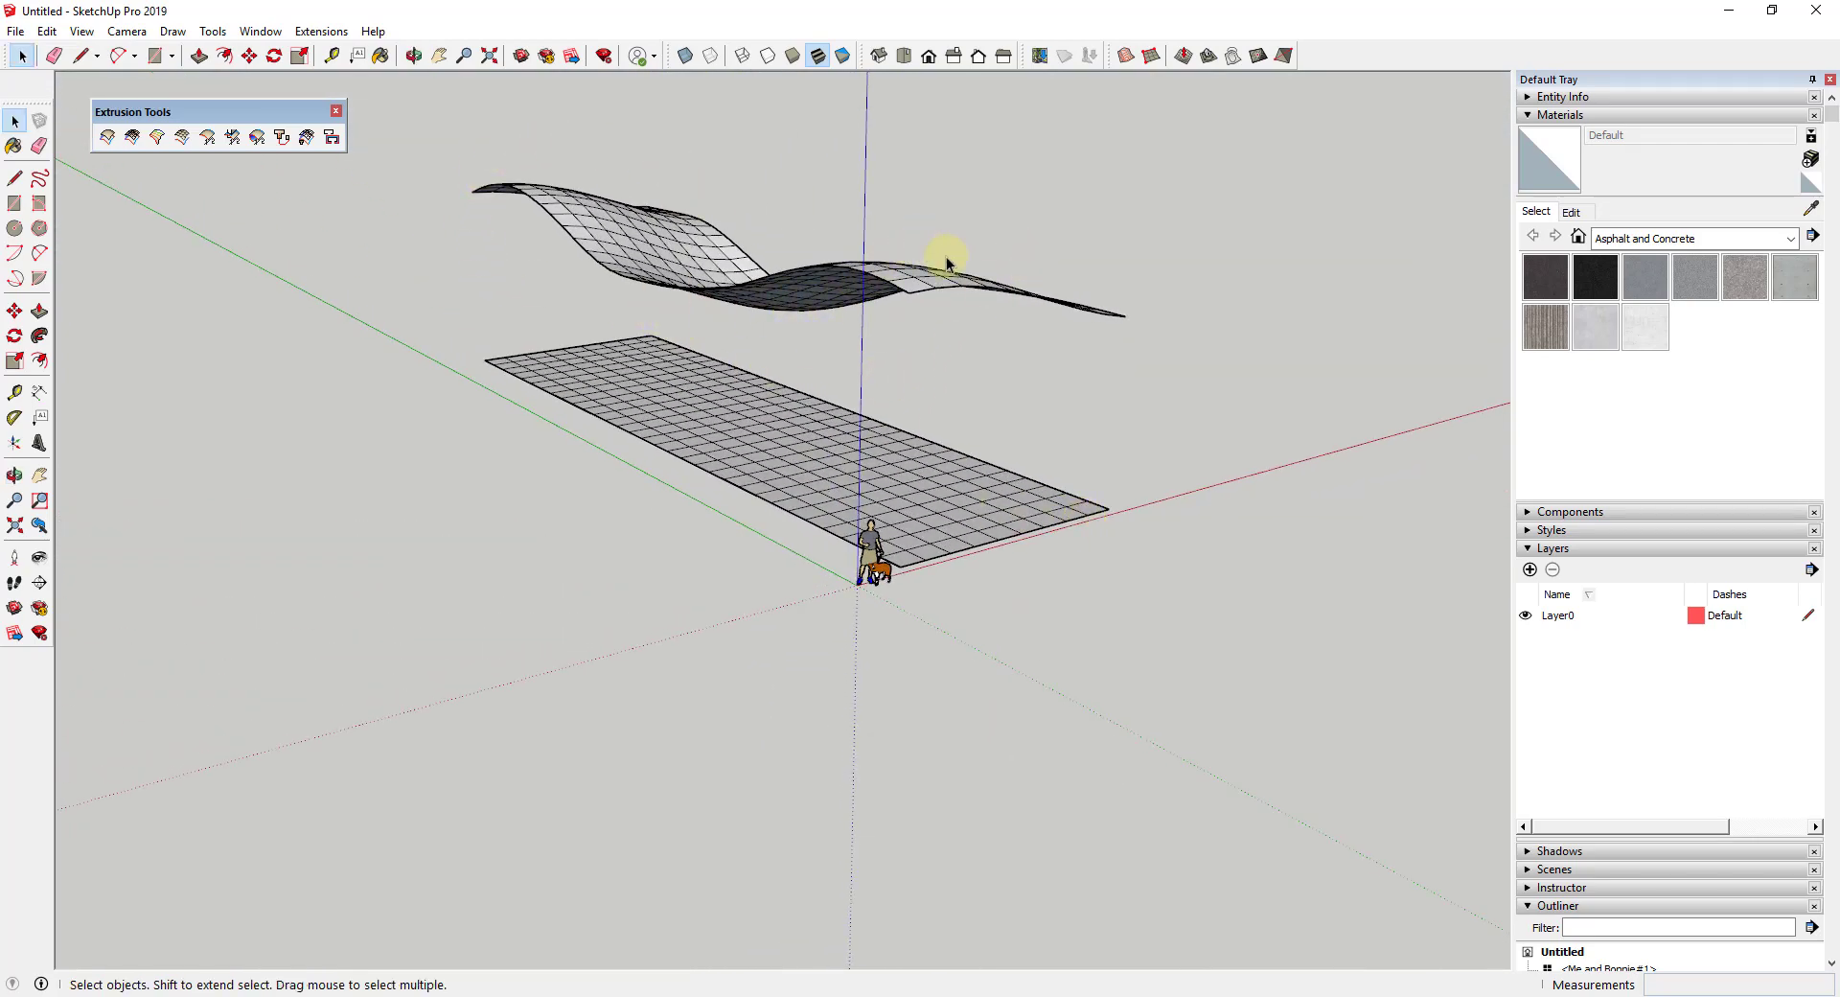
pyautogui.click(413, 55)
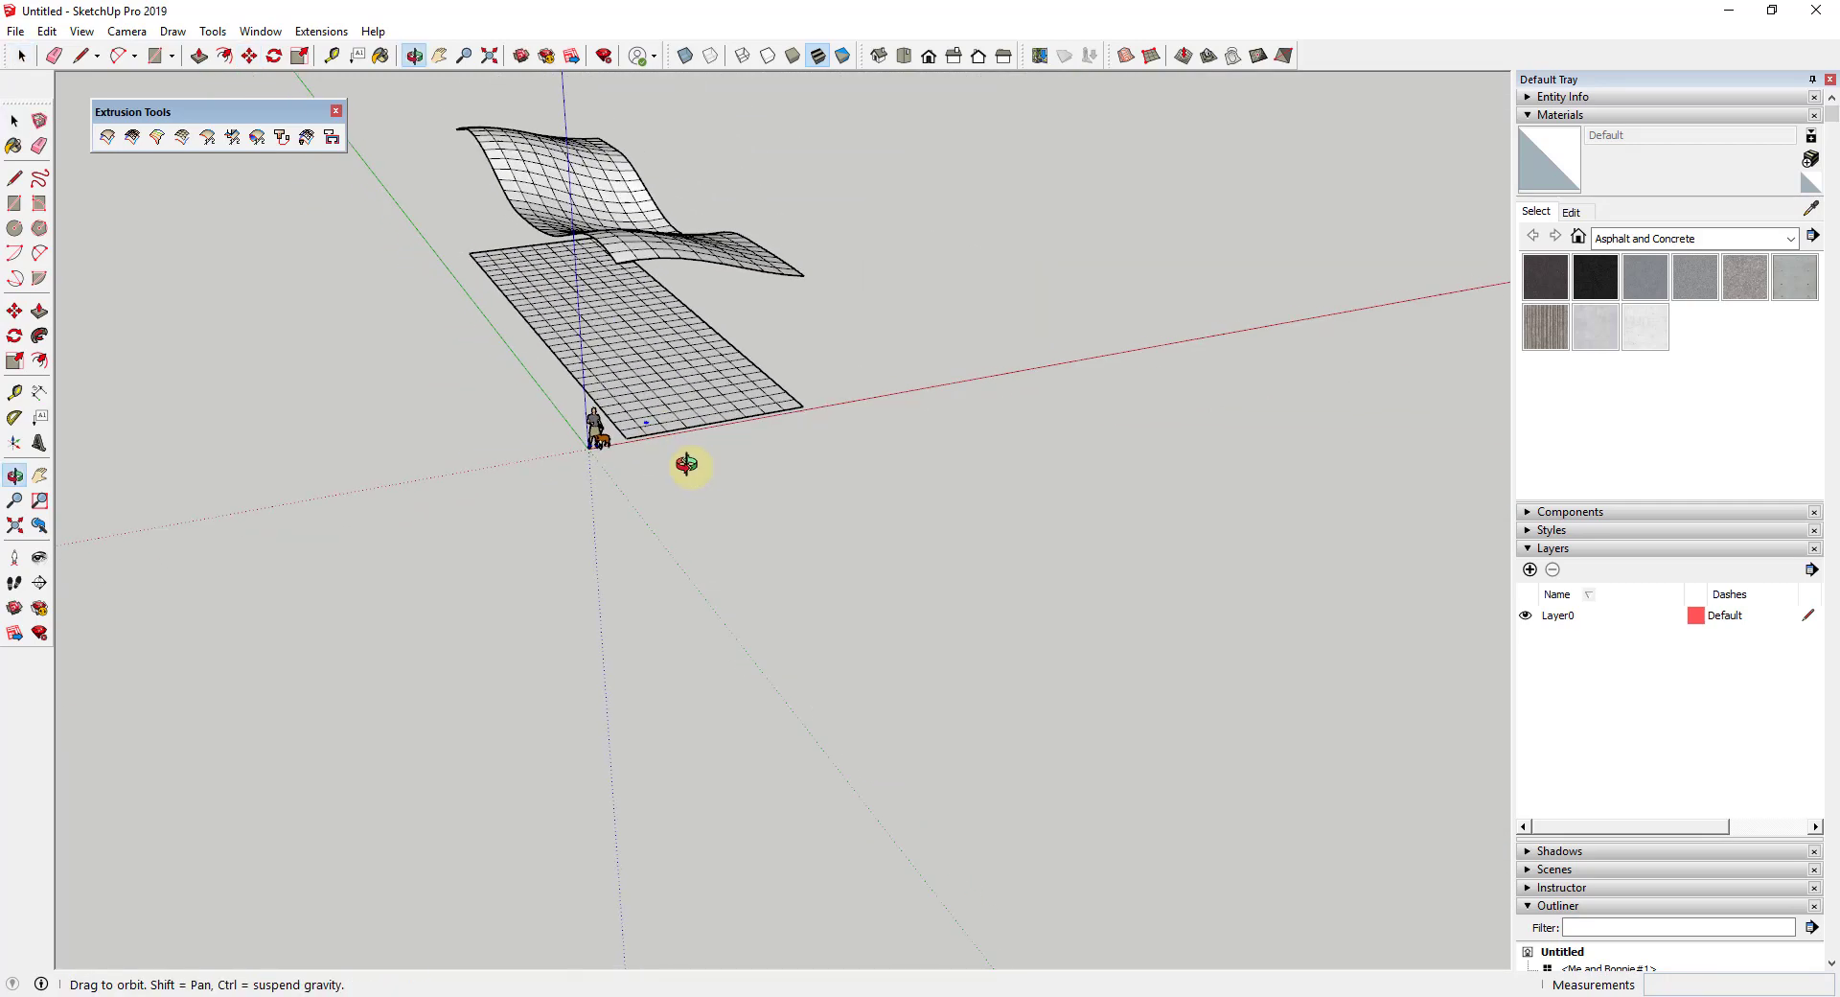
# Select the flat ground grid and apply Reverse Faces to it.
pyautogui.click(126, 55)
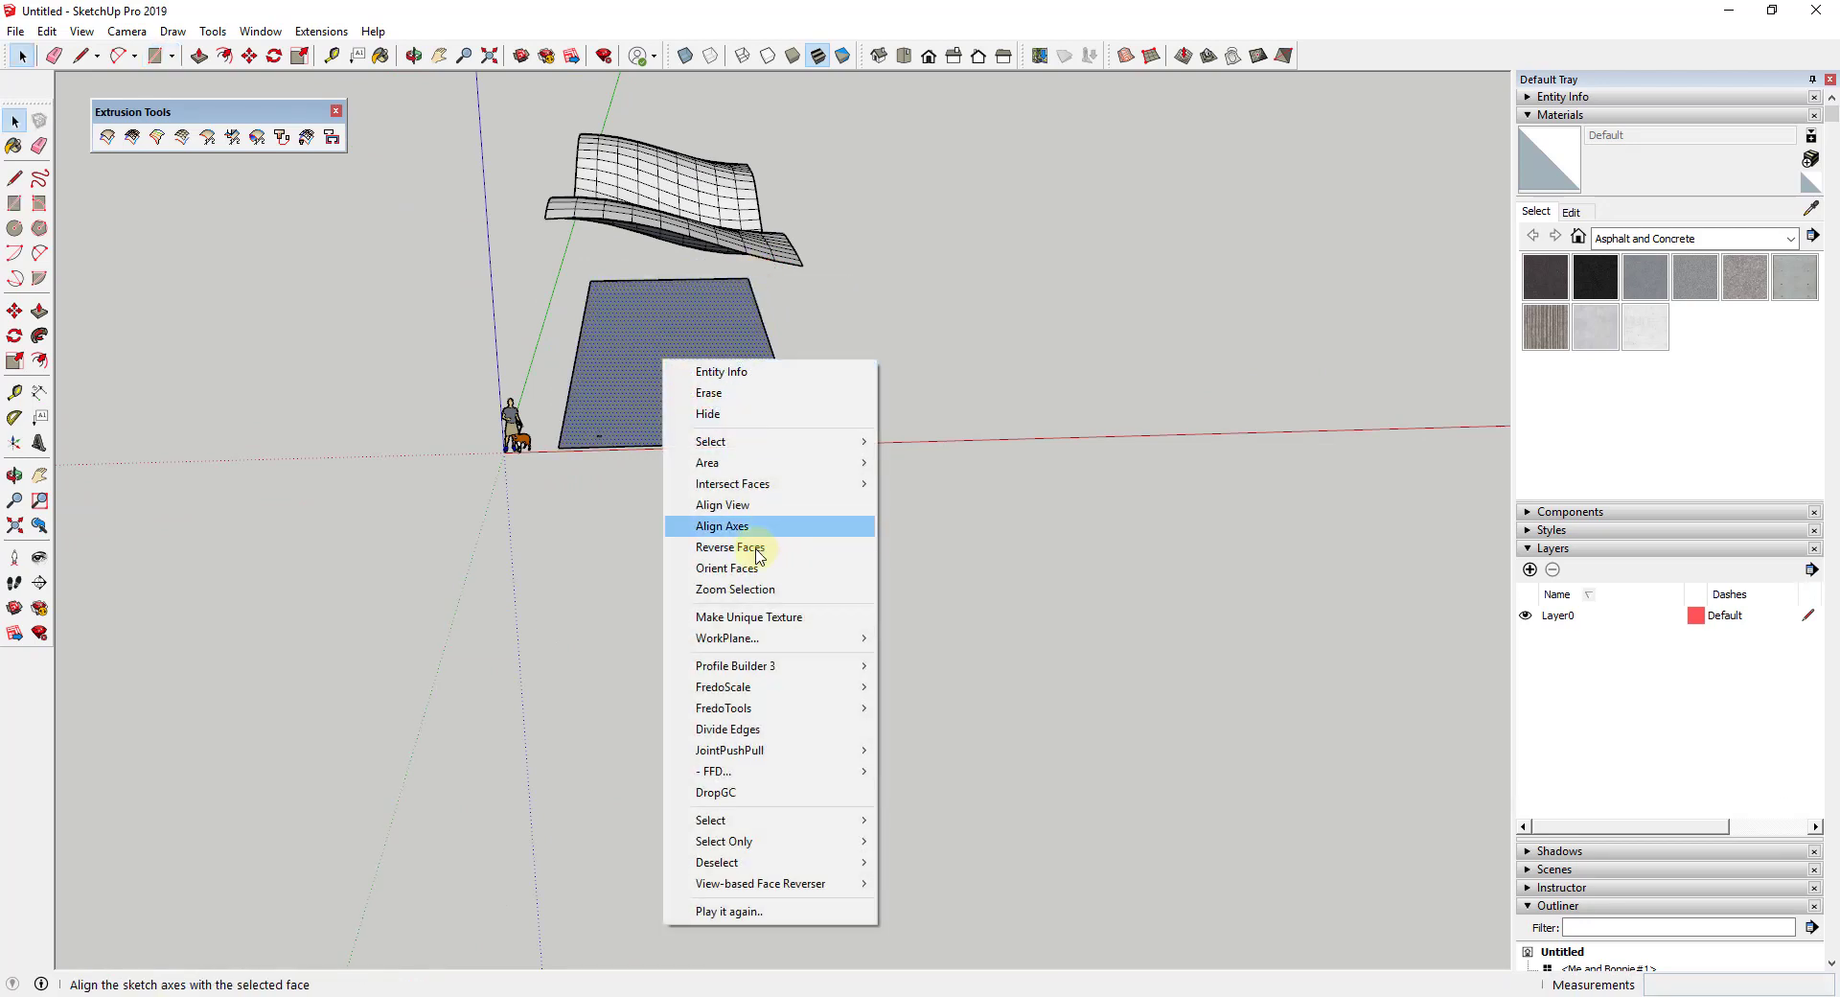
pyautogui.click(722, 525)
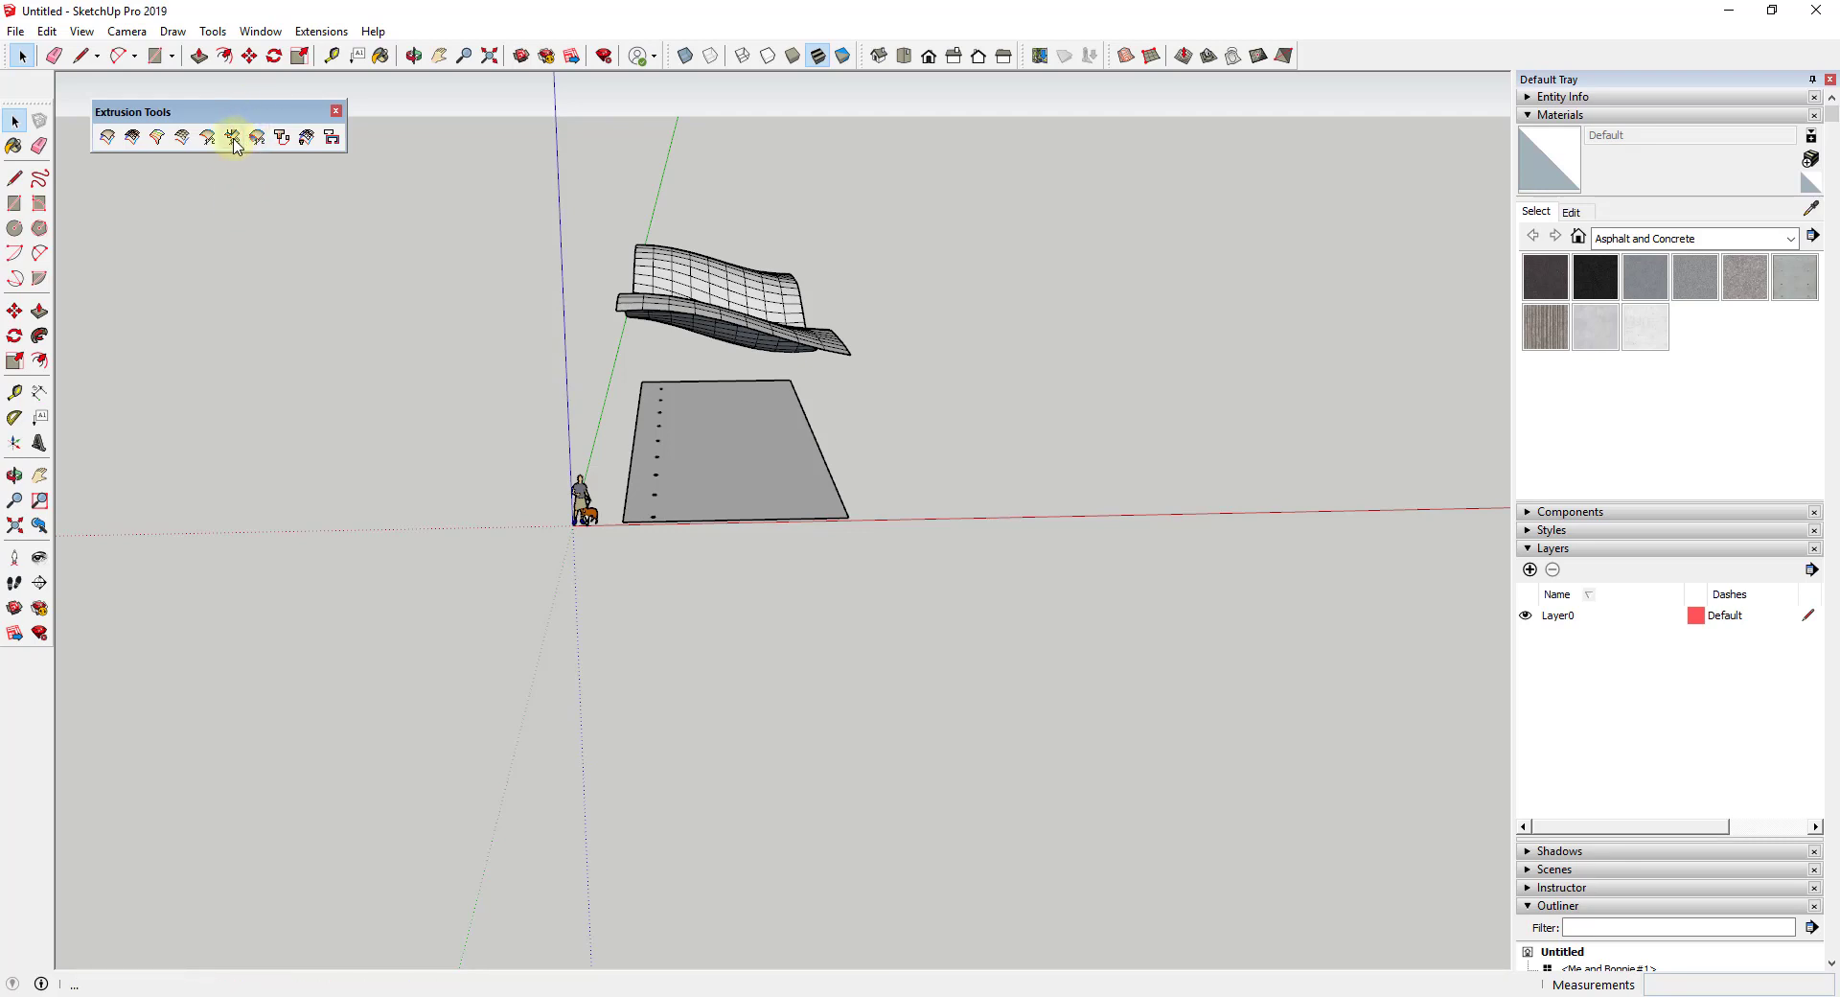
pyautogui.moveTo(235, 136)
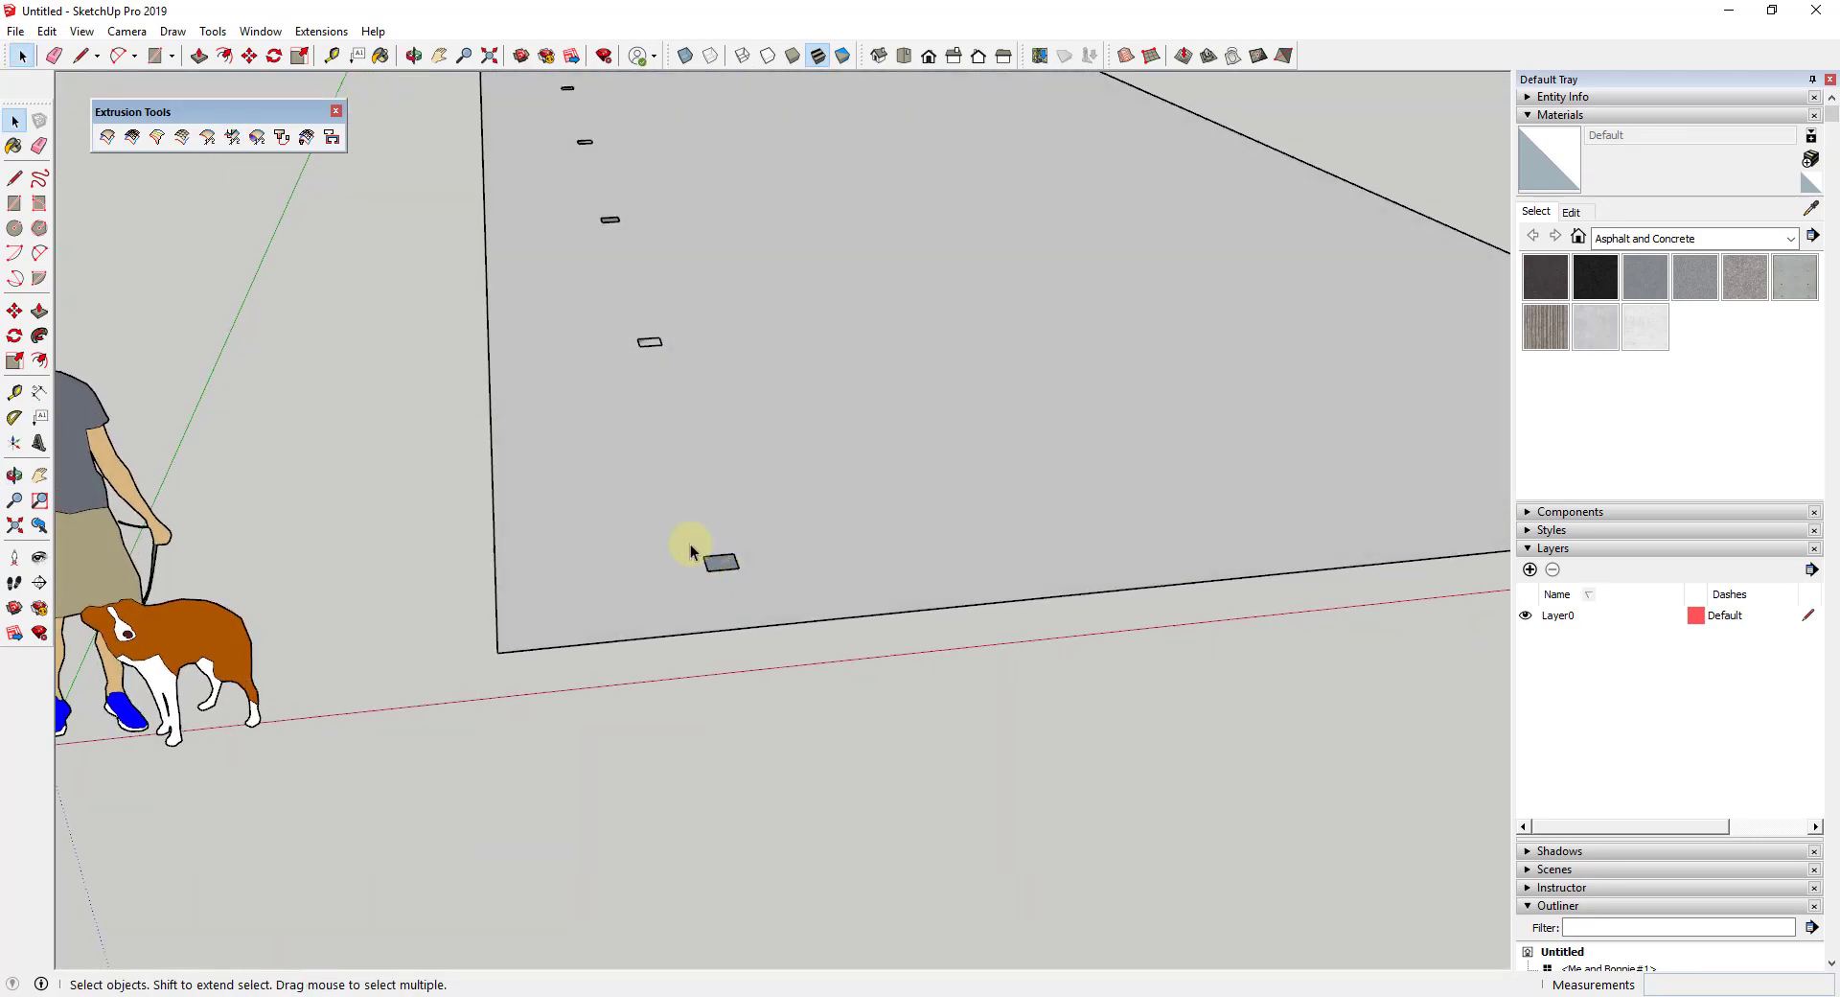
# Select the front column footprint and answer No to reversing the extrusion's faces.
pyautogui.click(232, 137)
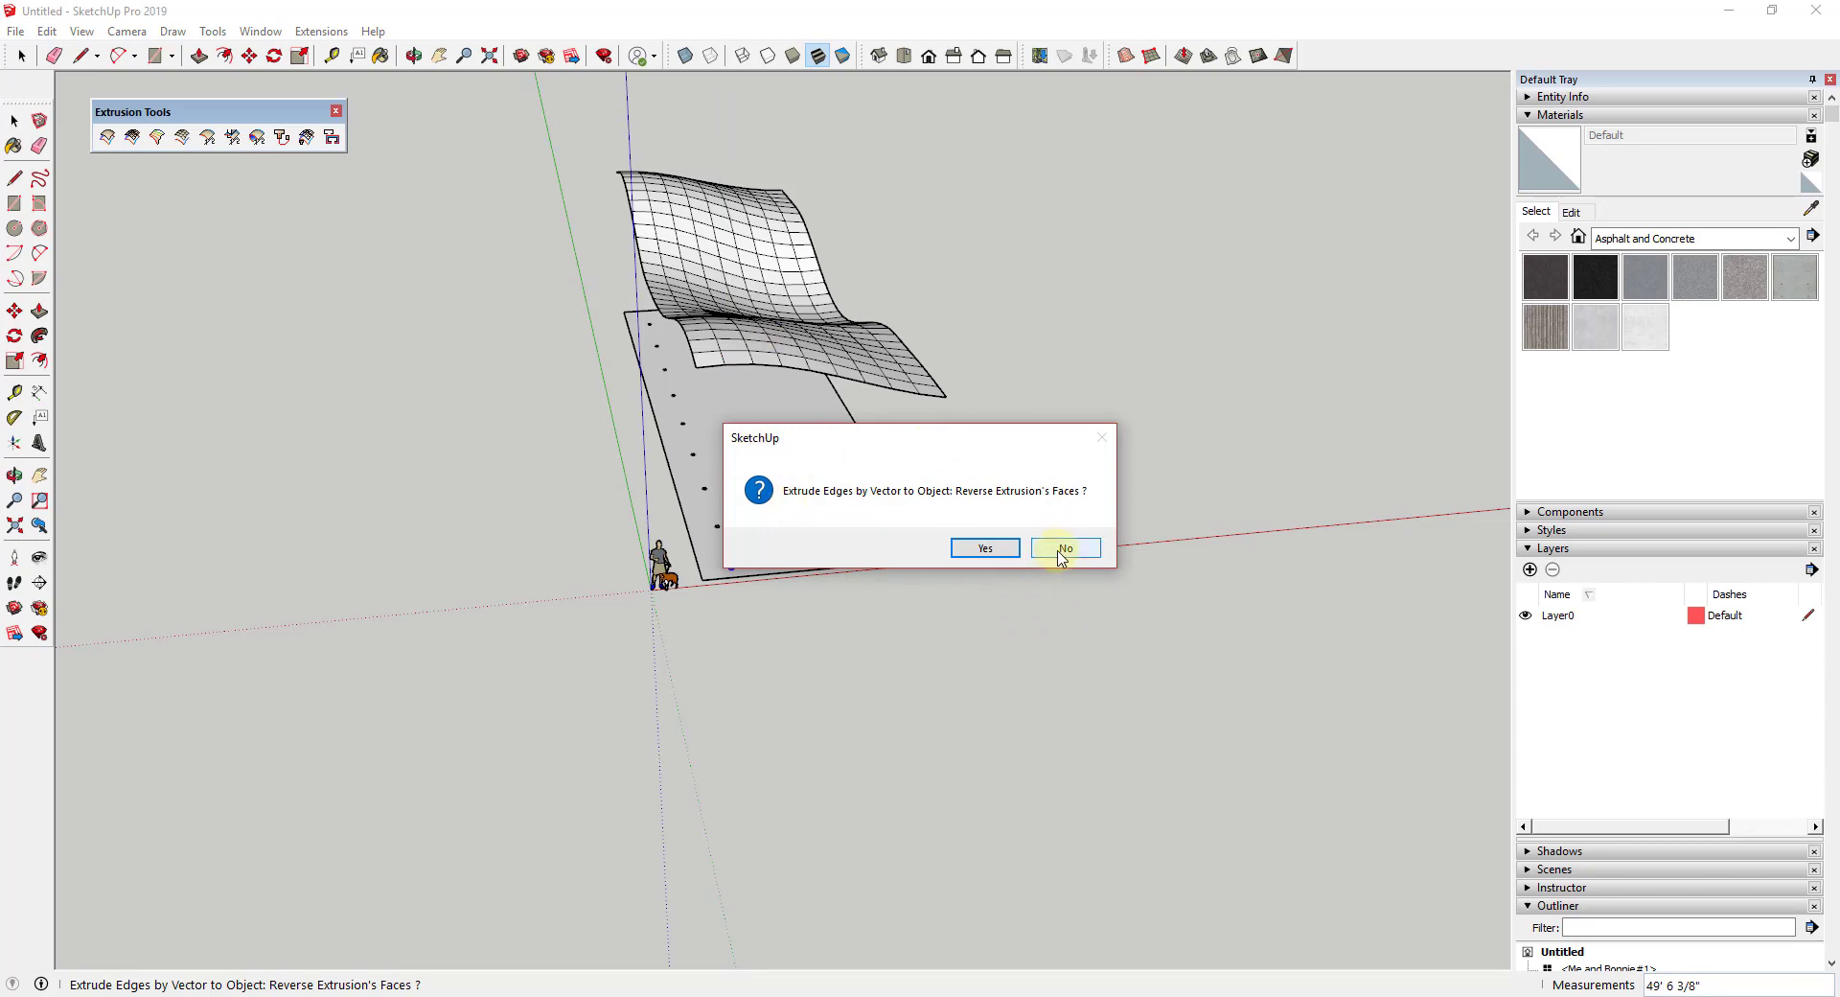
pyautogui.click(1063, 548)
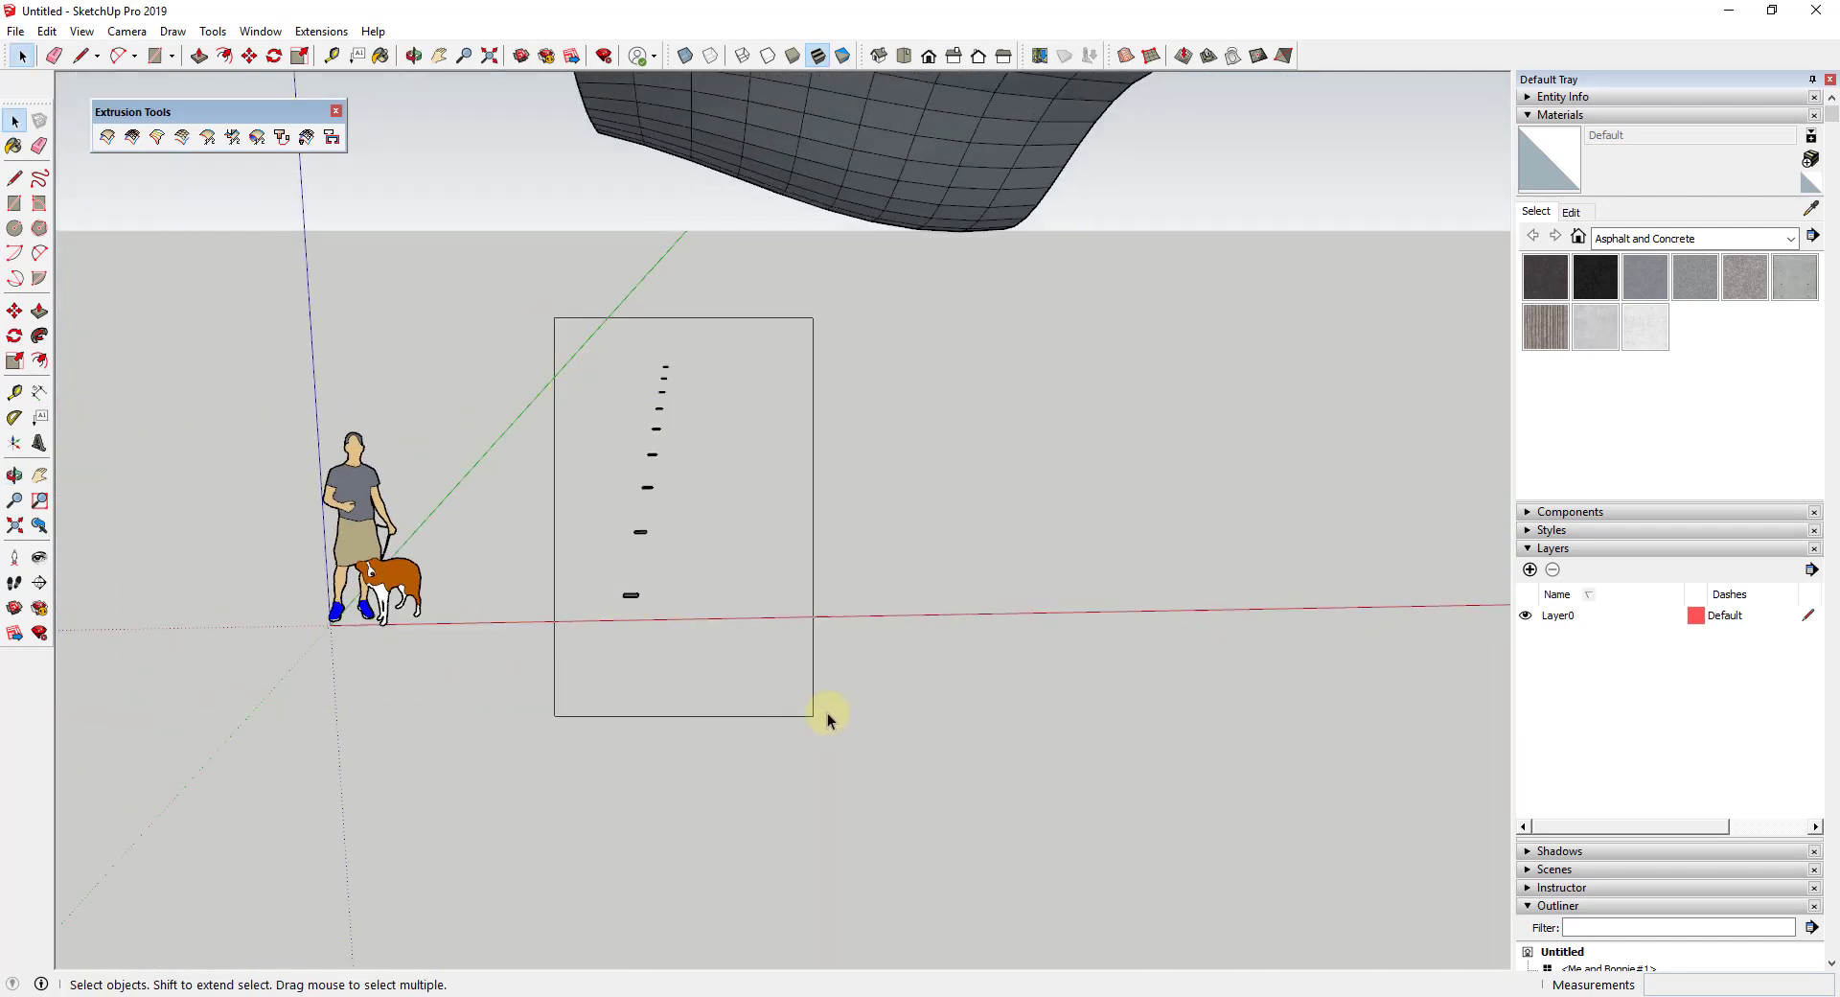
# Zoom Selection onto the chosen marker via its context menu.
pyautogui.rightClick(827, 719)
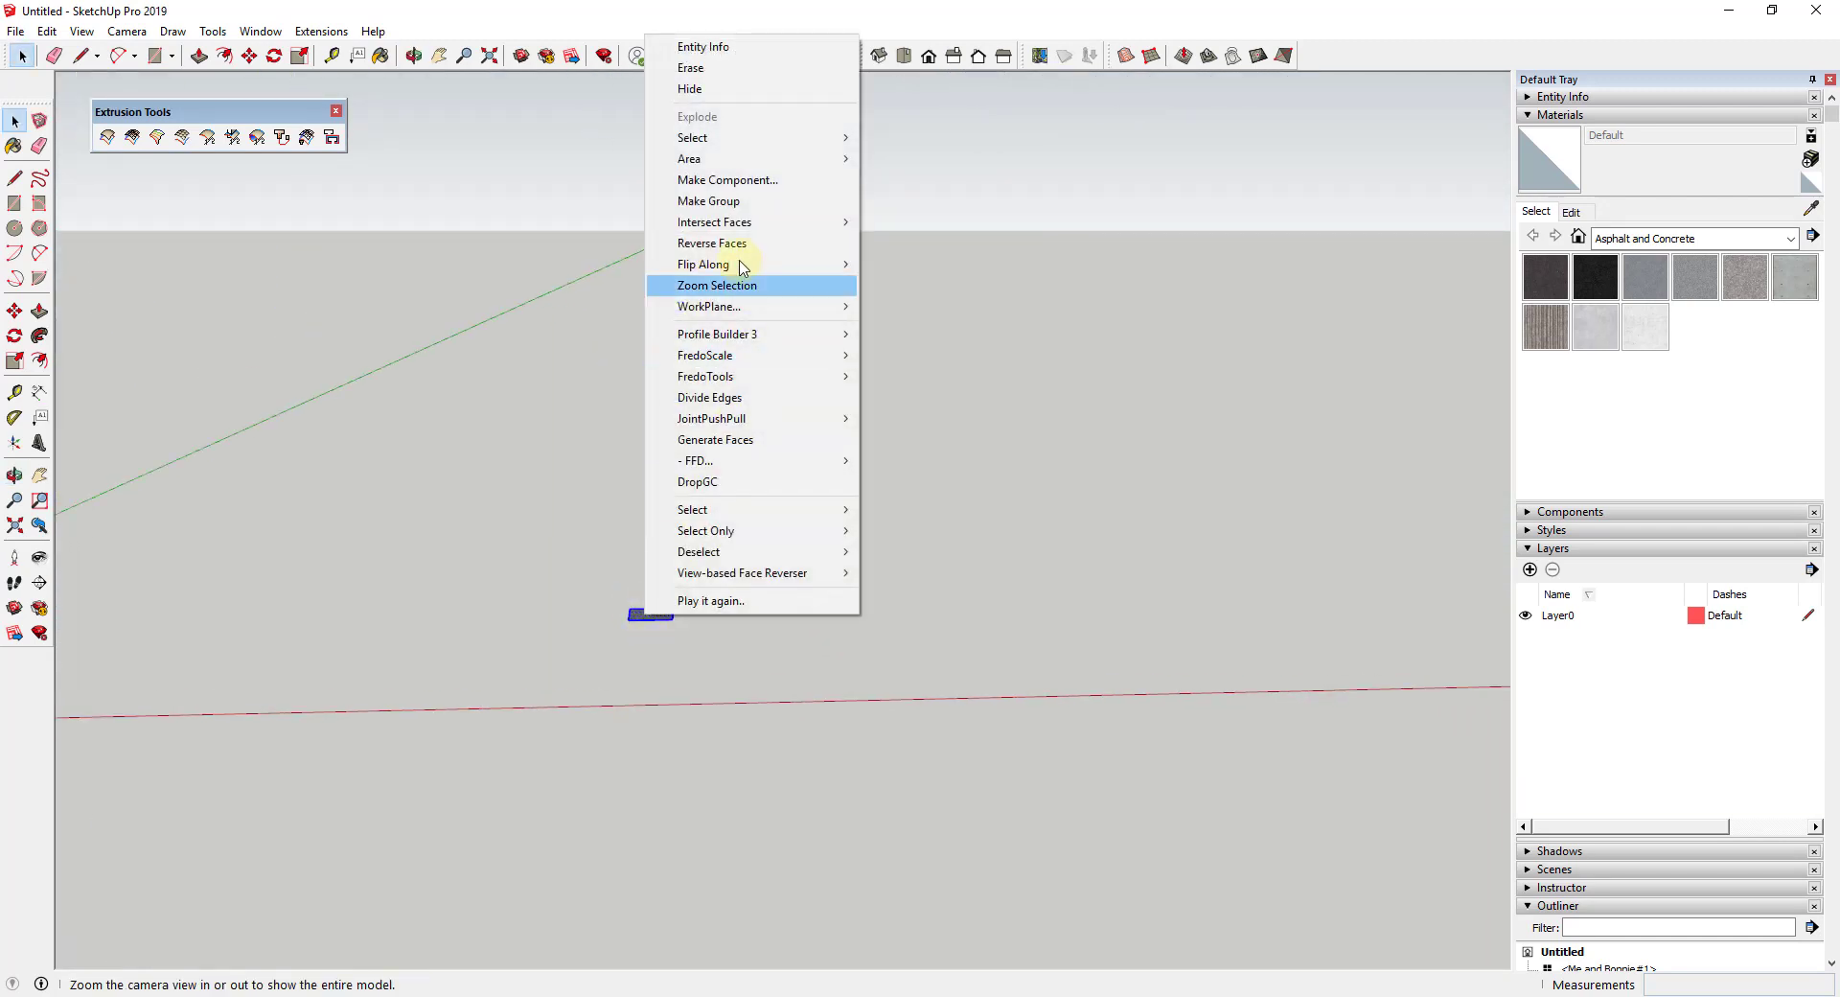
pyautogui.click(716, 286)
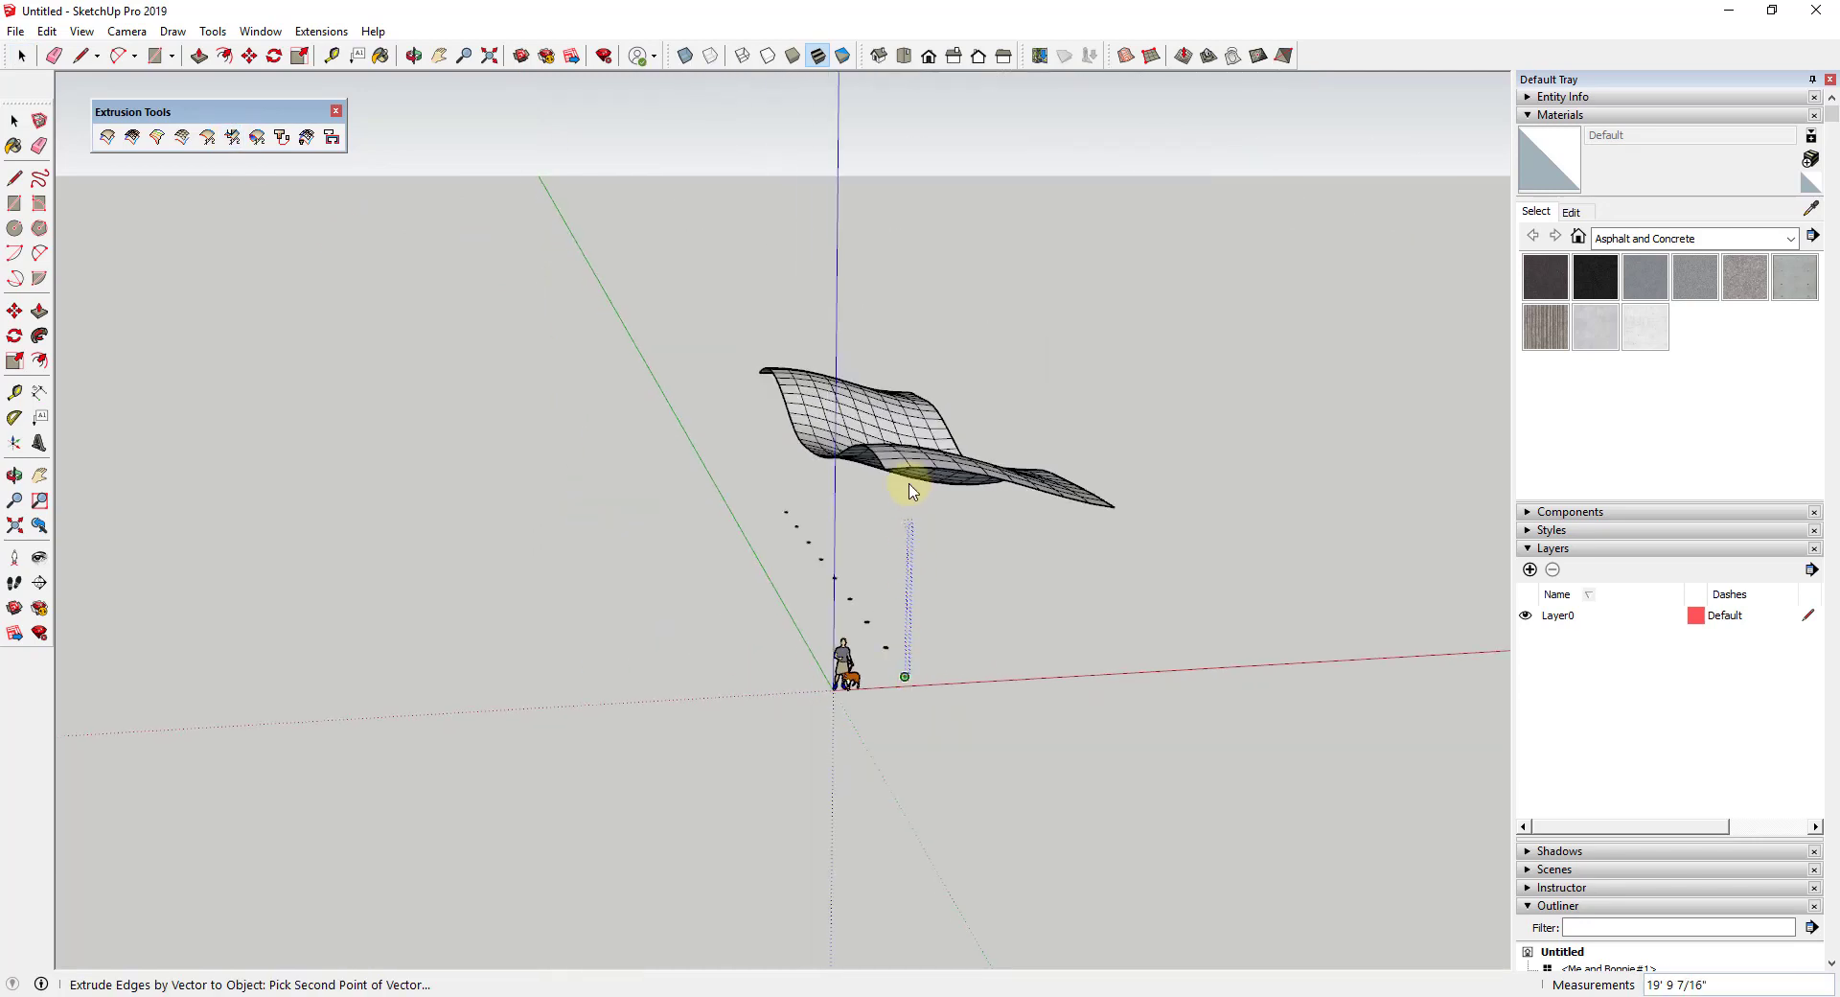
# Extrude the marker up to the canopy, keep it grouped, and orbit to inspect the junction.
pyautogui.click(913, 485)
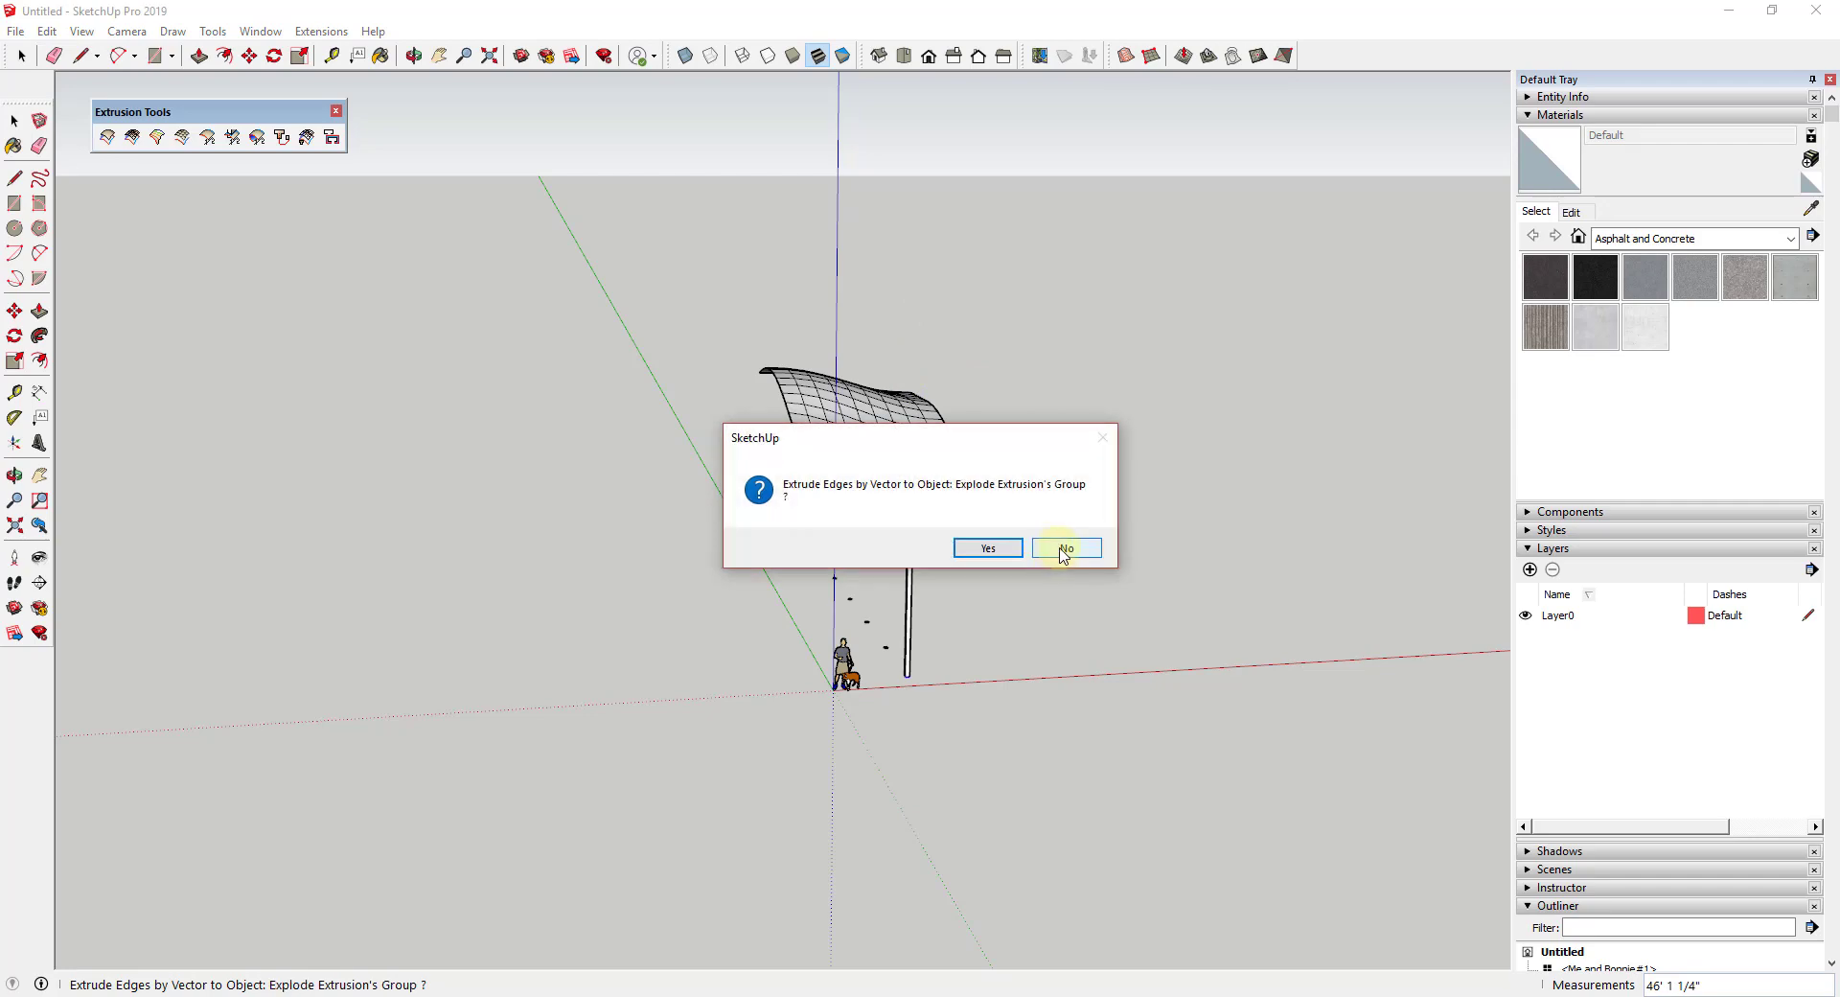
pyautogui.click(1062, 548)
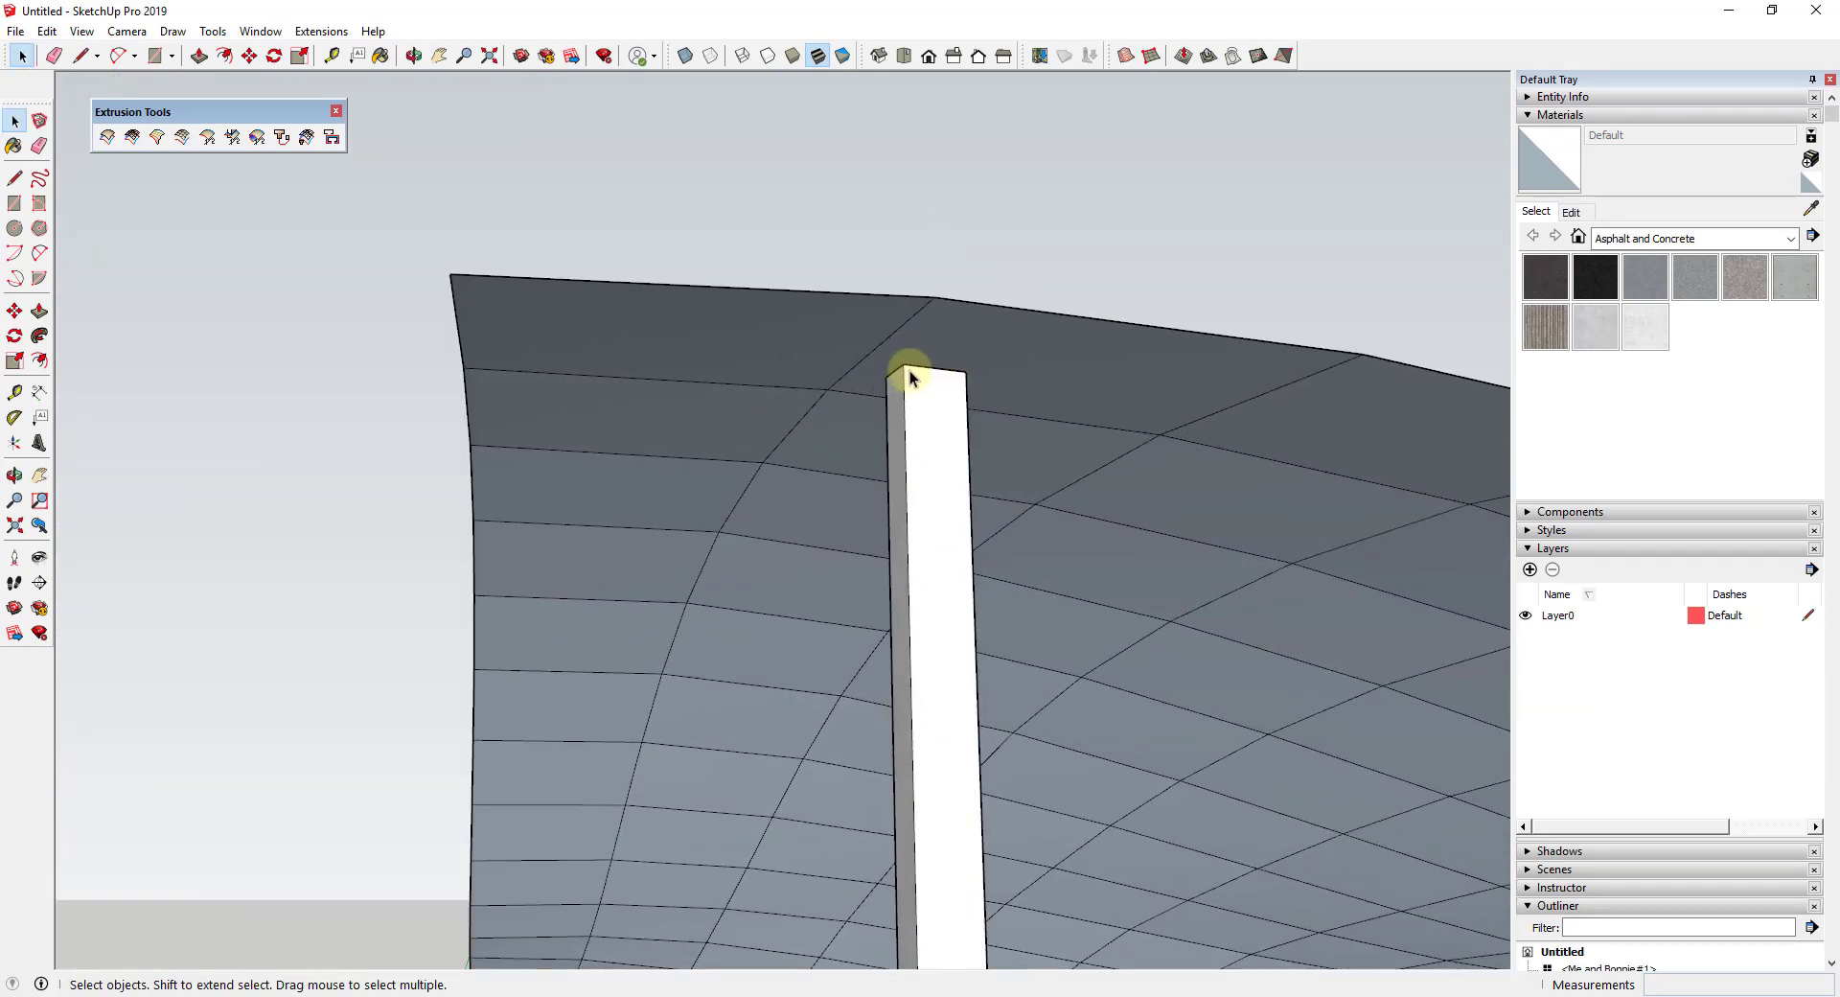
pyautogui.moveTo(910, 378); pyautogui.dragTo(675, 481)
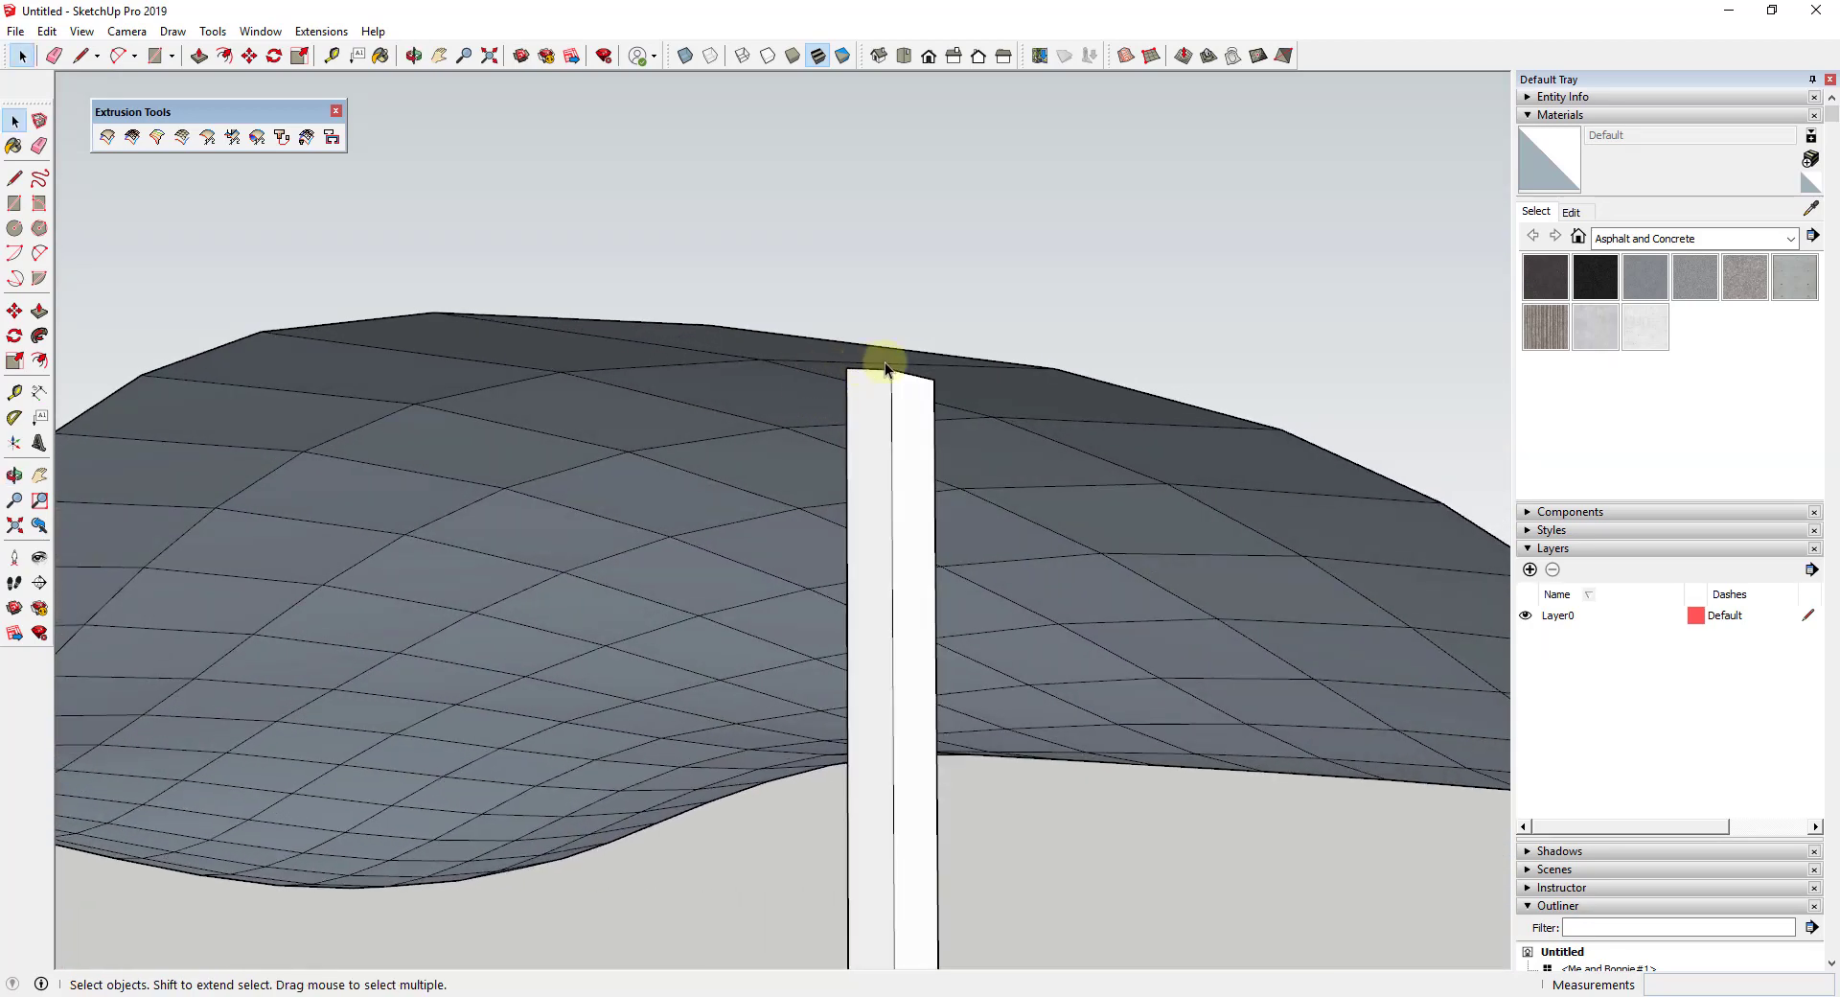
pyautogui.moveTo(886, 370); pyautogui.dragTo(1097, 575)
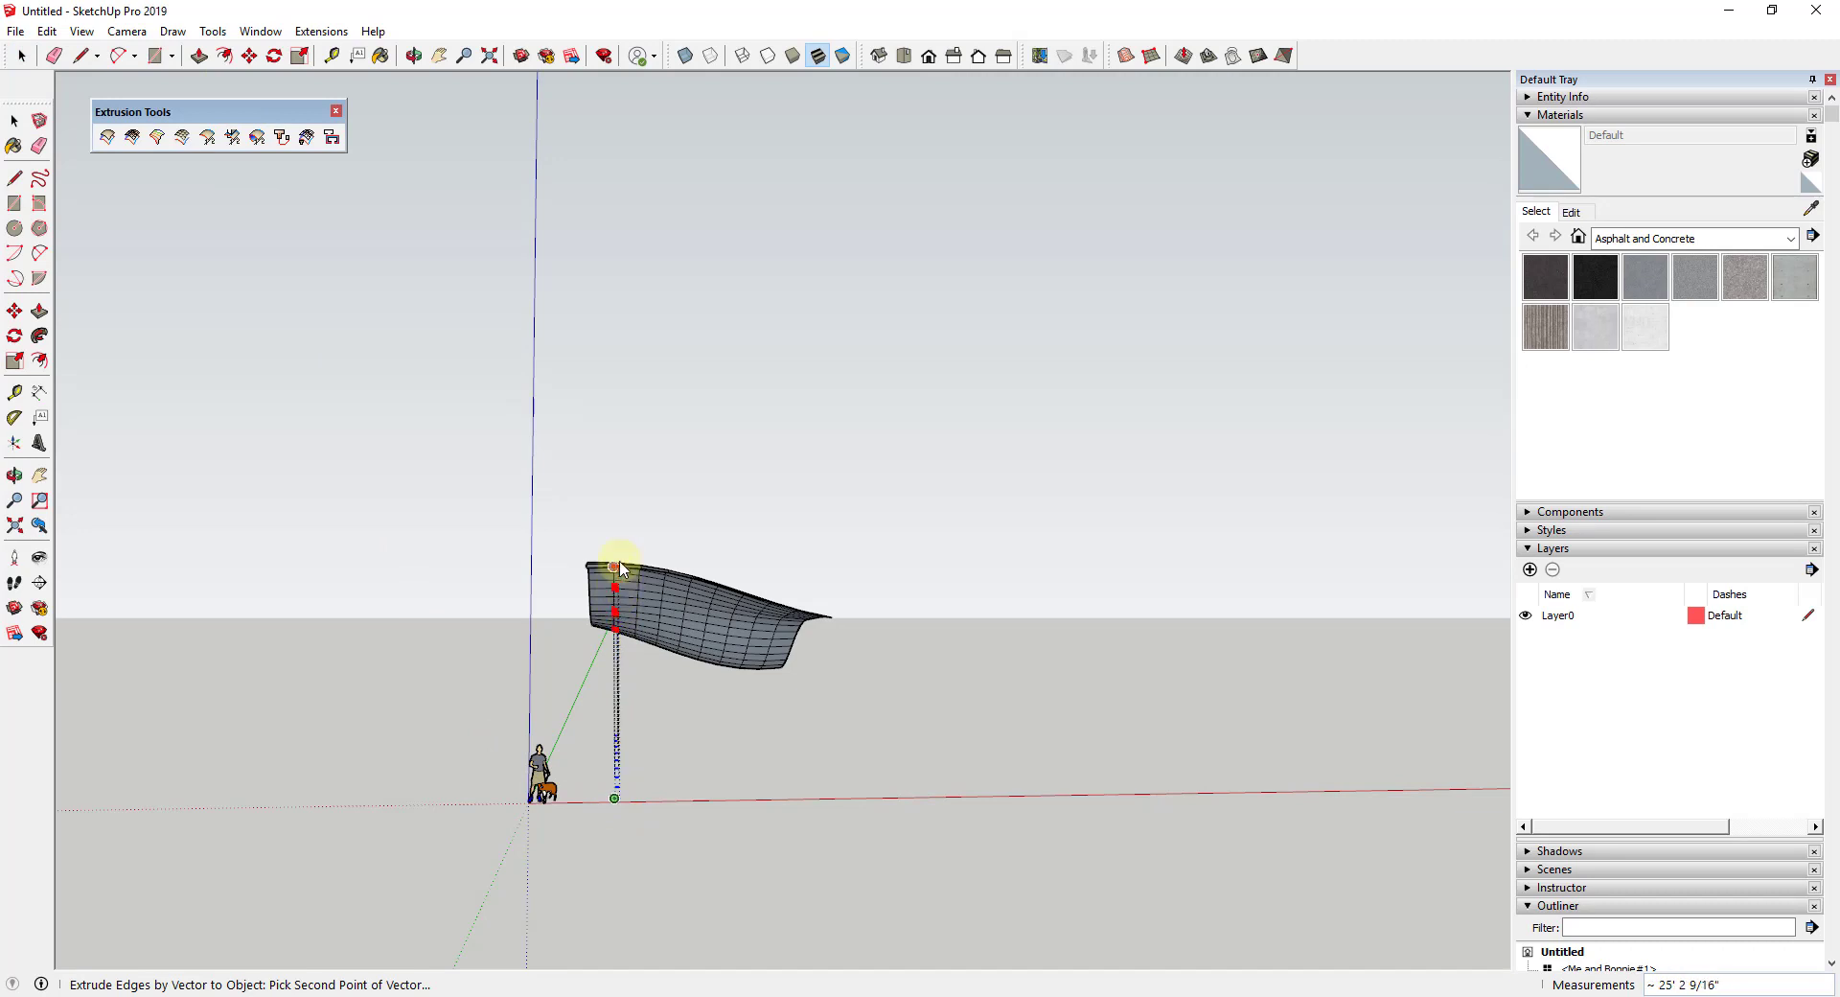
pyautogui.moveTo(613, 411)
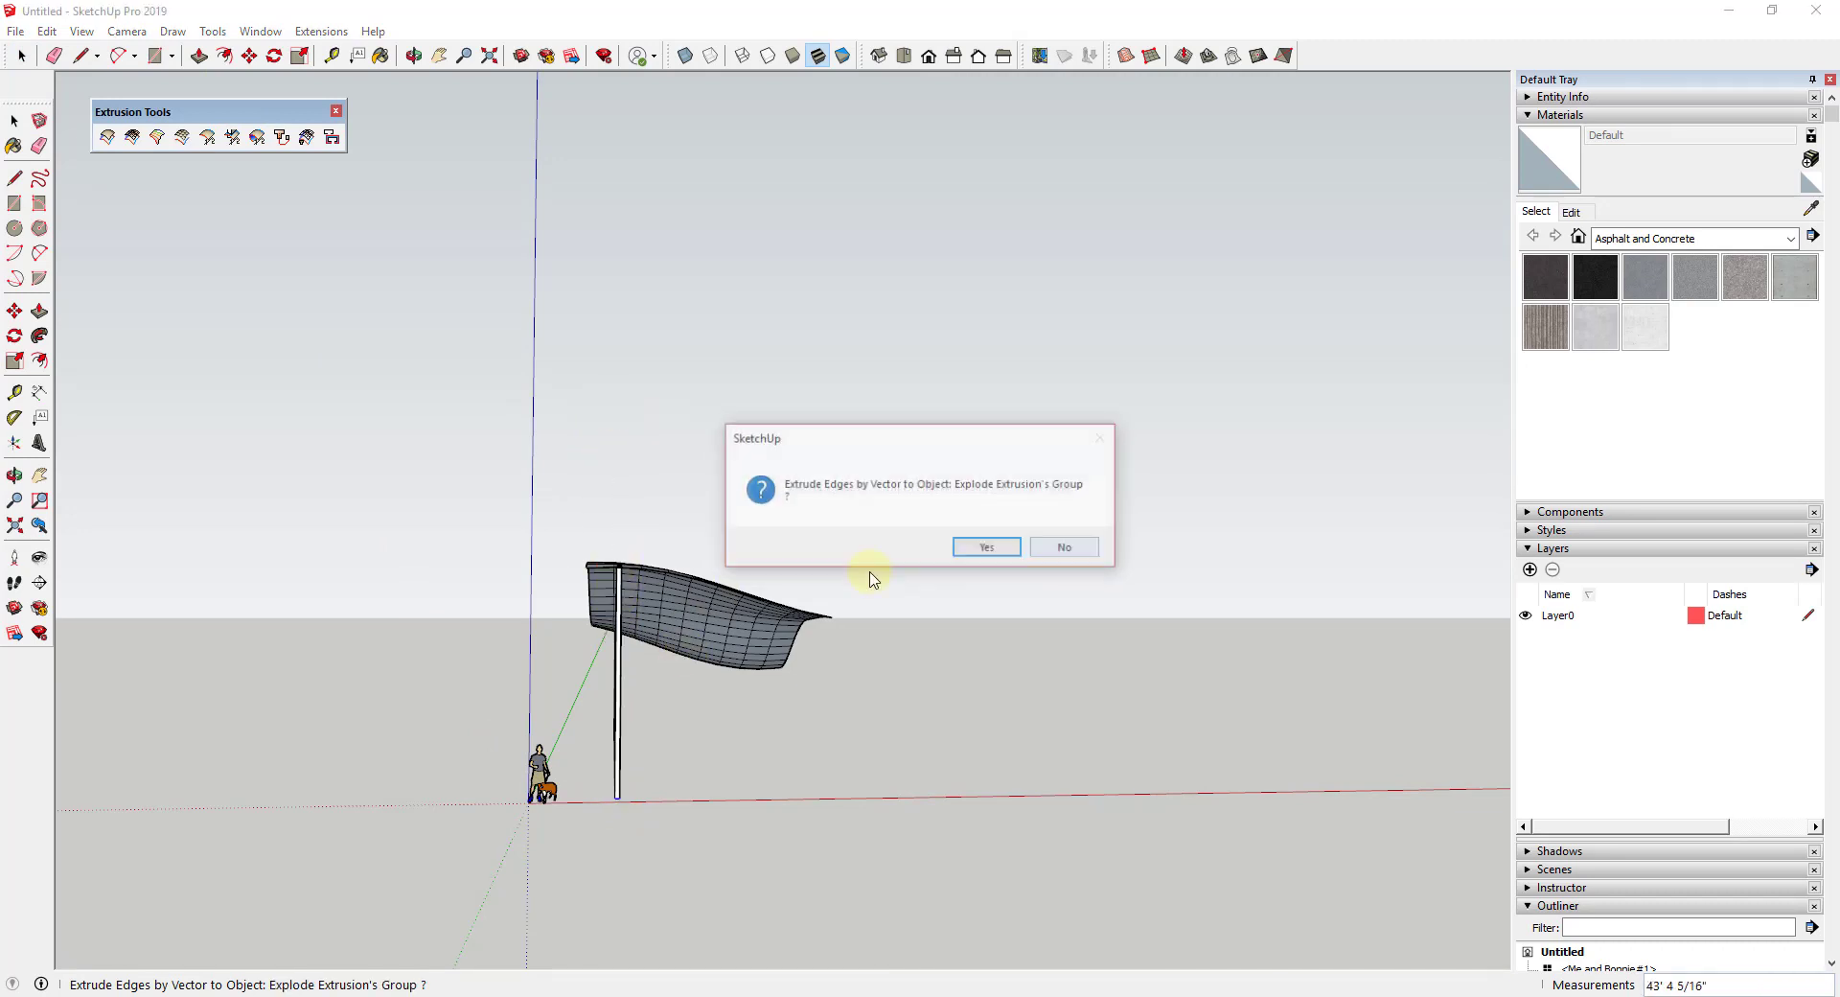
# Answer the prompt asking whether to explode the extruded column group.
pyautogui.click(983, 546)
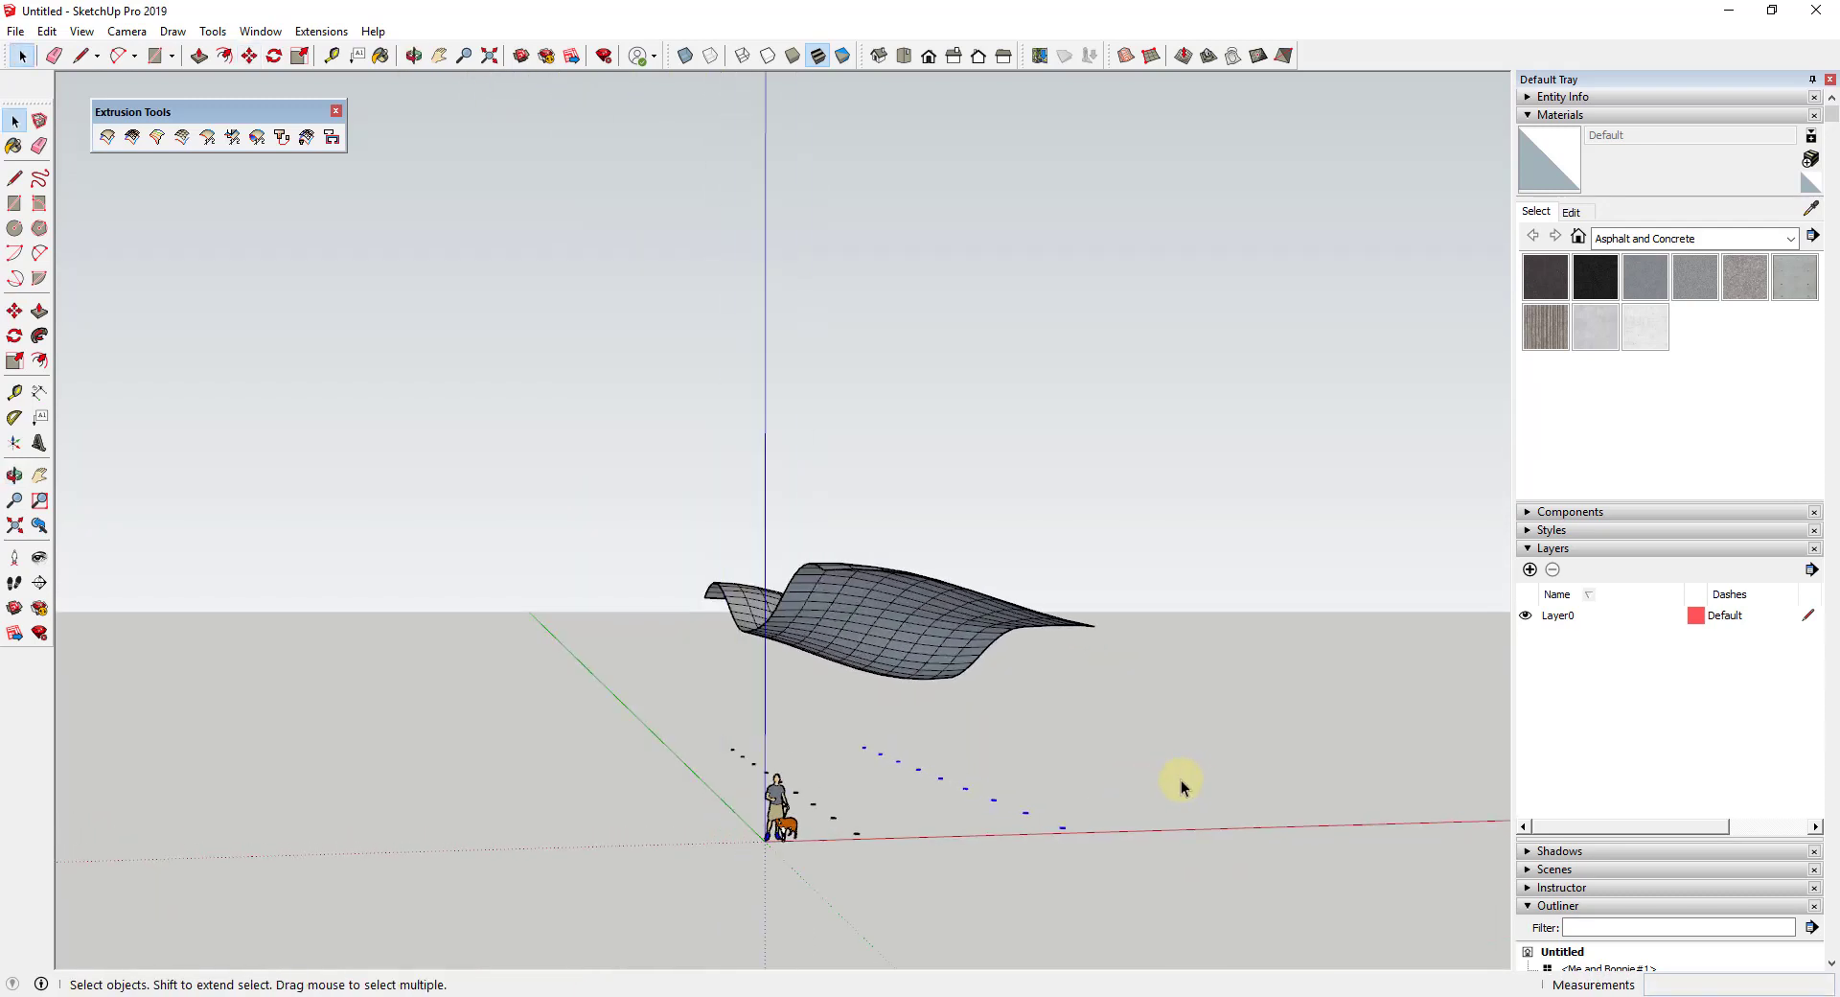
# Select the wave canopy surface above the two rows of footprints.
pyautogui.click(989, 646)
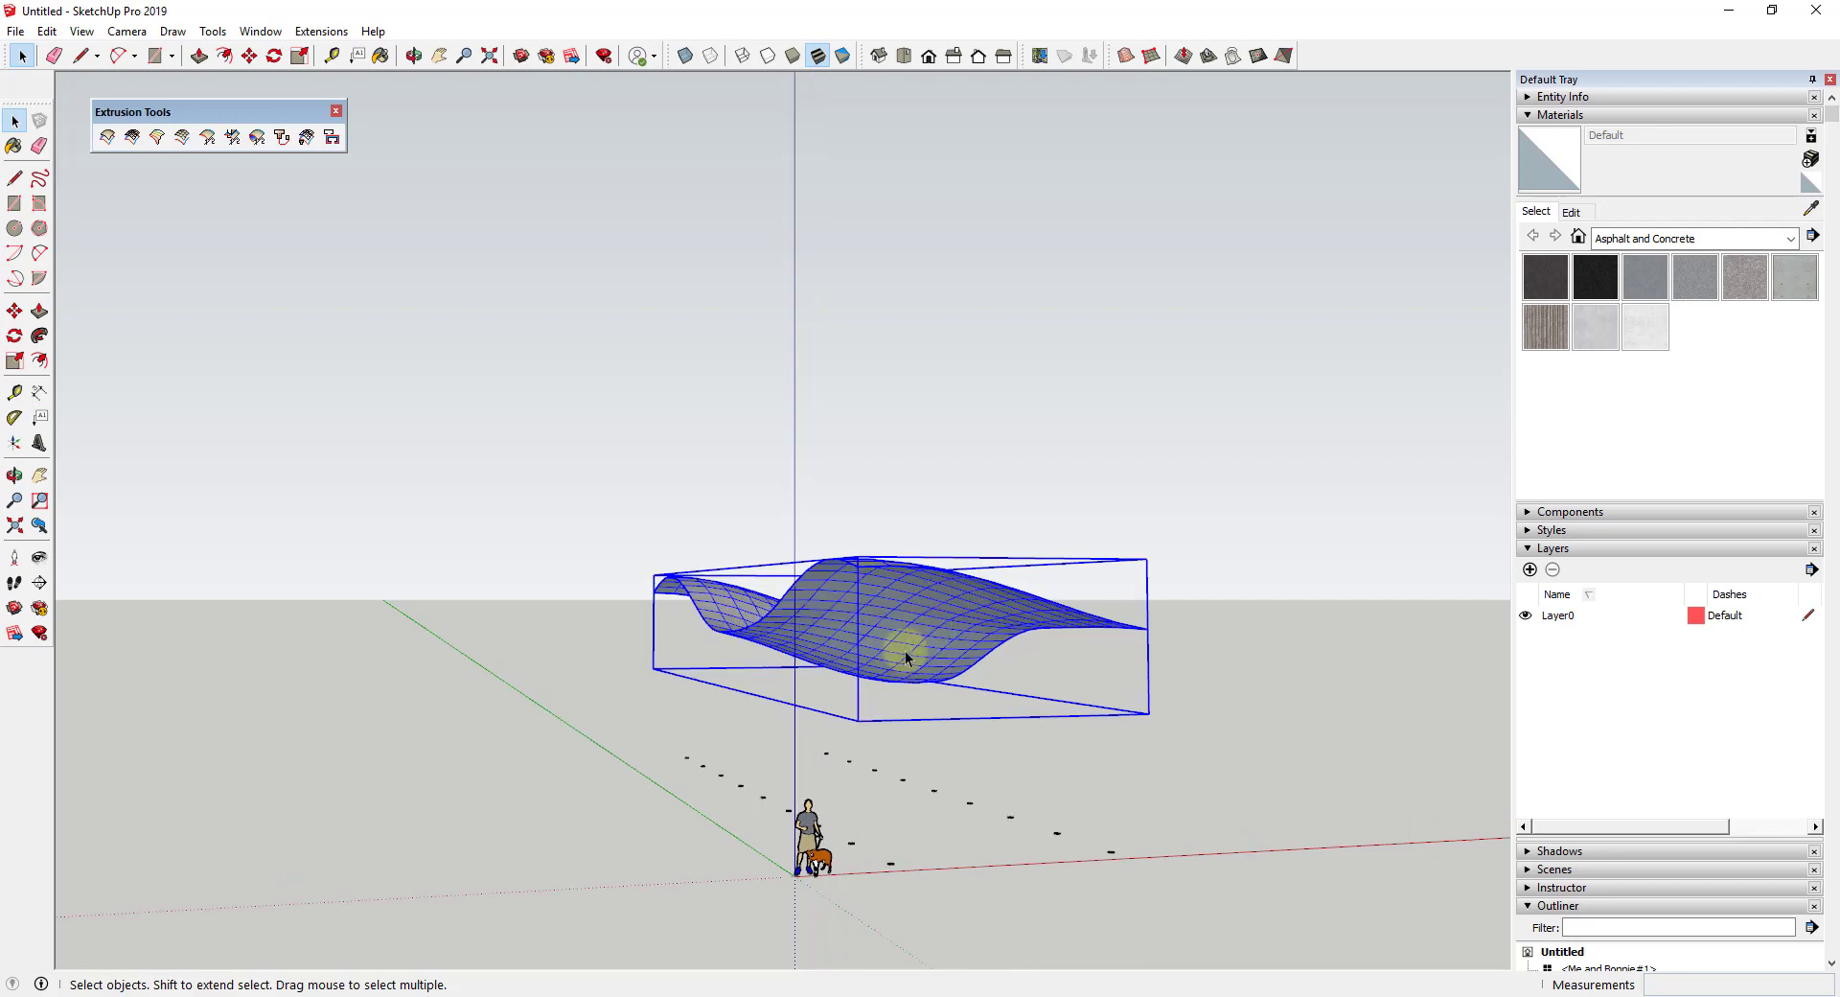
pyautogui.moveTo(906, 640)
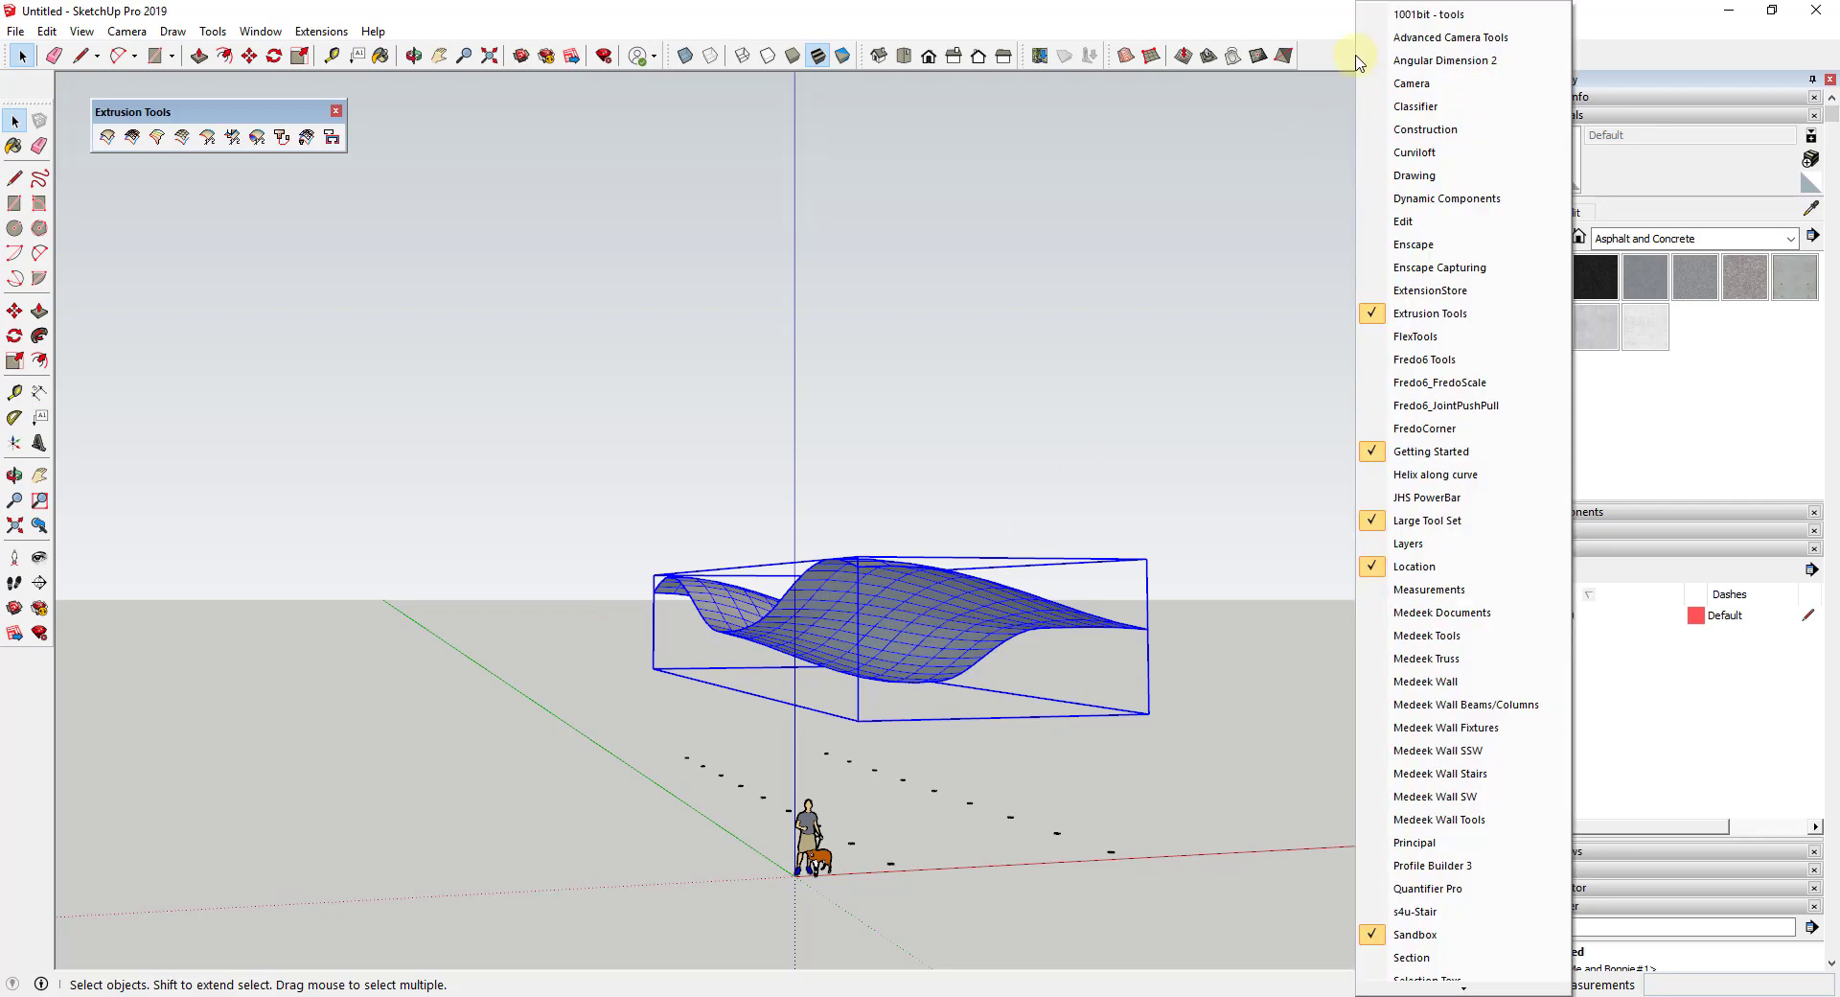
pyautogui.moveTo(1439, 381)
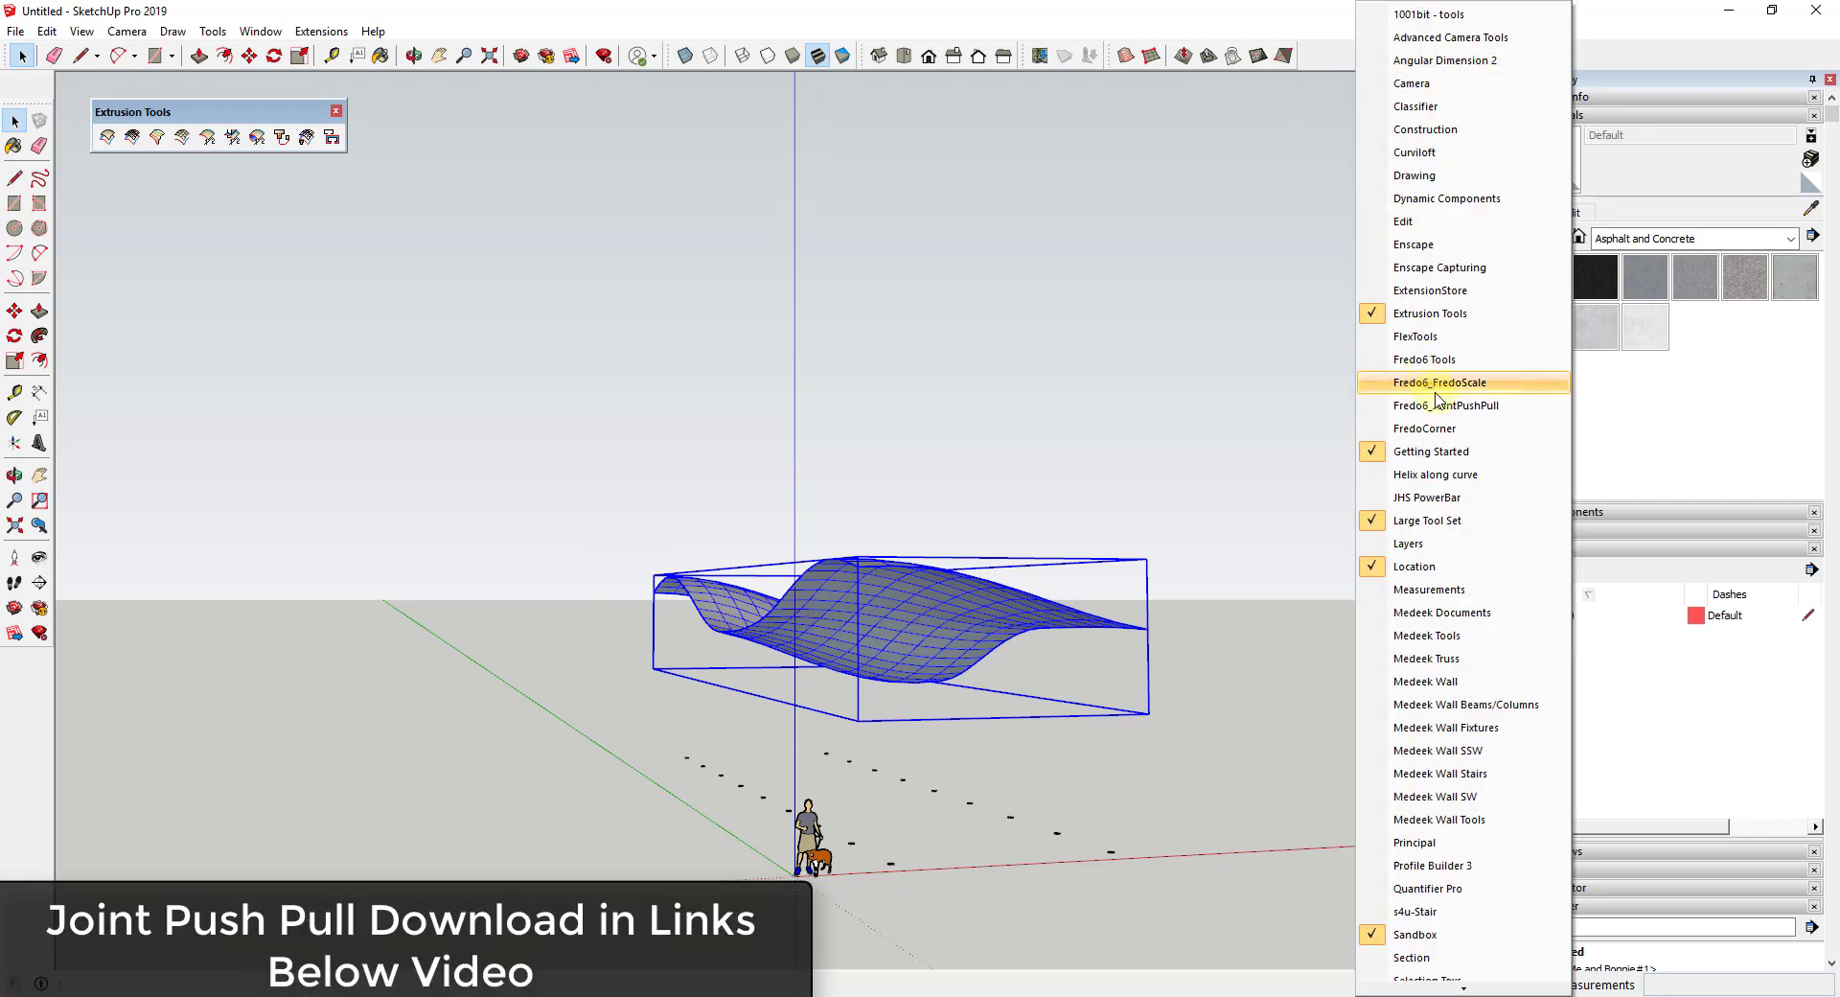
# Thicken the wave canopy surface with Joint Push Pull at a 6" offset.
pyautogui.click(1447, 406)
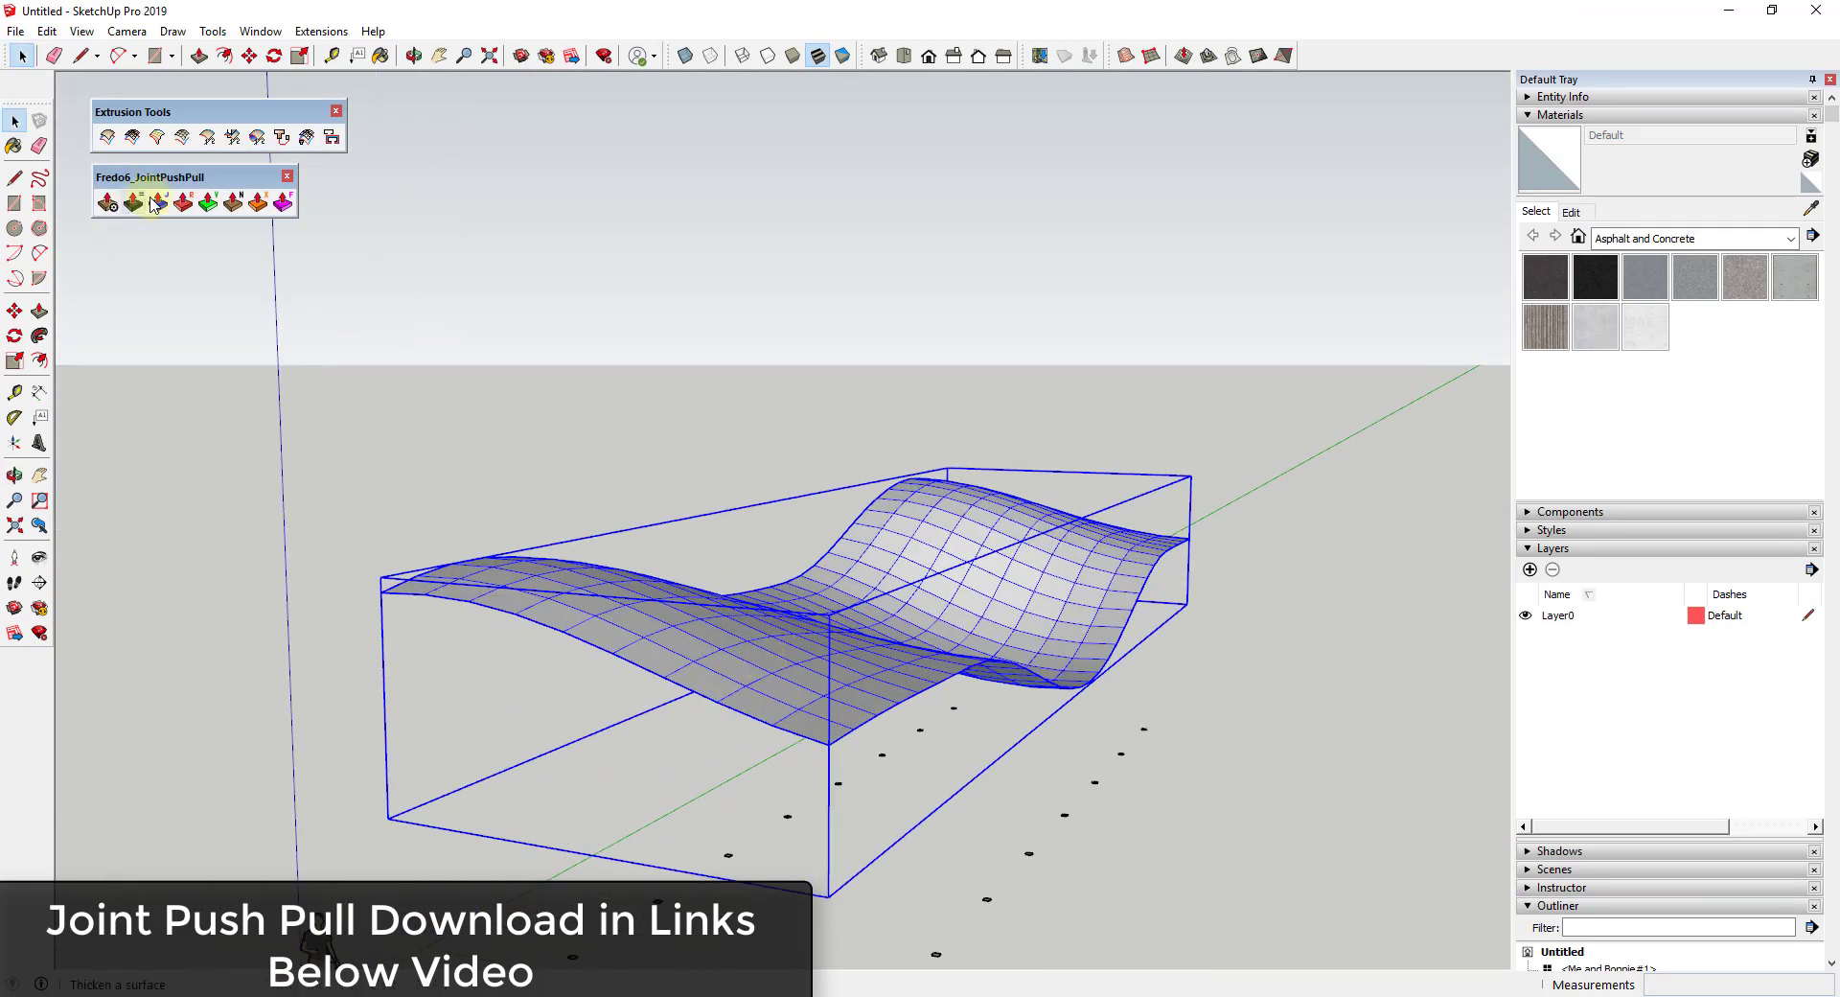
pyautogui.click(157, 203)
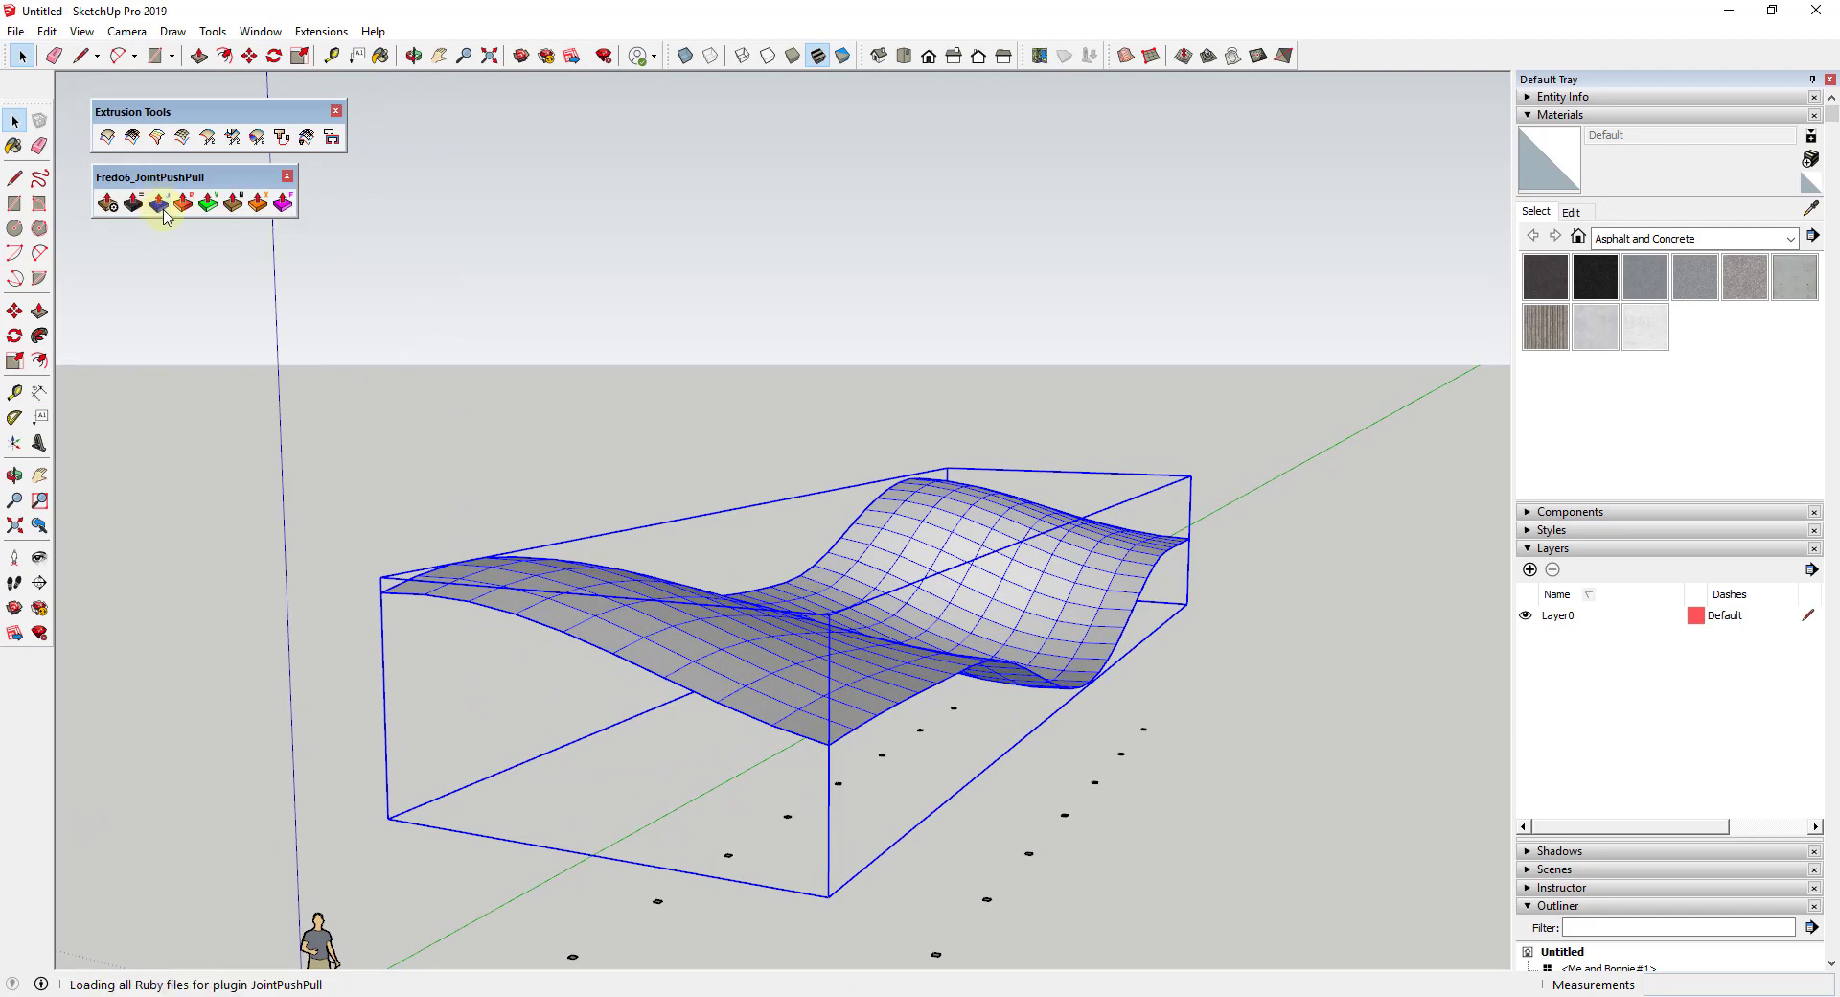
pyautogui.click(158, 203)
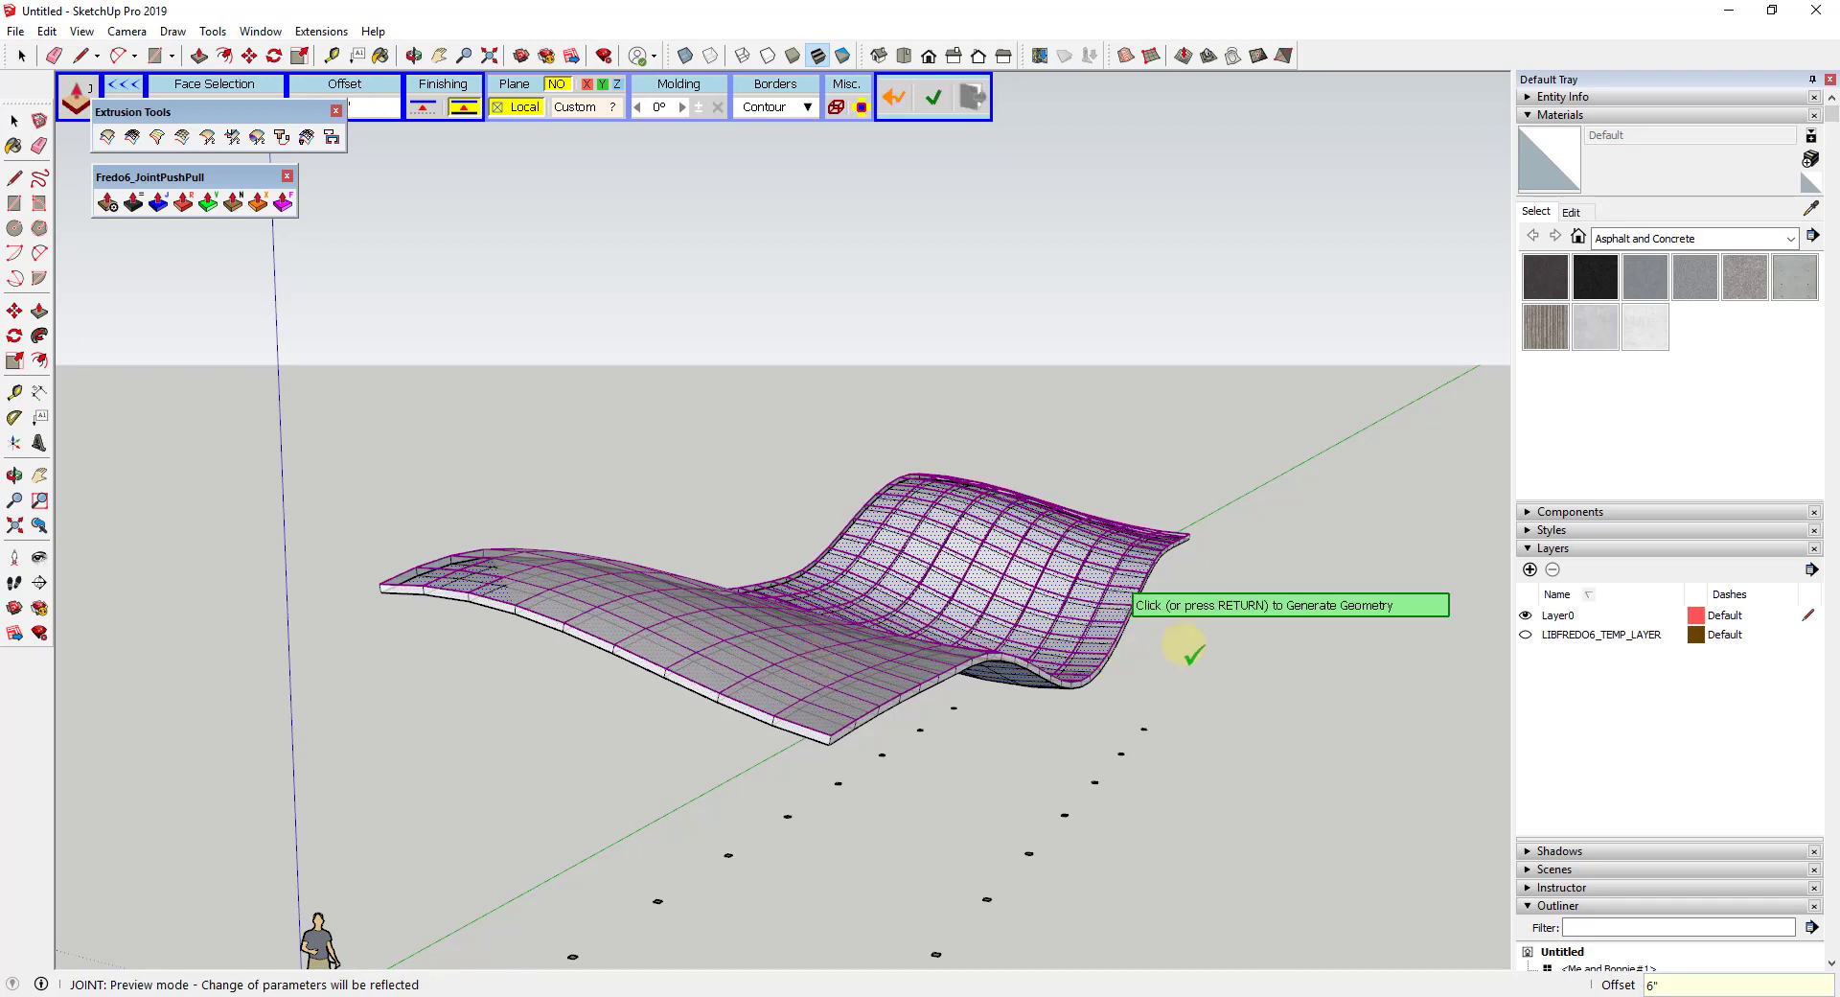
pyautogui.click(931, 95)
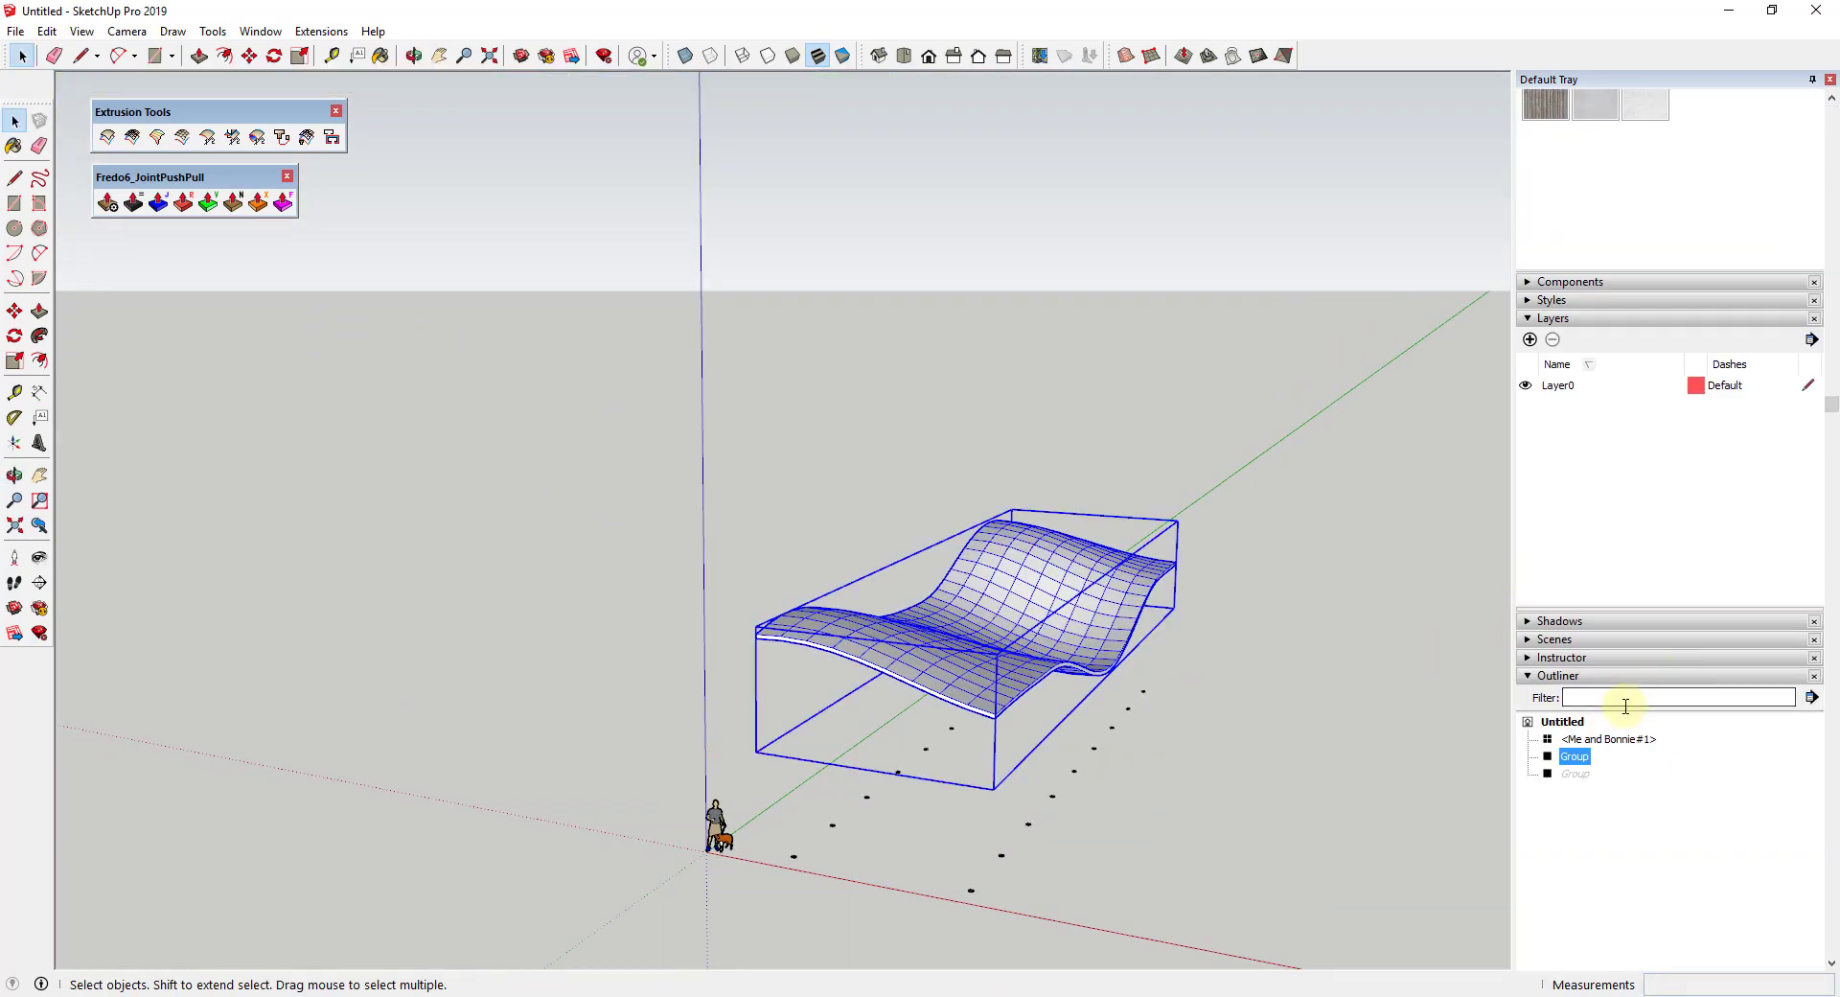
# Soften the thickened canopy's edges with smooth normals and soften coplanar.
pyautogui.click(1570, 260)
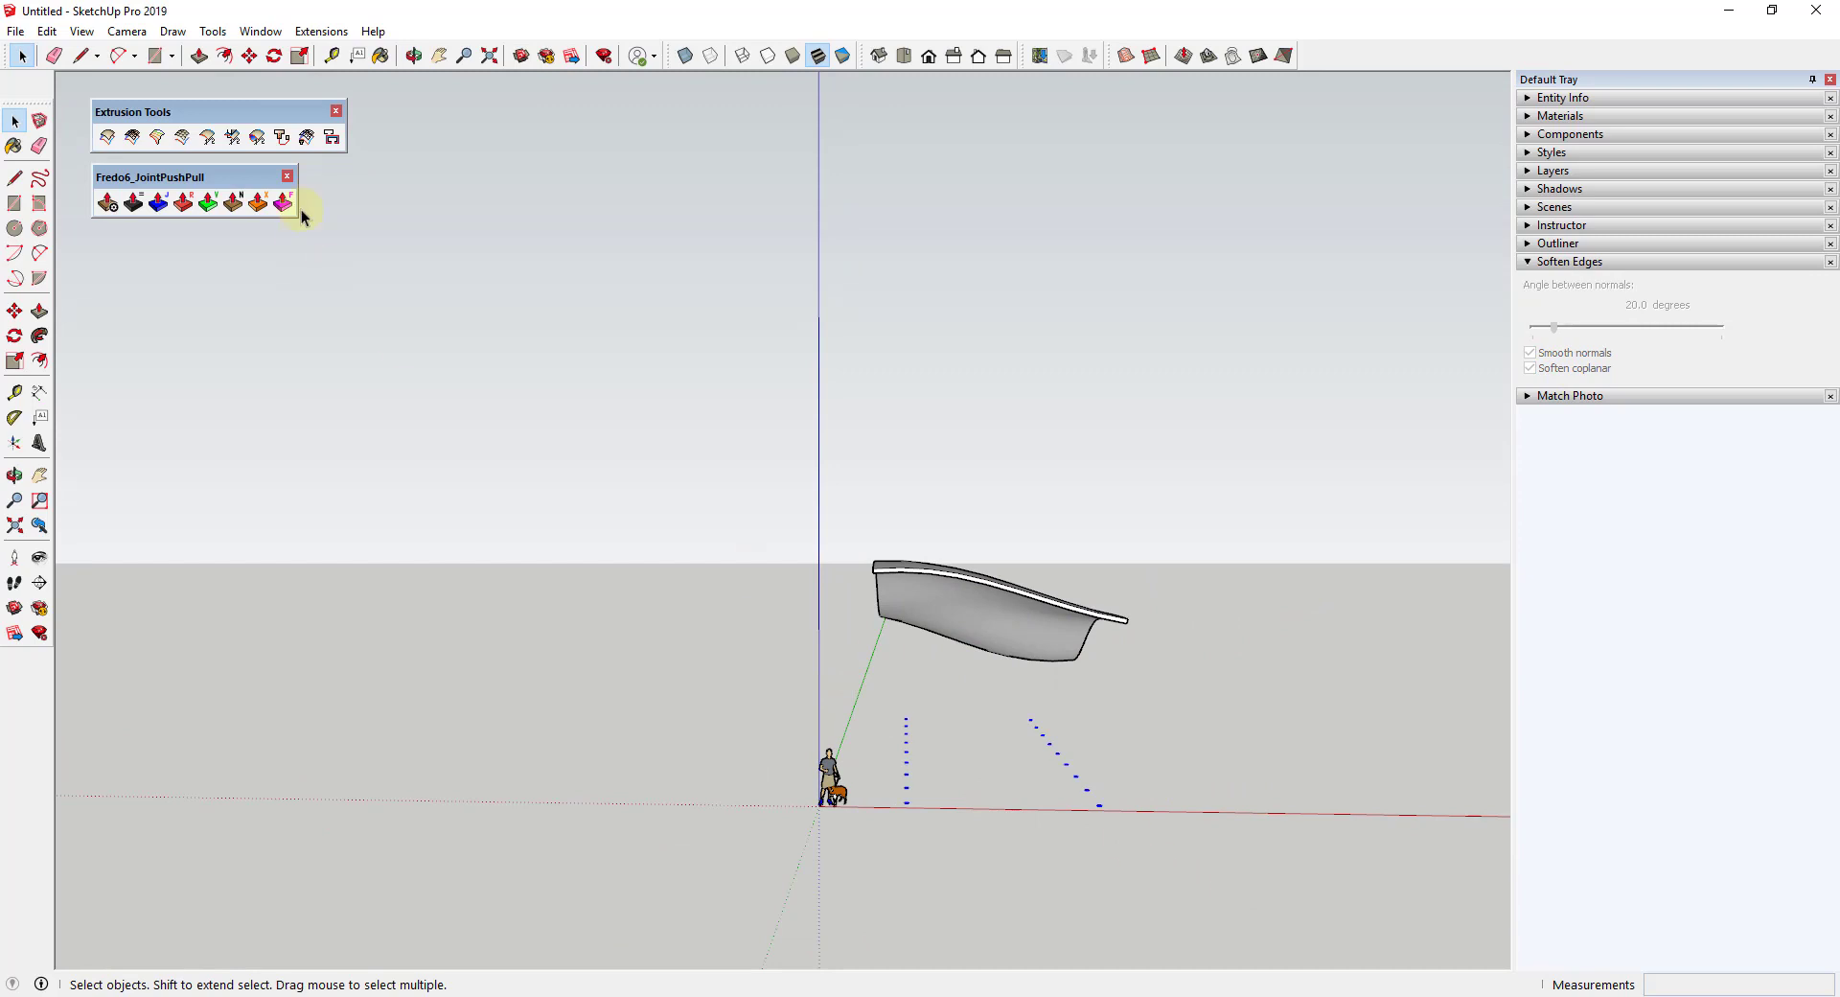
pyautogui.moveTo(231, 136)
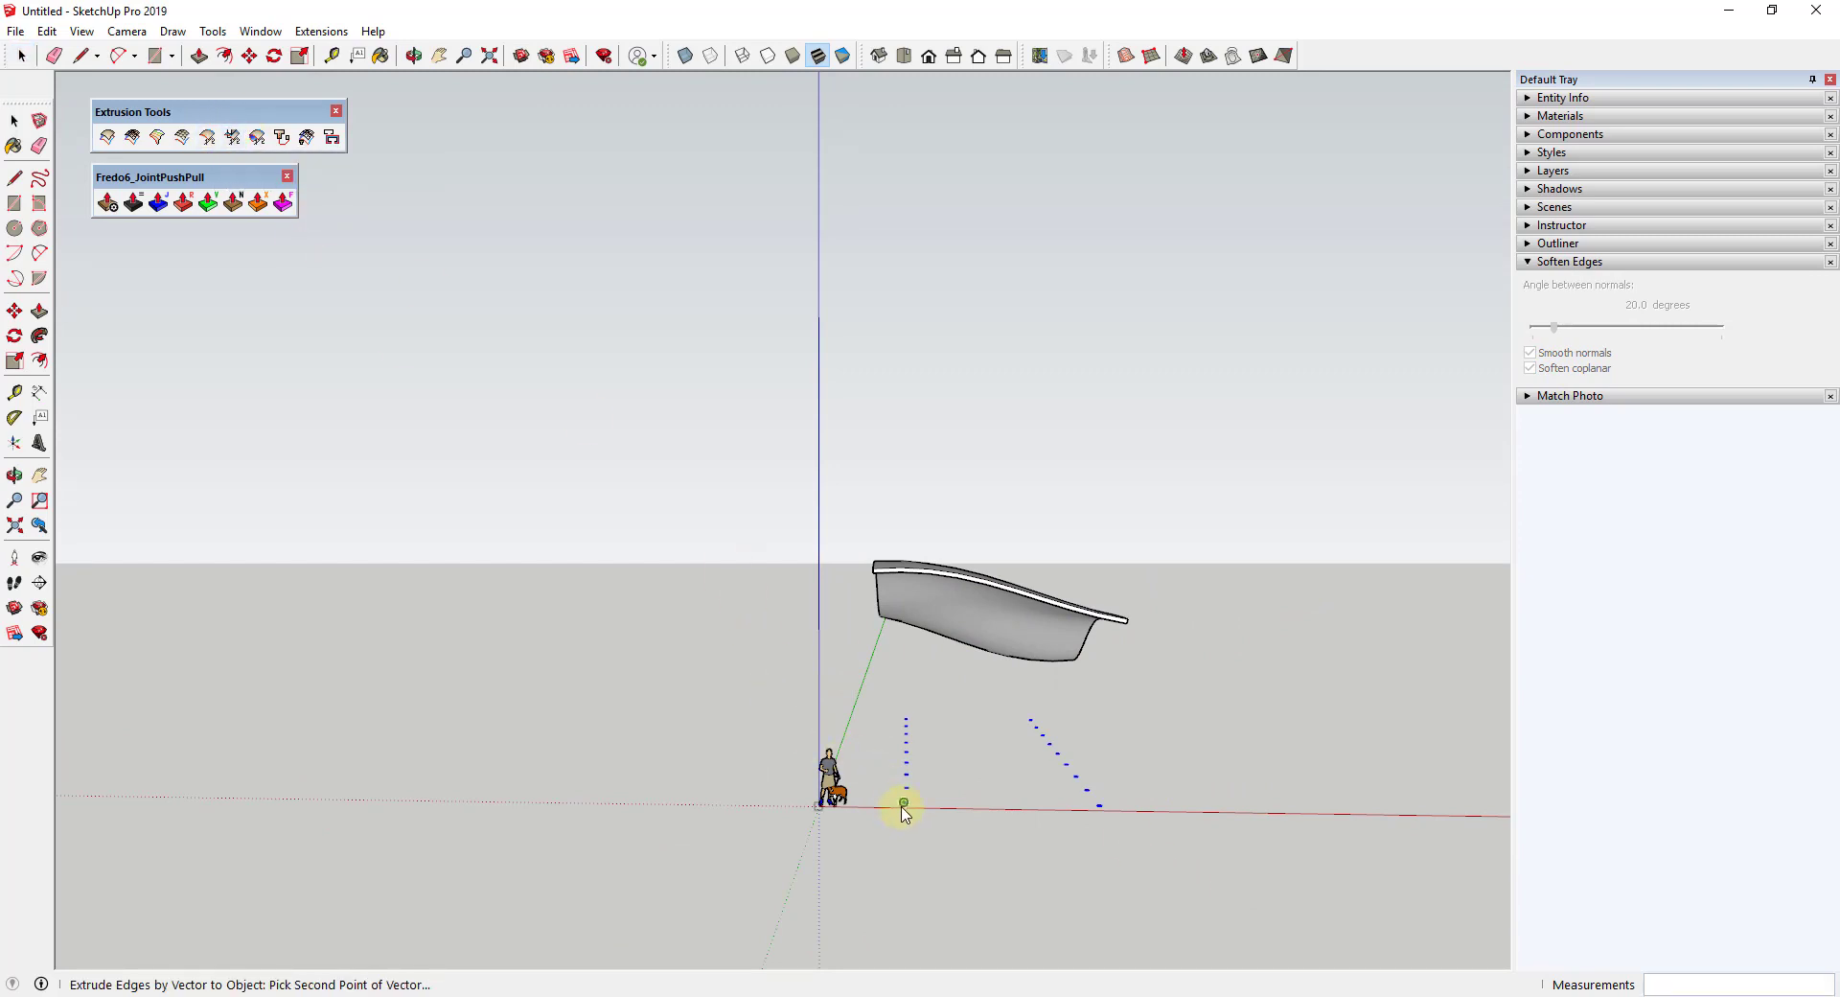
pyautogui.moveTo(898, 454)
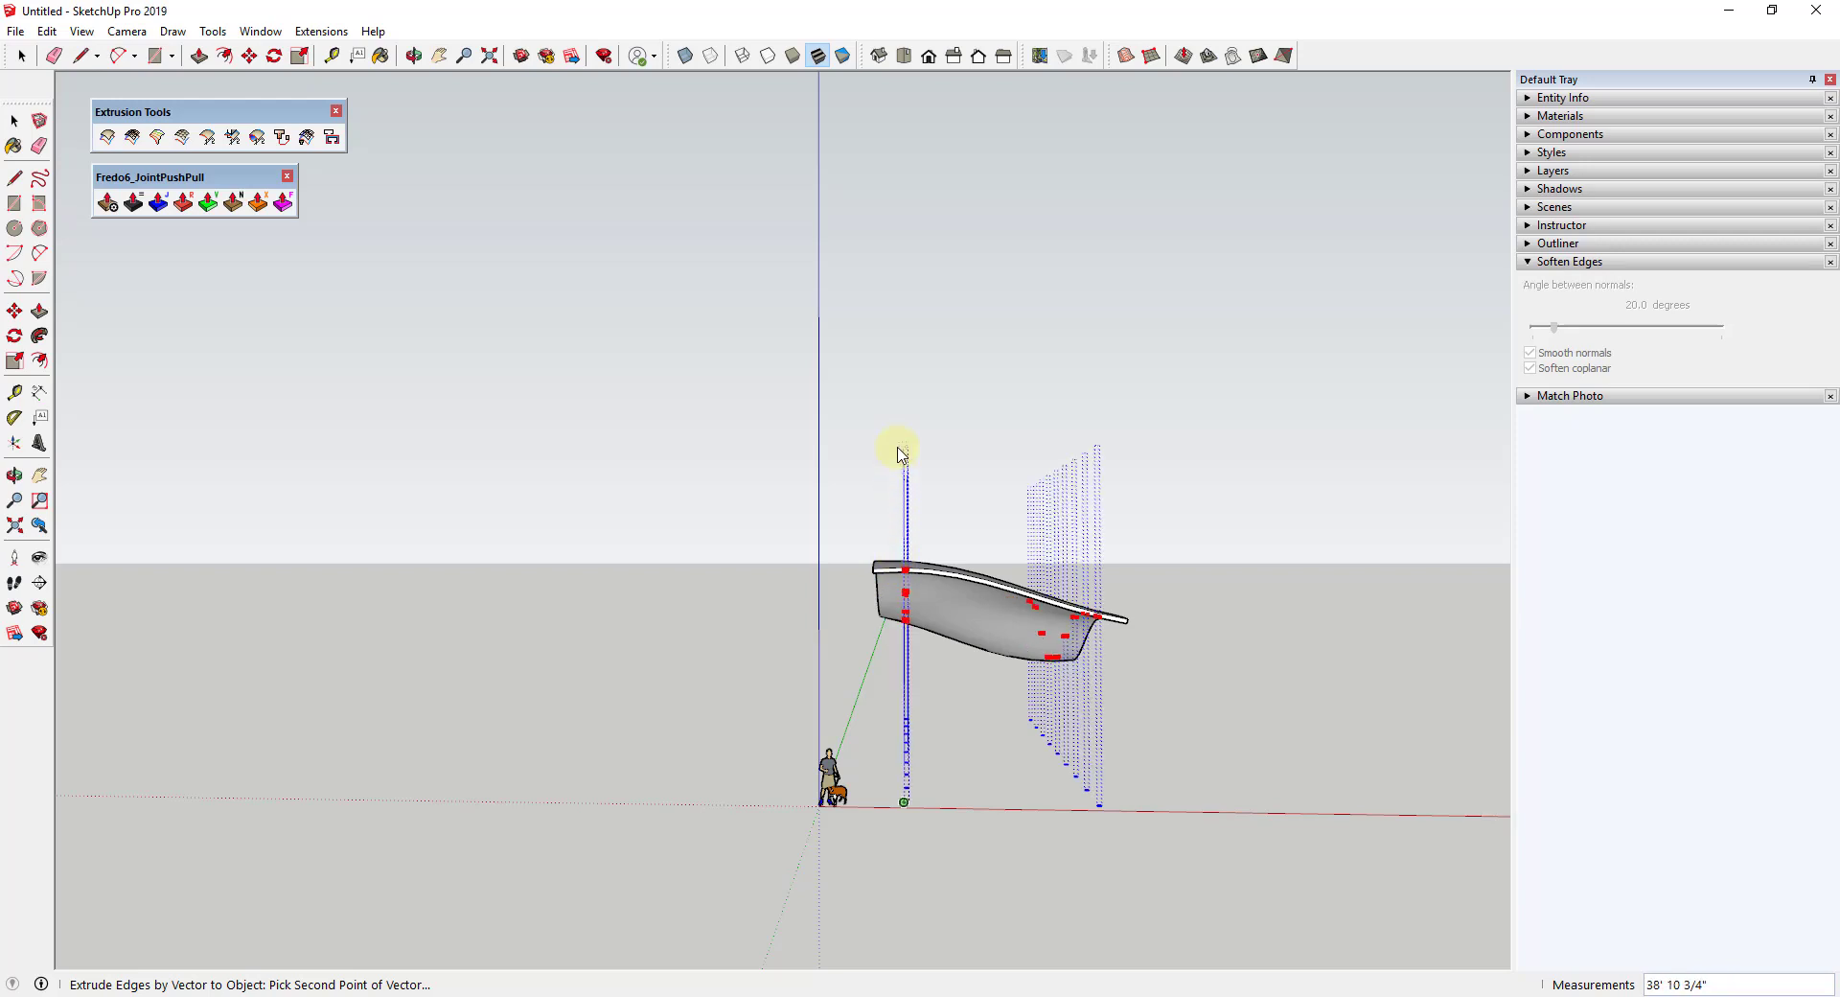
# Extrude the marker rows to the canopy underside, picking a height above it and answering No.
pyautogui.click(898, 455)
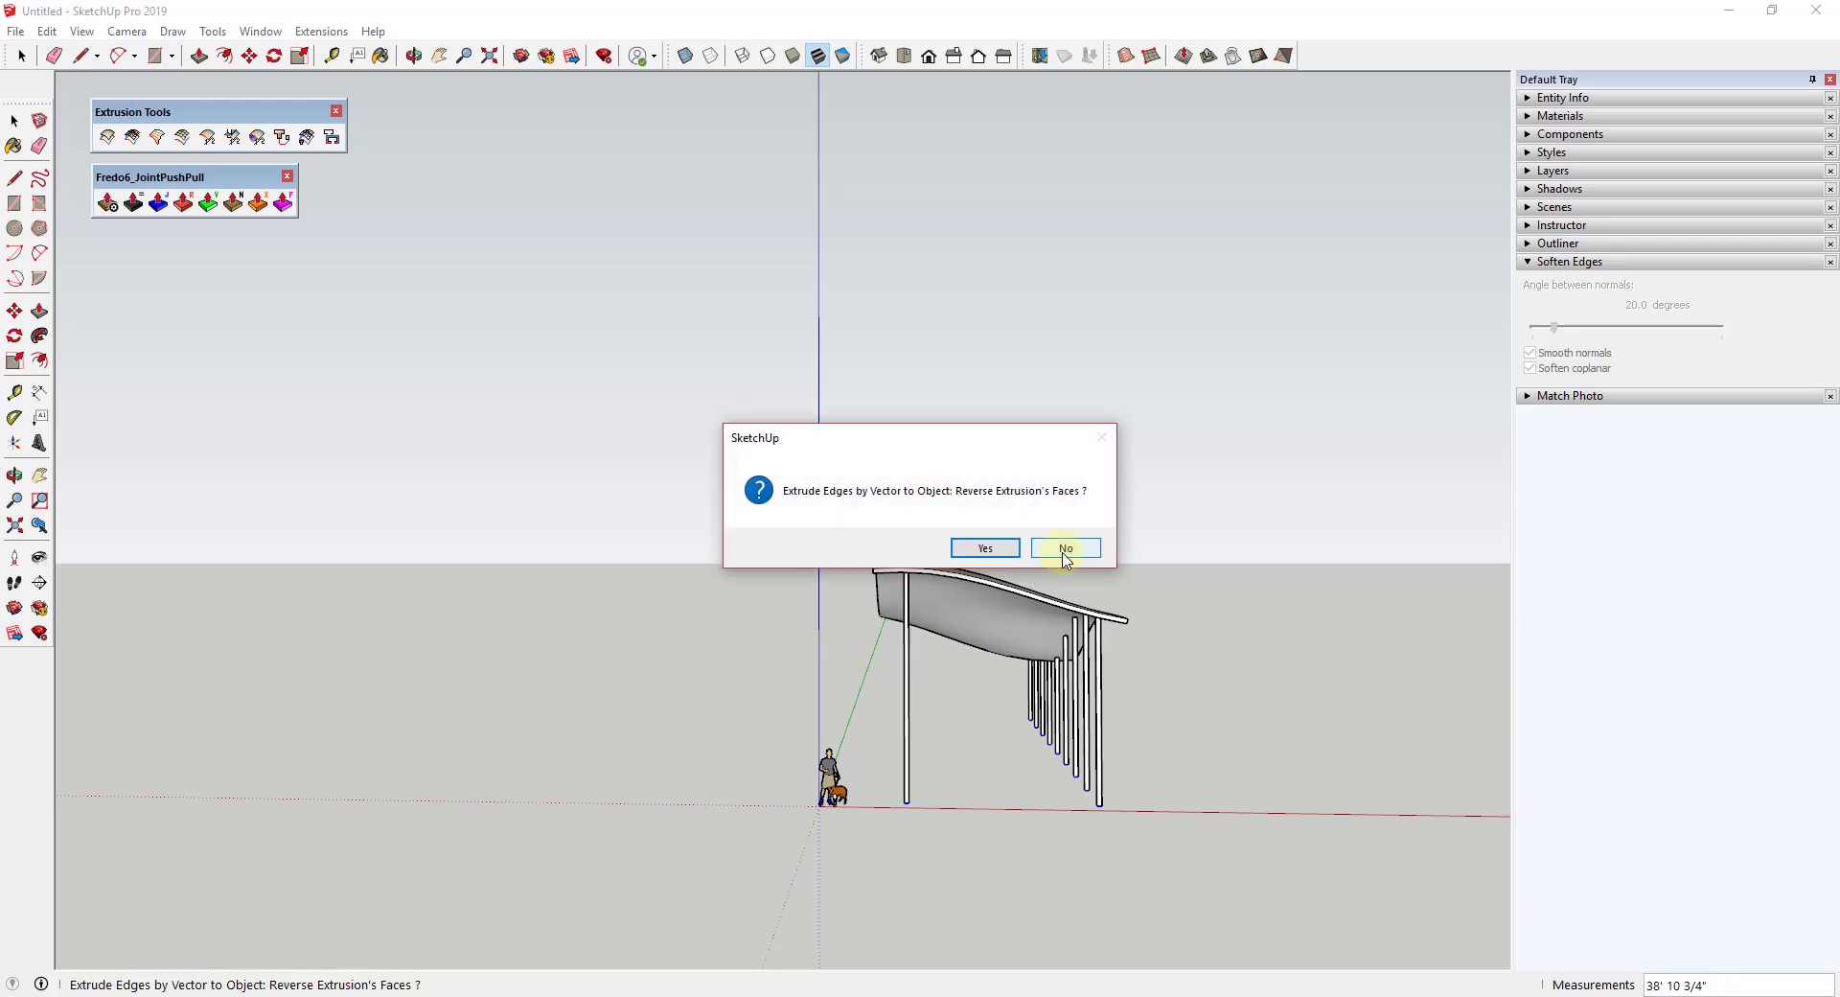
pyautogui.click(1062, 548)
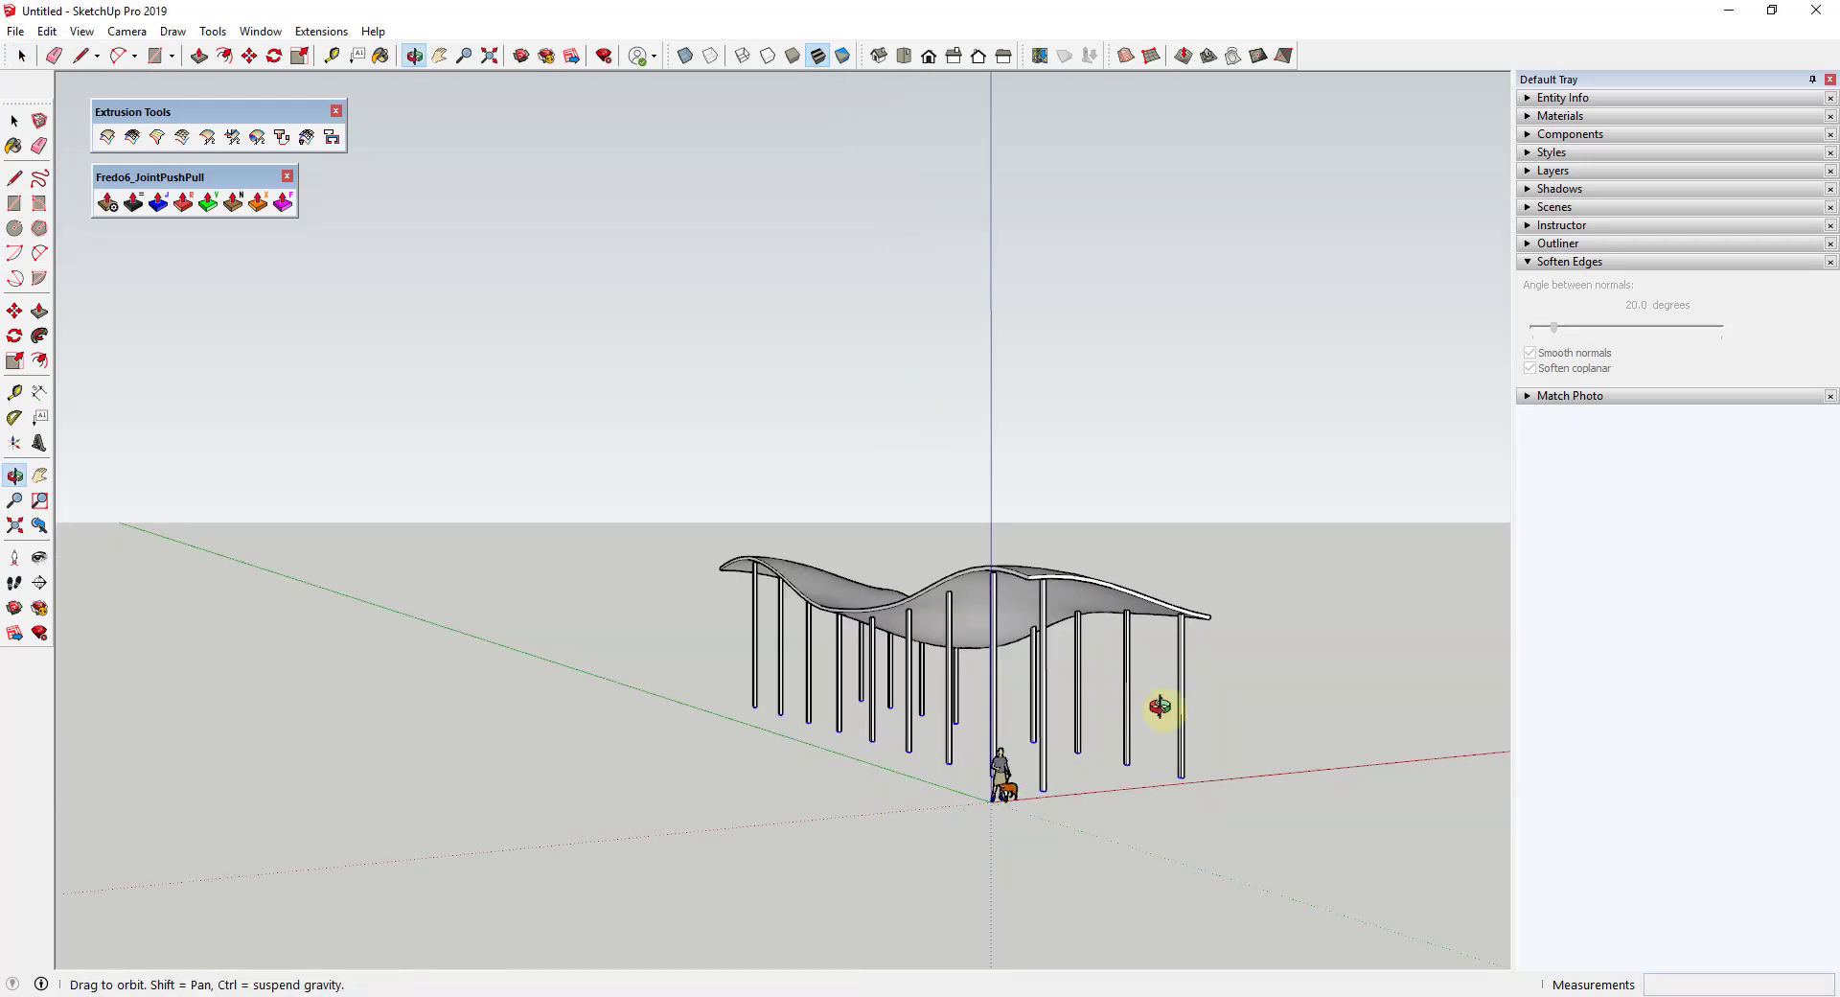